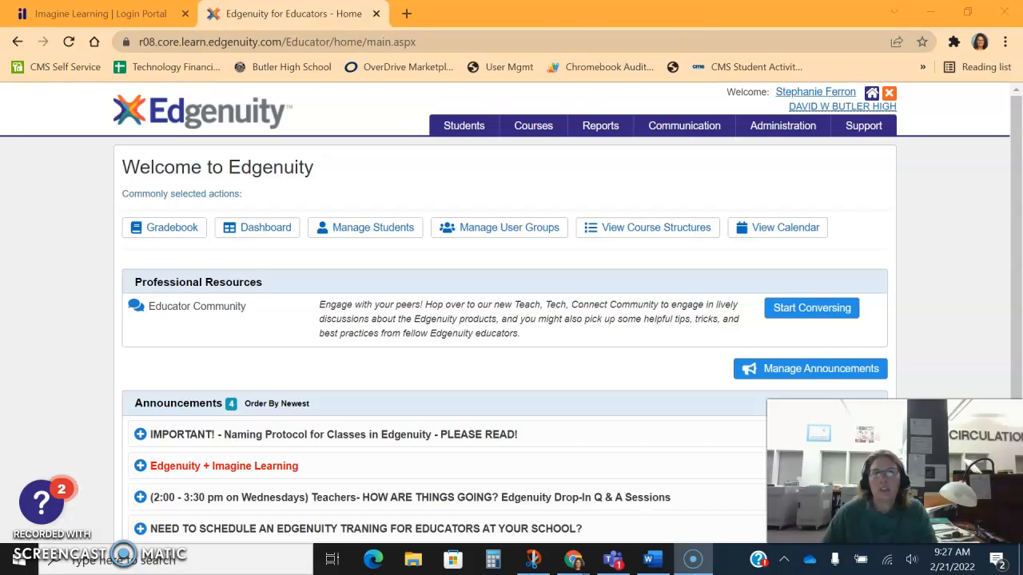
mouse_move(917, 72)
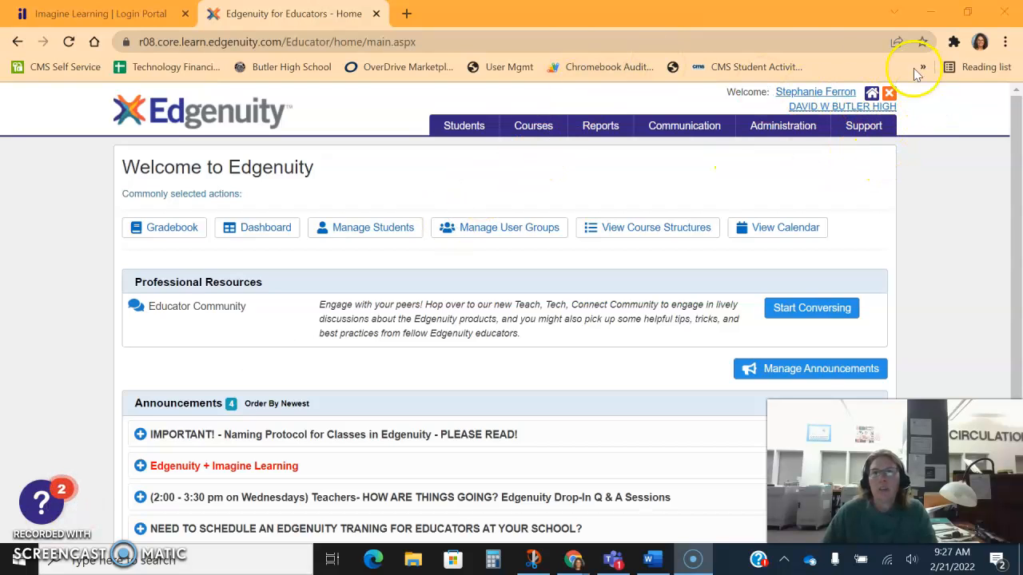
mouse_move(855, 188)
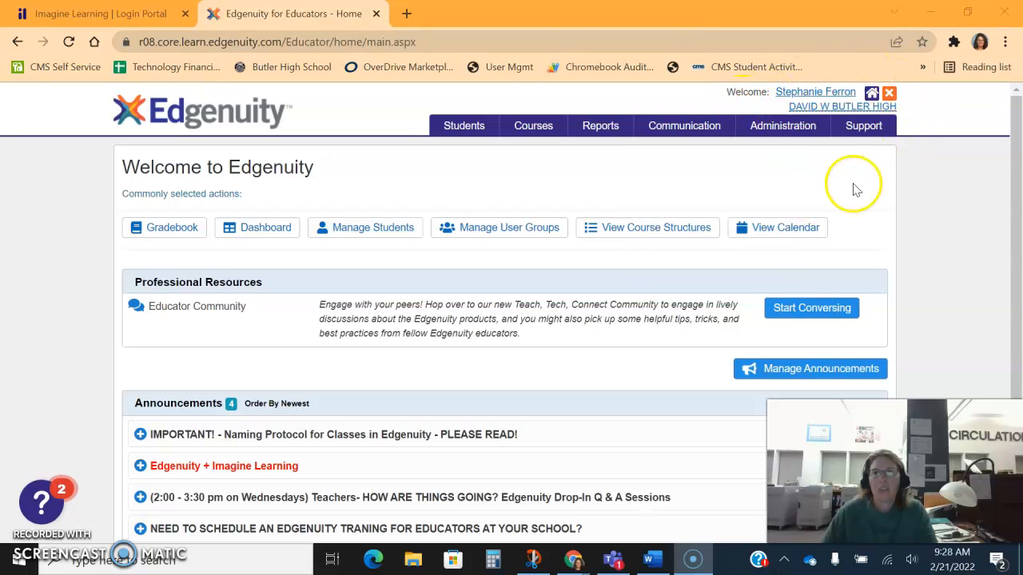
mouse_move(860, 186)
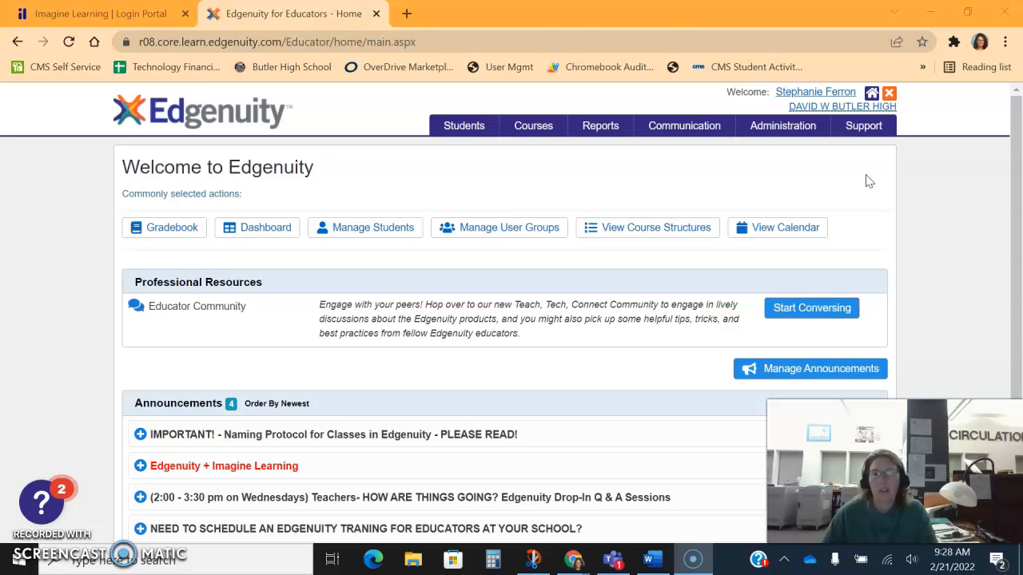
- On Manage Courses, filter by Math and search 'Foundation' to list NC-Foundations of Math 1 courses
click(534, 125)
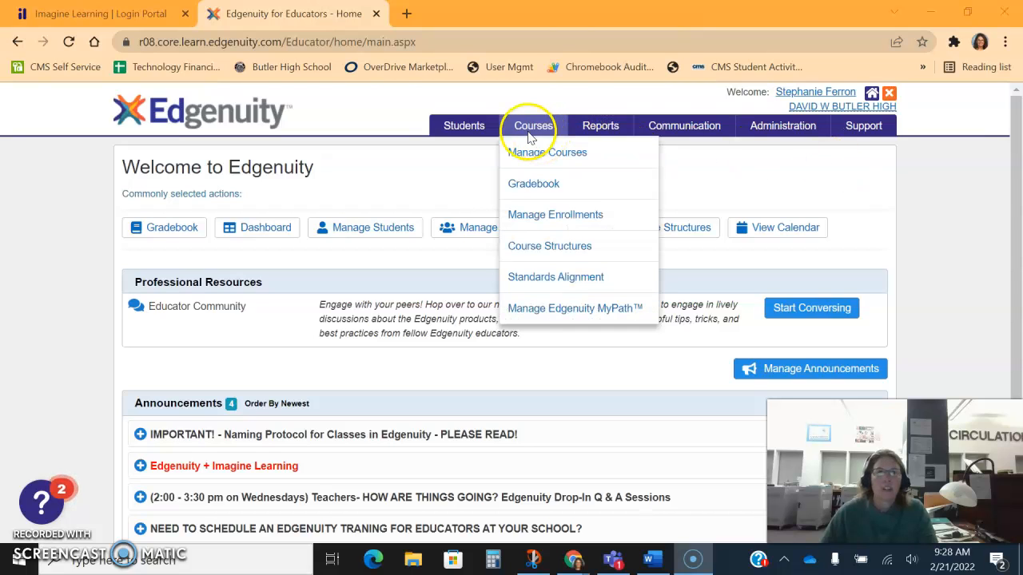
click(547, 152)
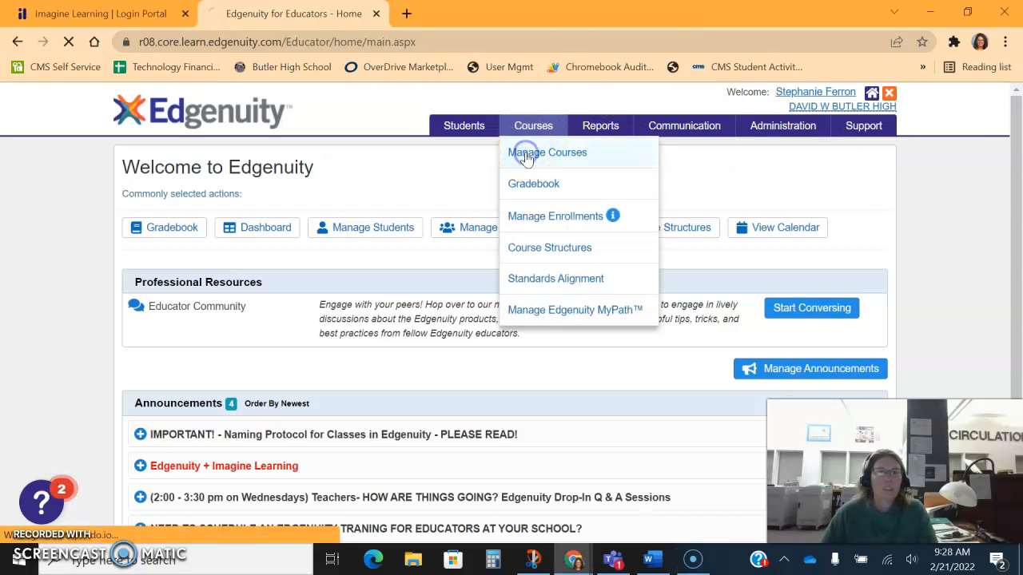
click(546, 152)
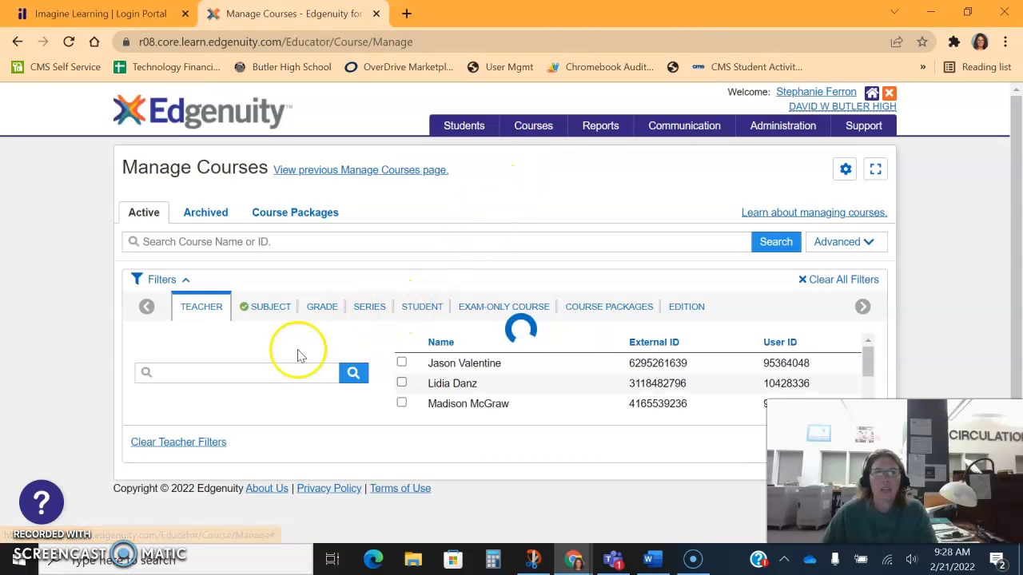
click(270, 307)
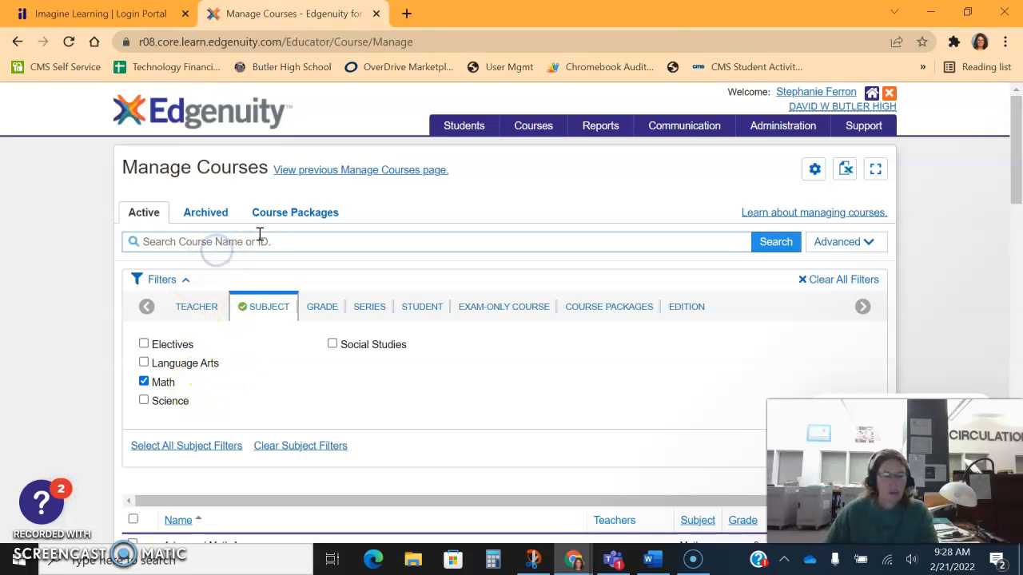
text(Foundations)
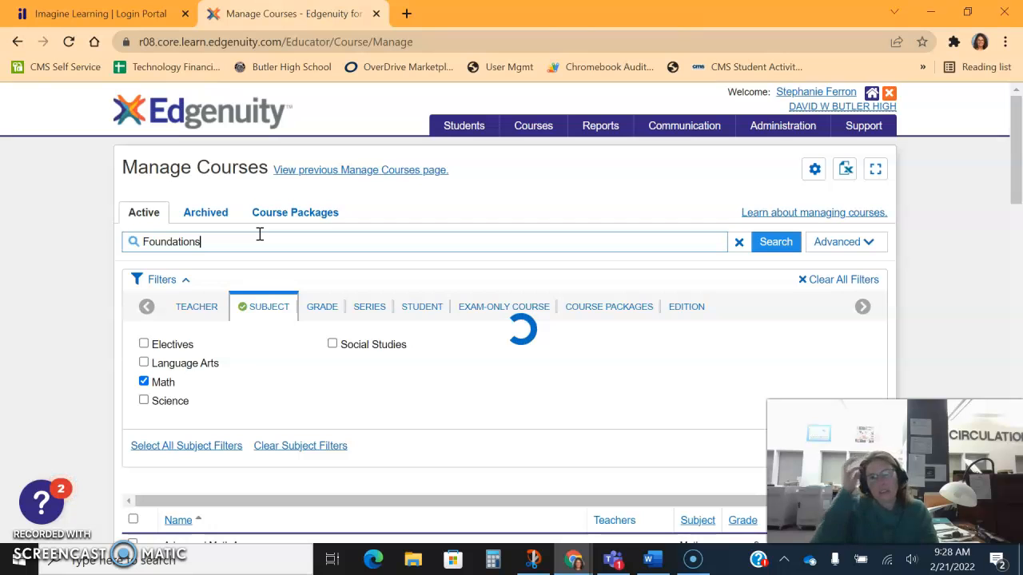
scroll(down, 3)
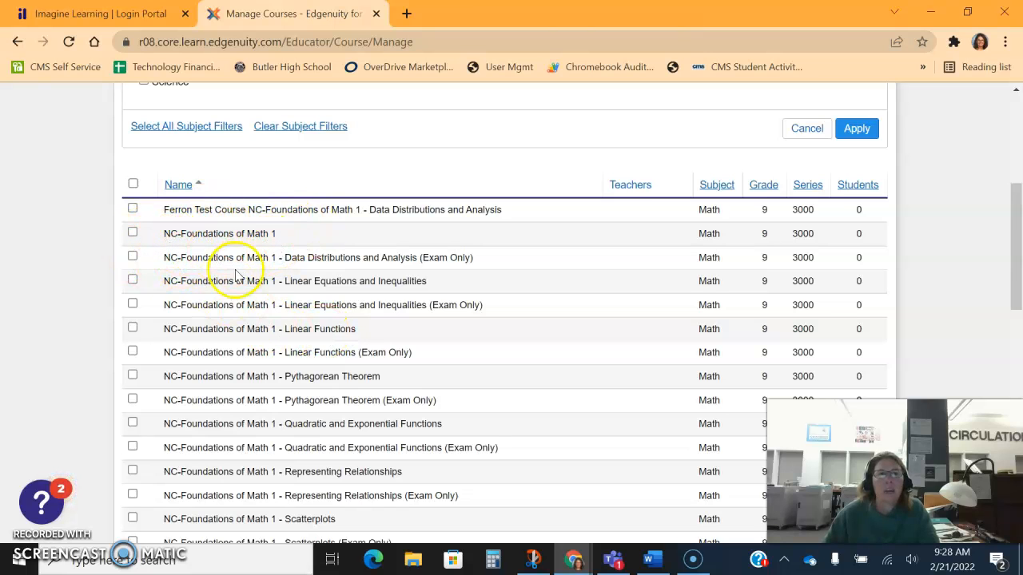
mouse_move(302, 296)
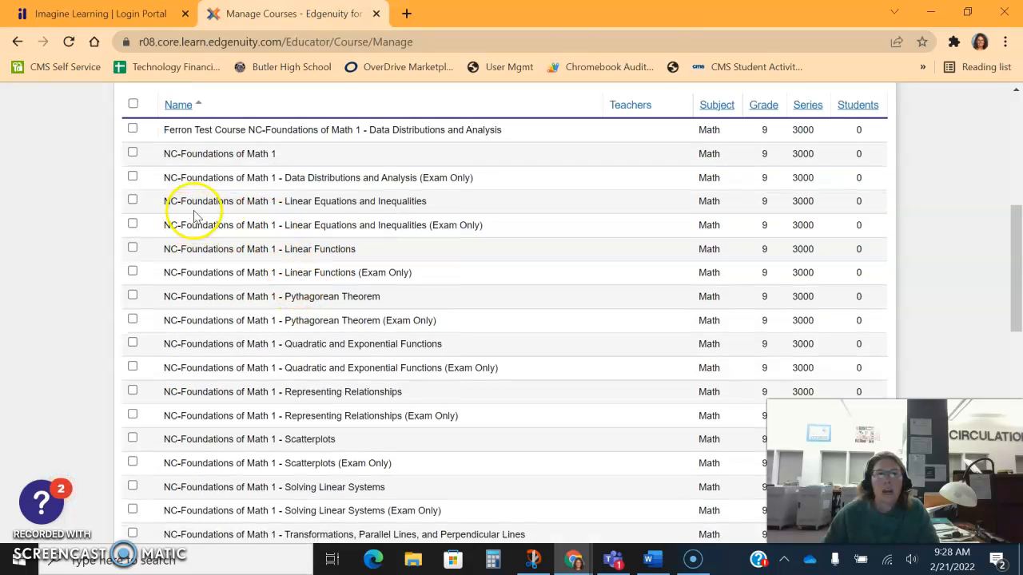
mouse_move(387, 211)
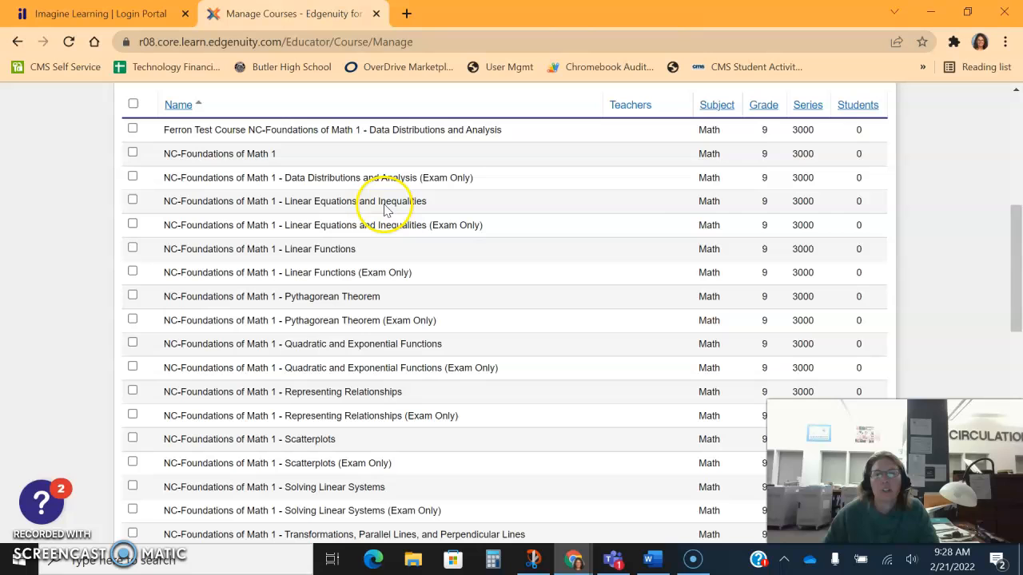
mouse_move(336, 214)
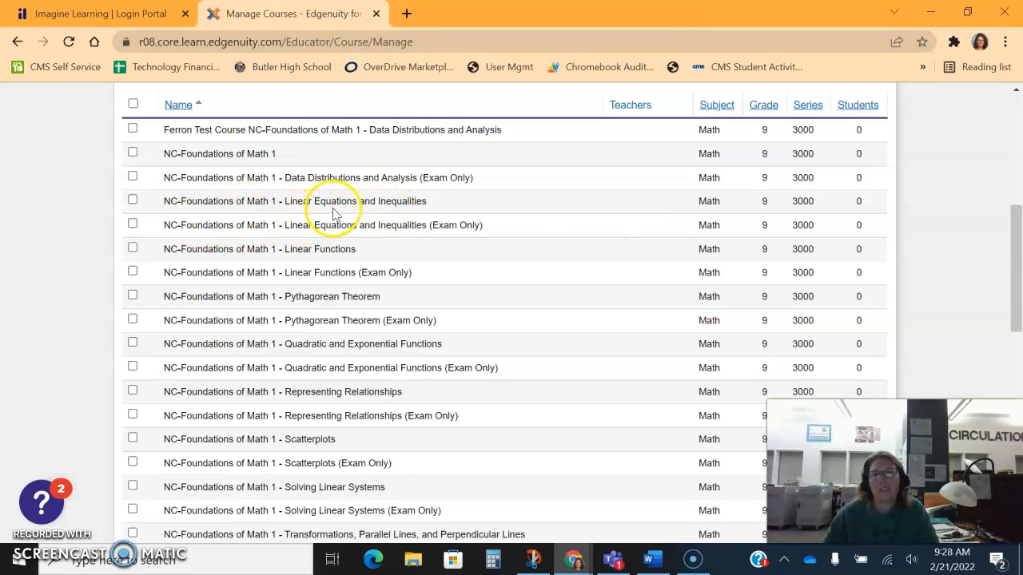
mouse_move(288, 195)
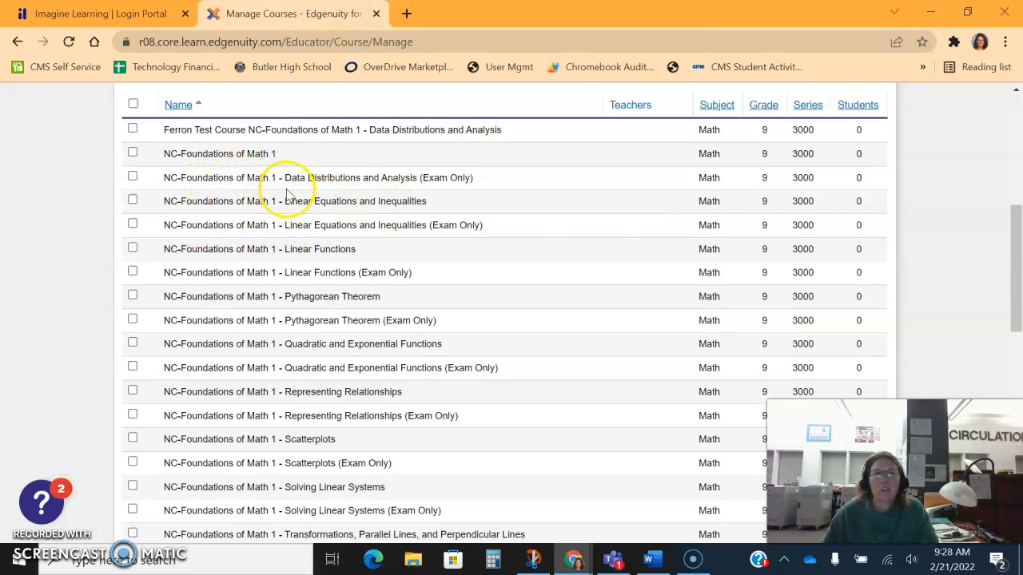
mouse_move(438, 189)
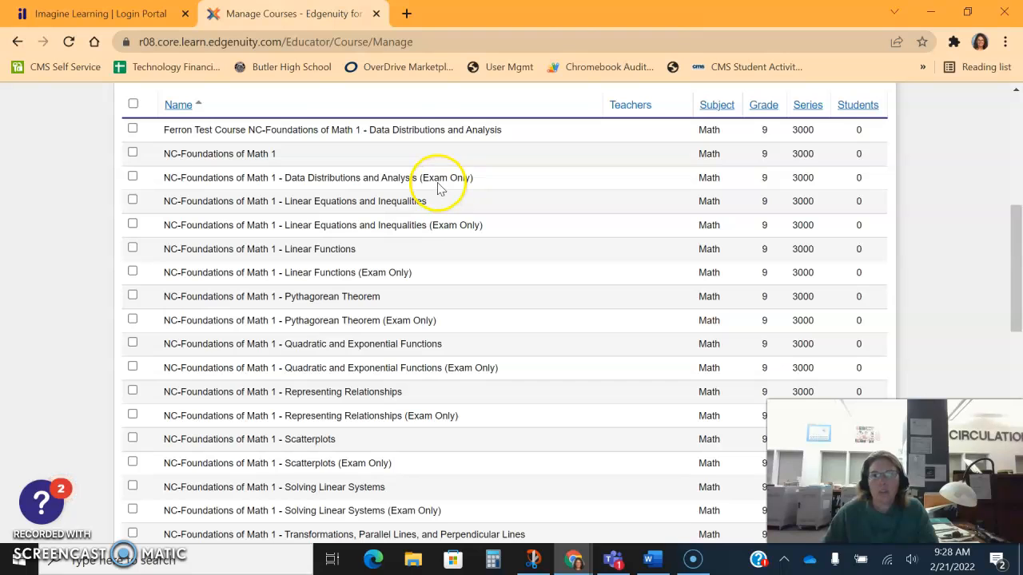
mouse_move(426, 189)
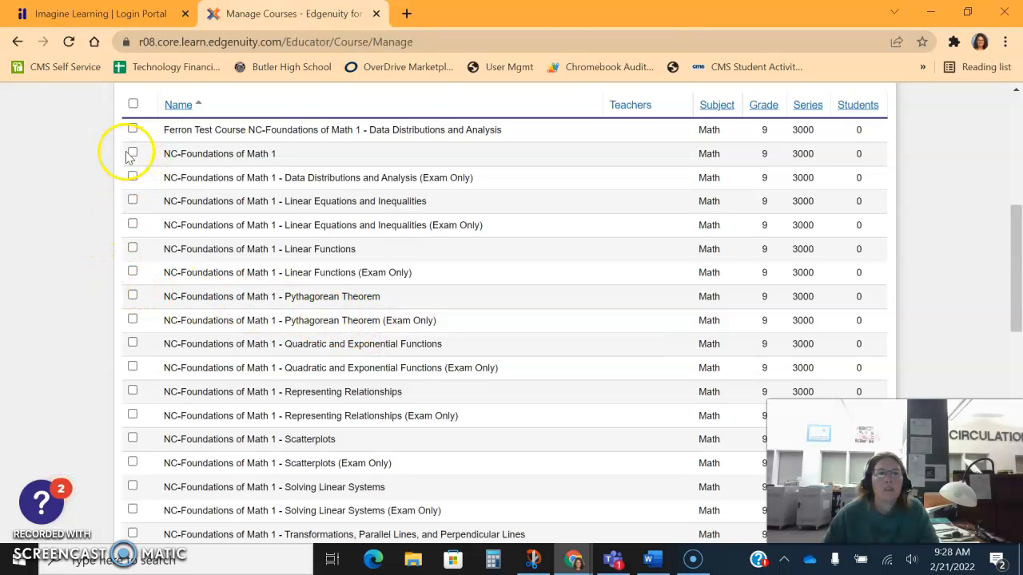
- Select NC-Foundations of Math 1 and choose Customize > Create a new course based on it
click(131, 154)
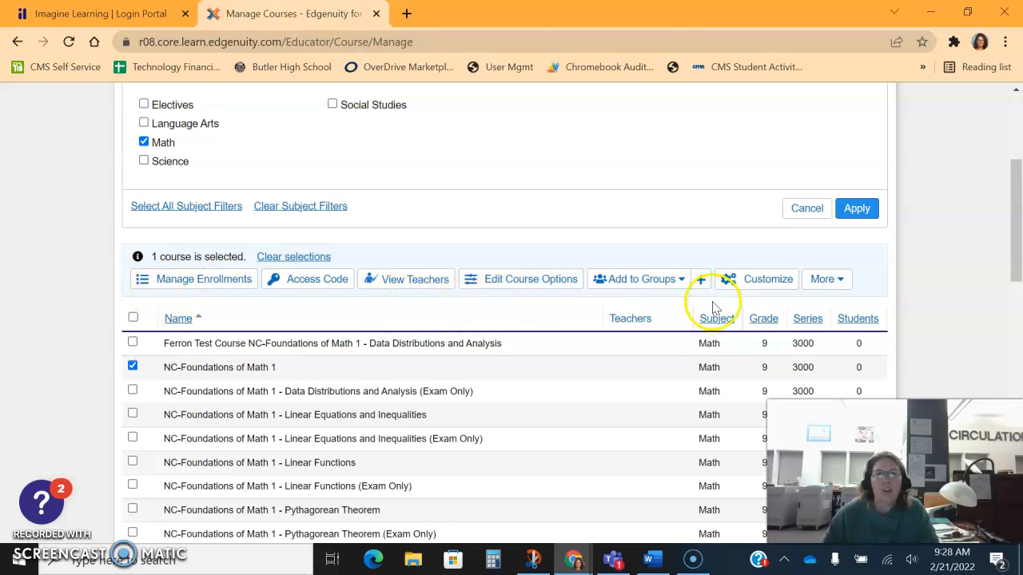
click(757, 278)
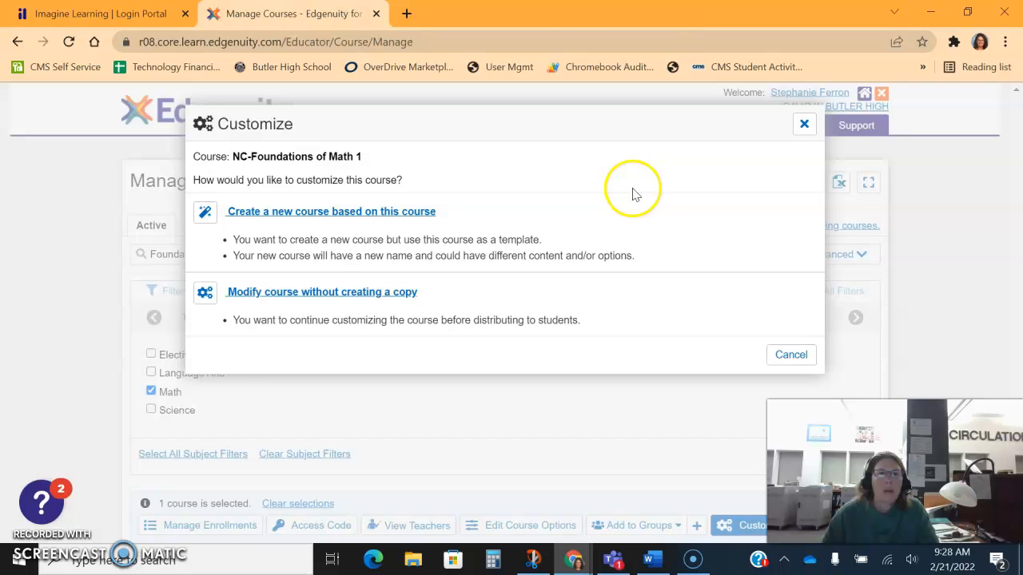
mouse_move(366, 231)
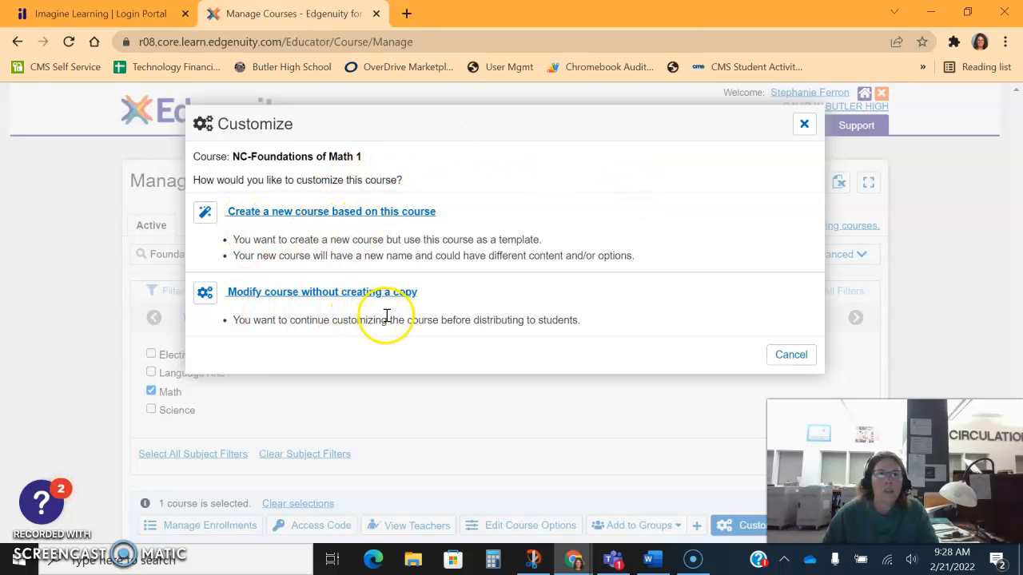
mouse_move(317, 211)
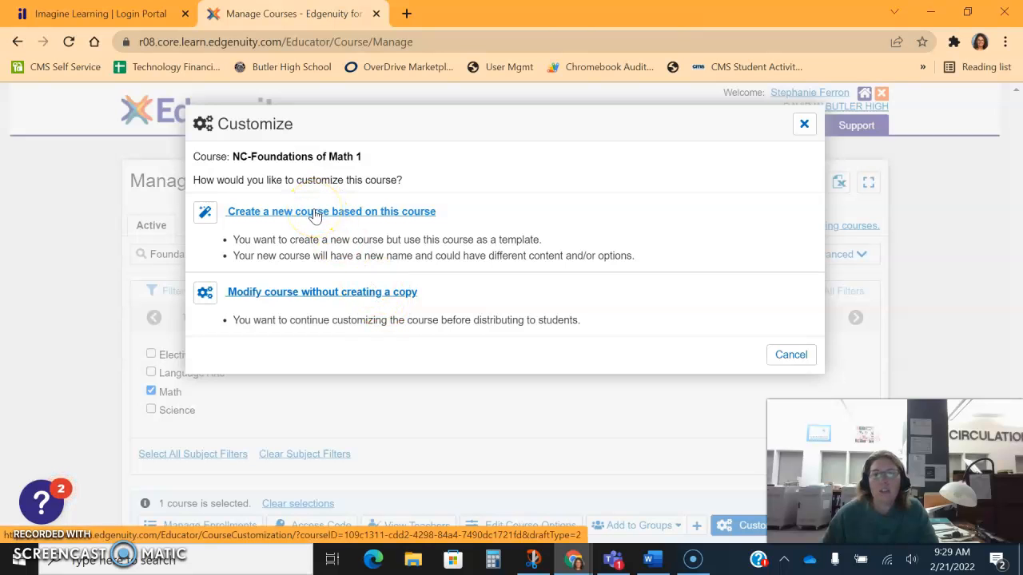
click(321, 291)
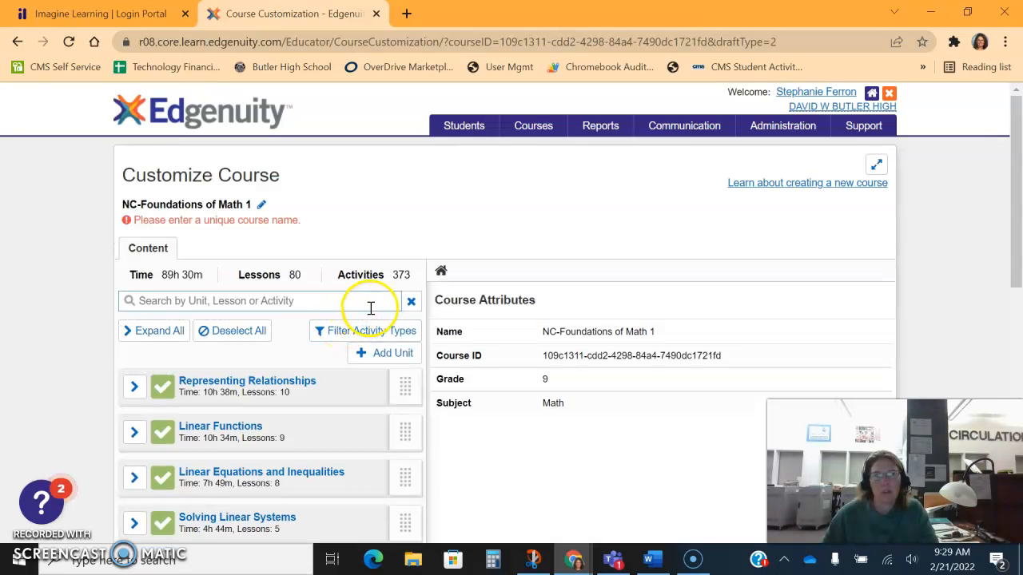
mouse_move(252, 232)
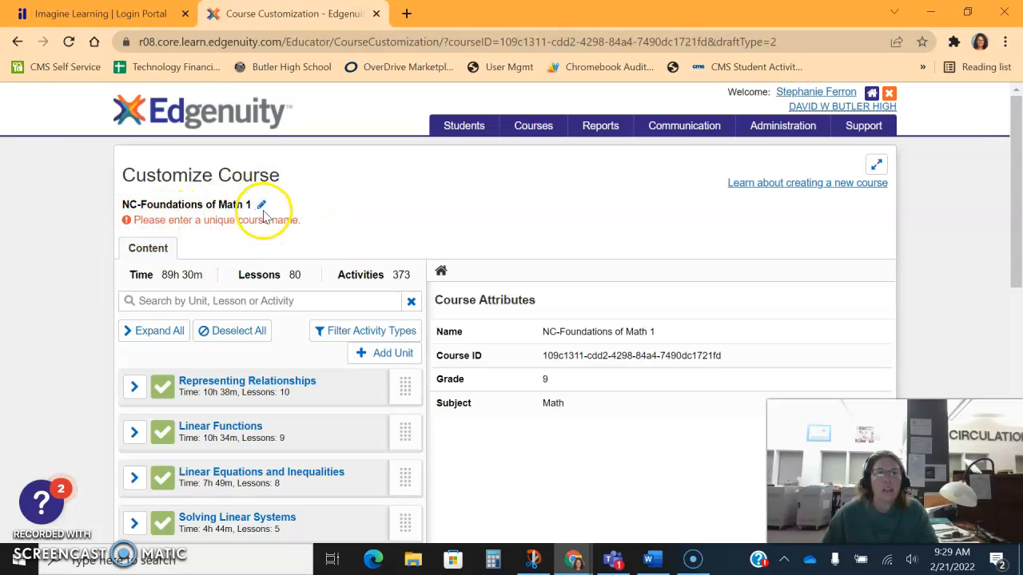
- Rename the course copy to 'Ferron Test NC-Foundations of Math 1'
click(260, 205)
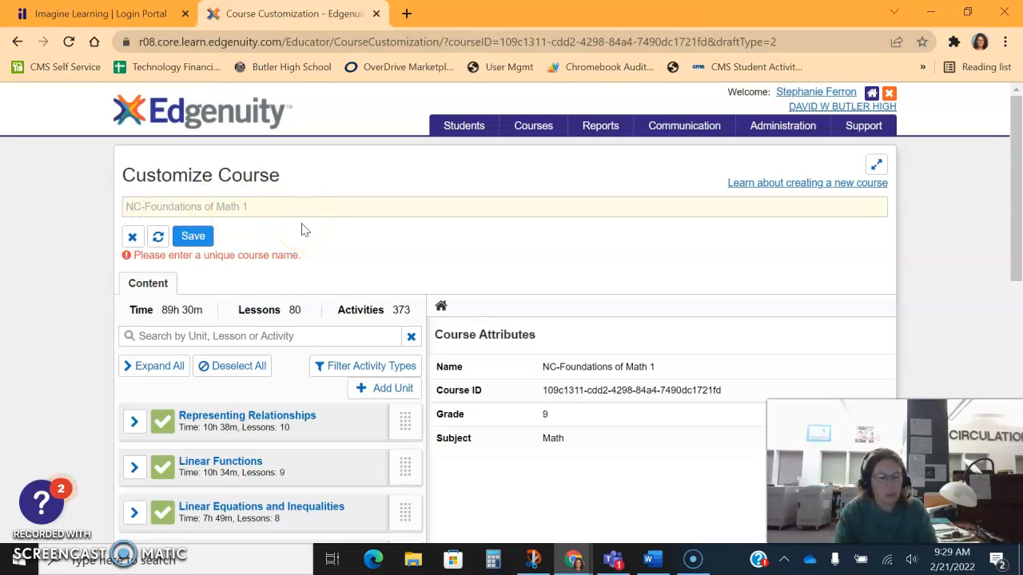
text(Ferron Te)
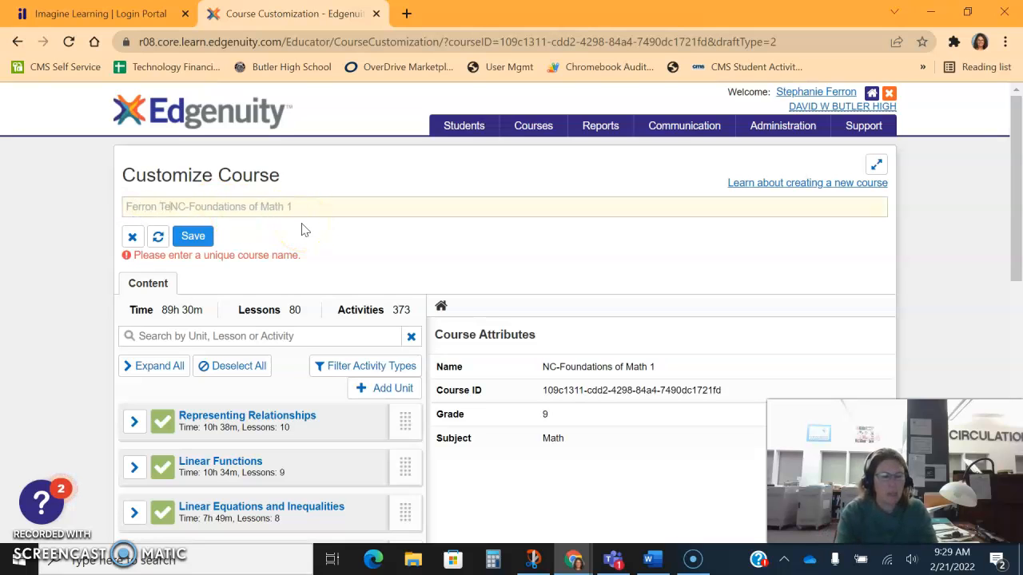
text(st)
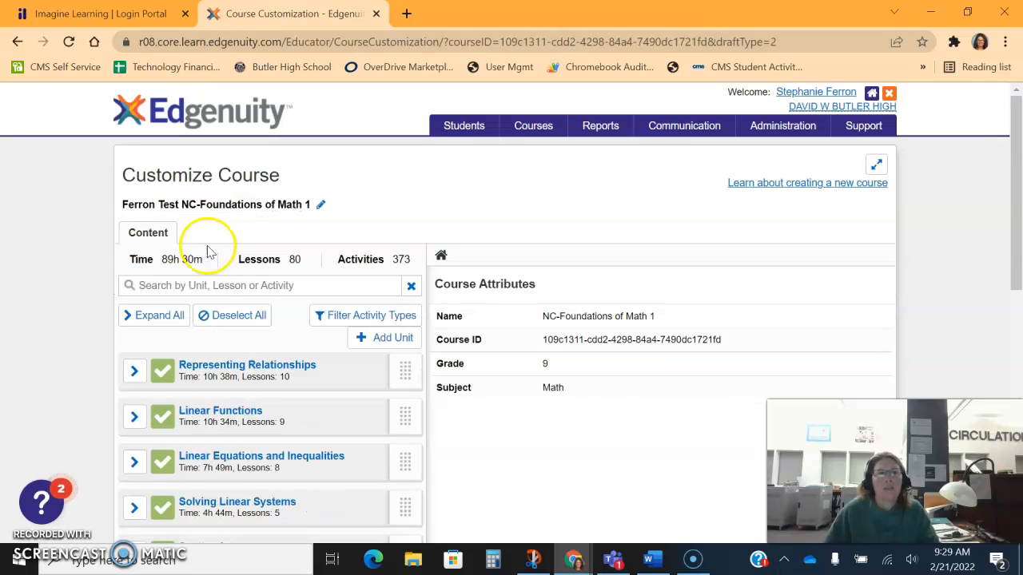
scroll(down, 3)
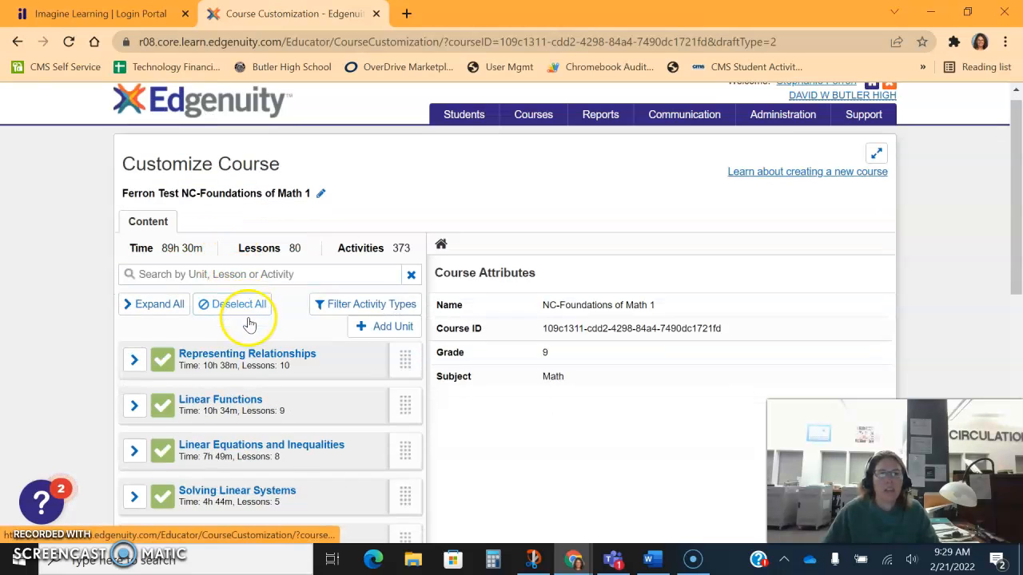
scroll(down, 3)
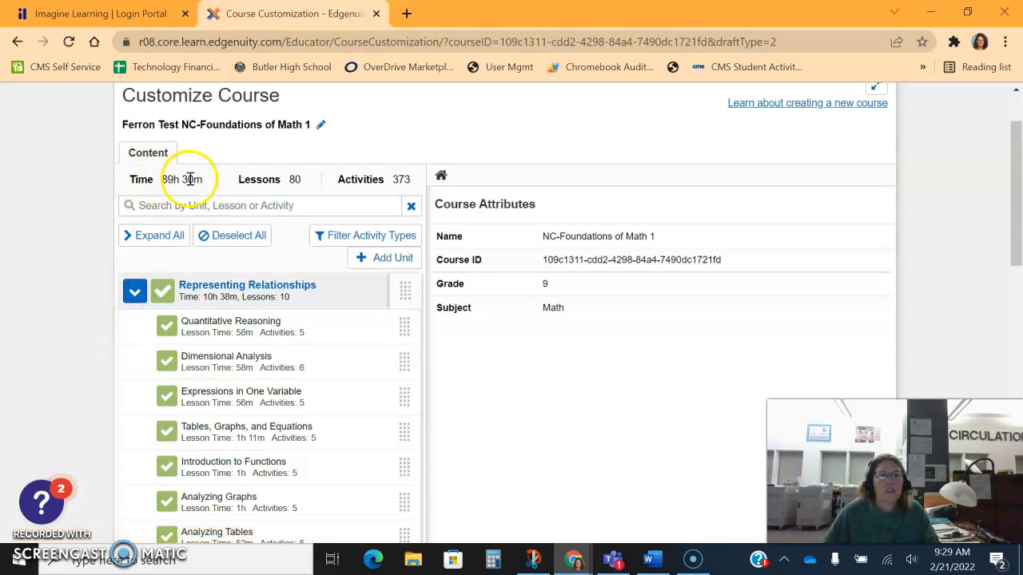
mouse_move(272, 179)
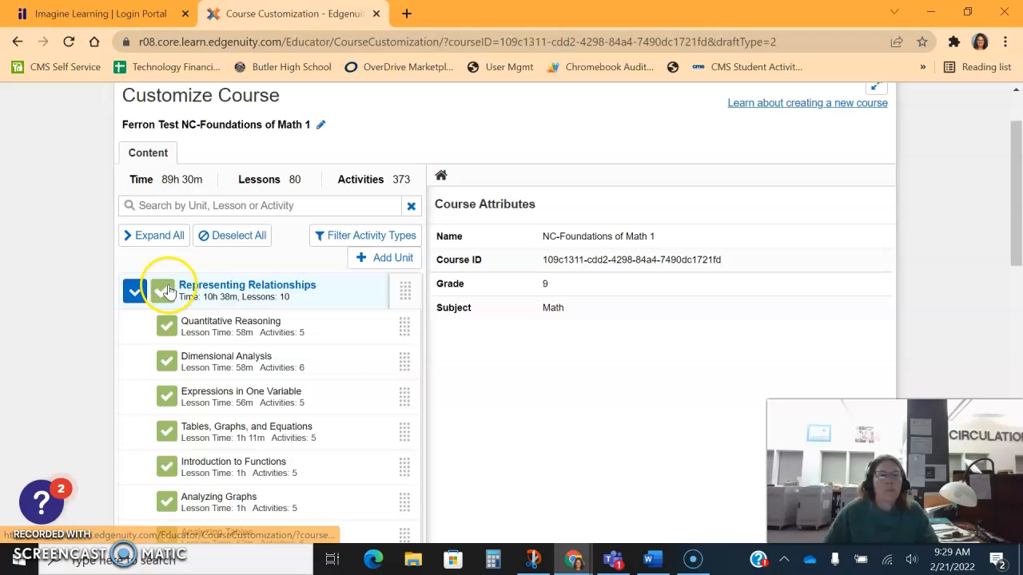
scroll(down, 3)
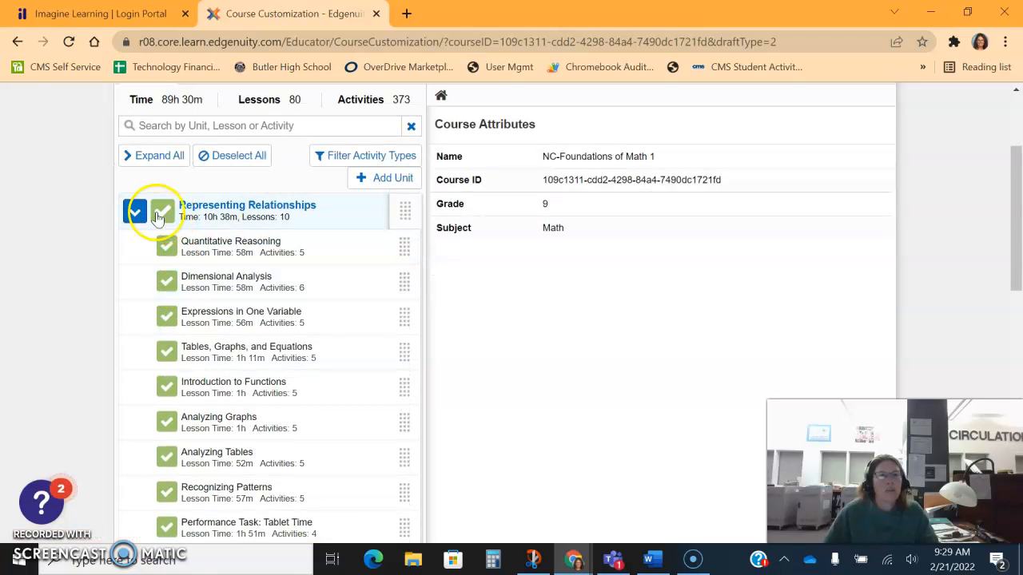
click(248, 209)
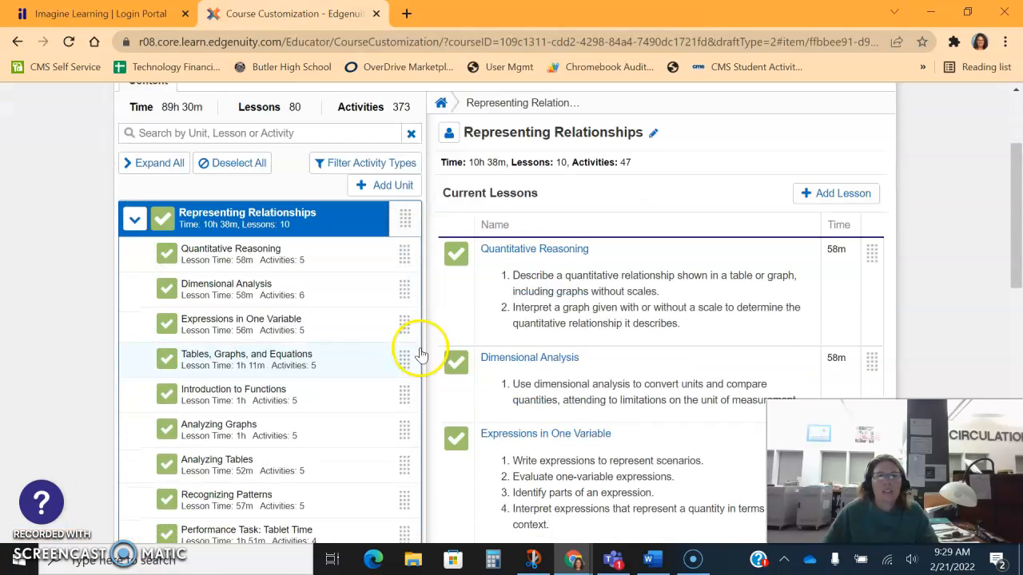
scroll(down, 3)
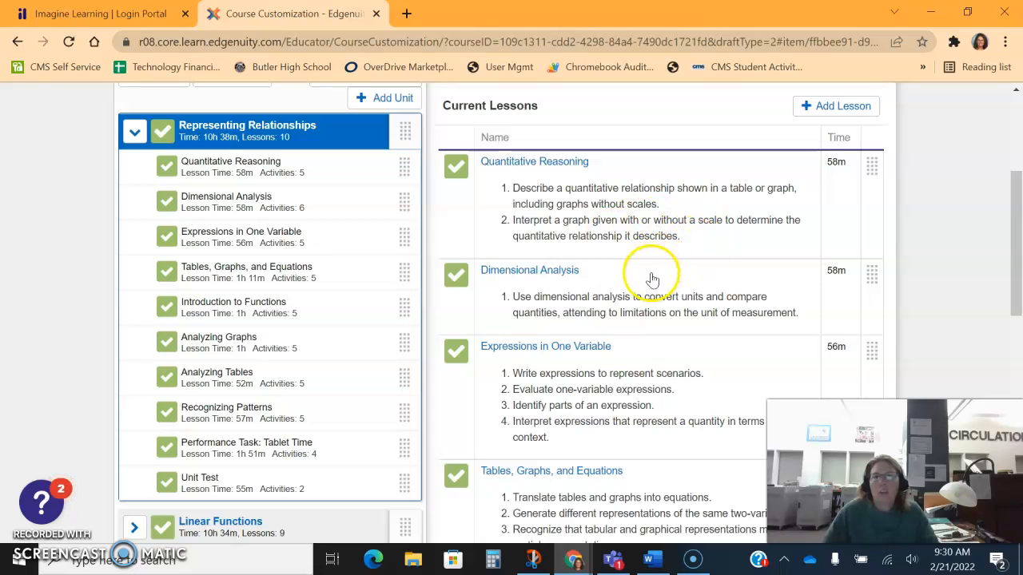
scroll(down, 3)
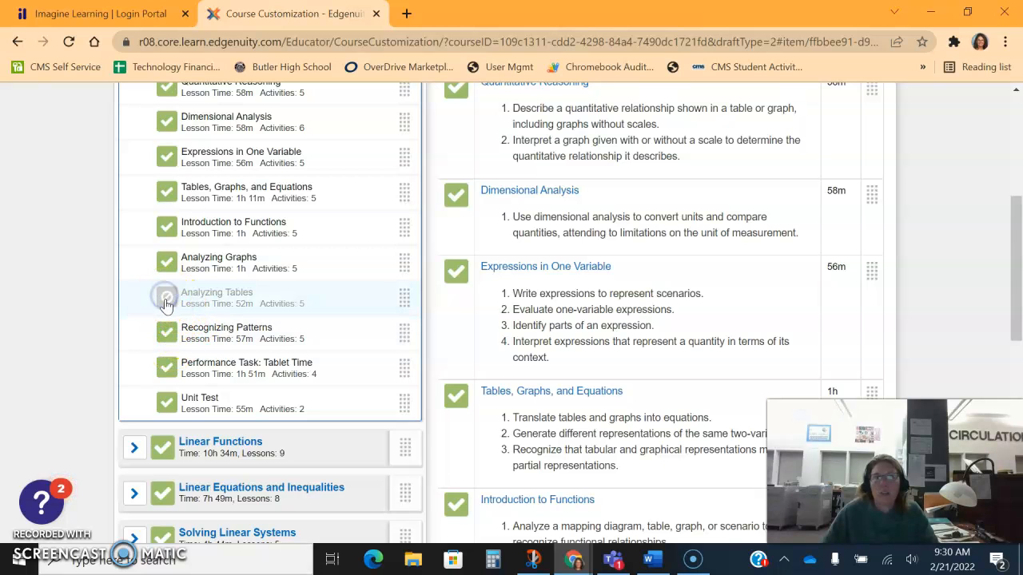
click(166, 298)
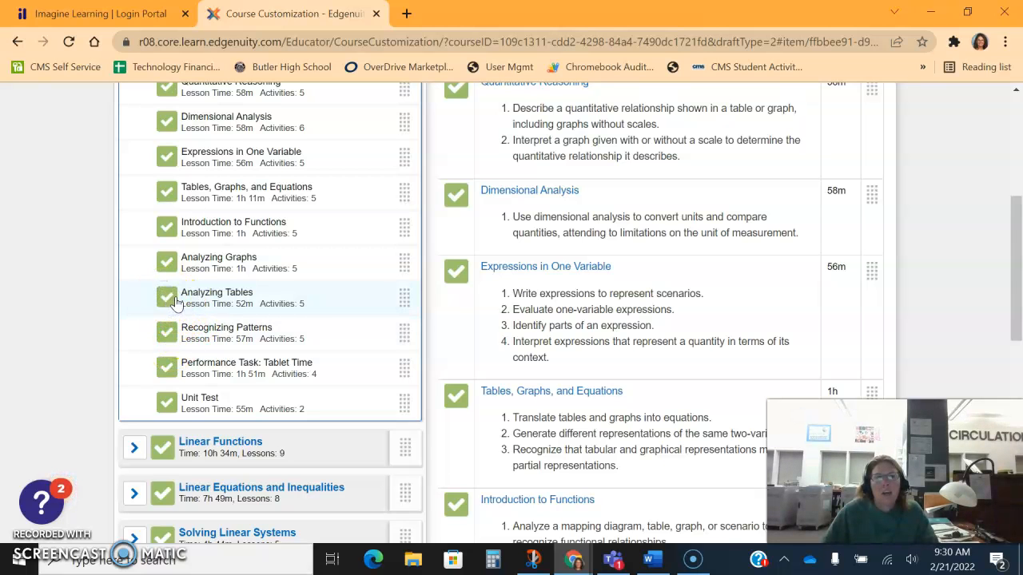
scroll(up, 3)
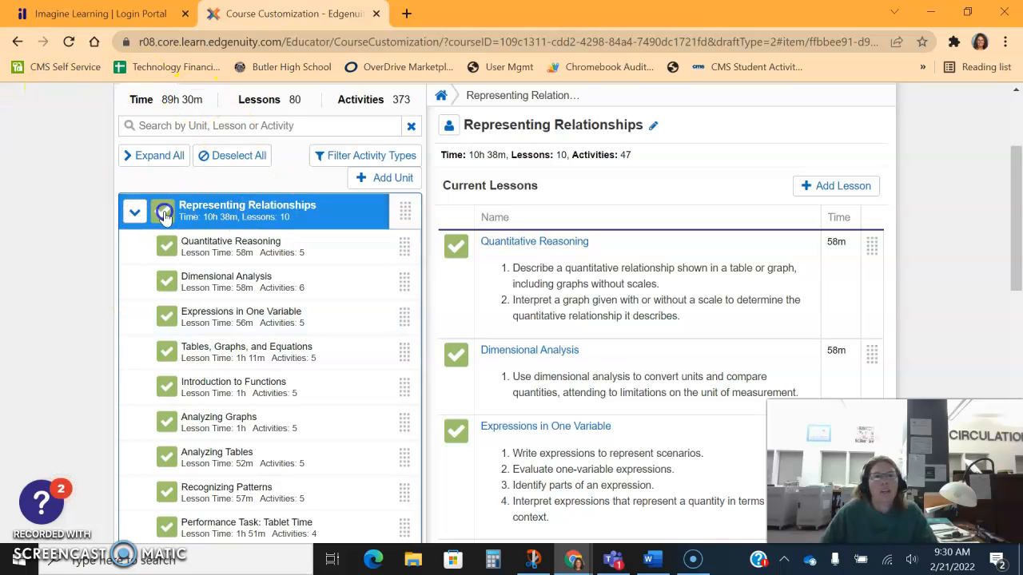
- Toggle the Representing Relationships unit off and back on, then start publishing with all 80 lessons
click(163, 211)
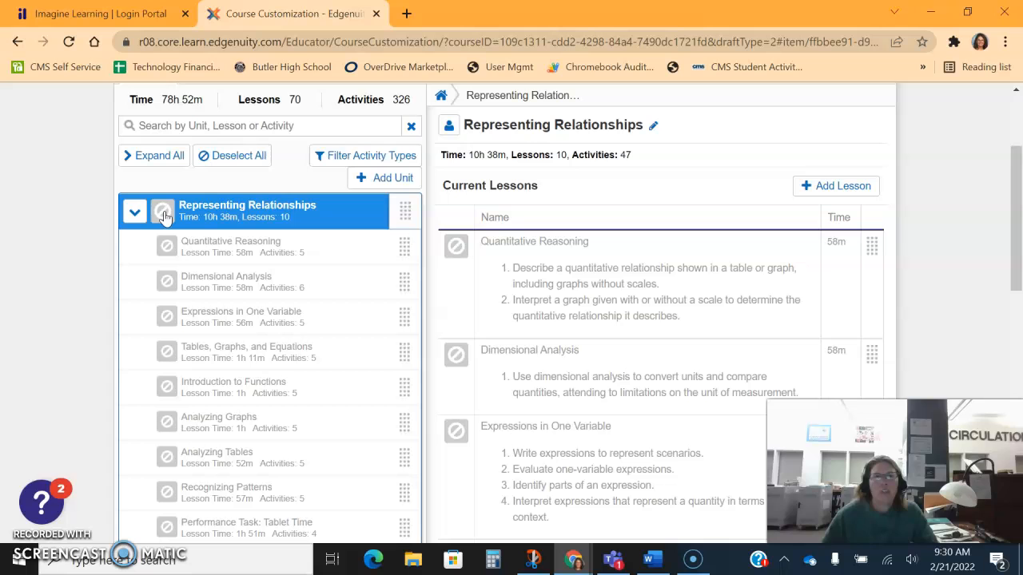
click(163, 210)
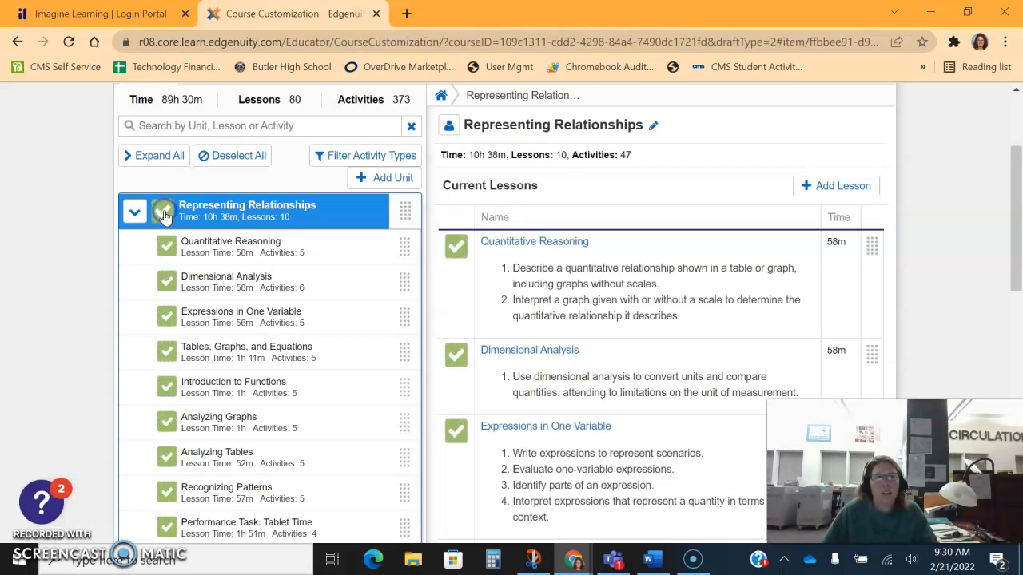
scroll(up, 3)
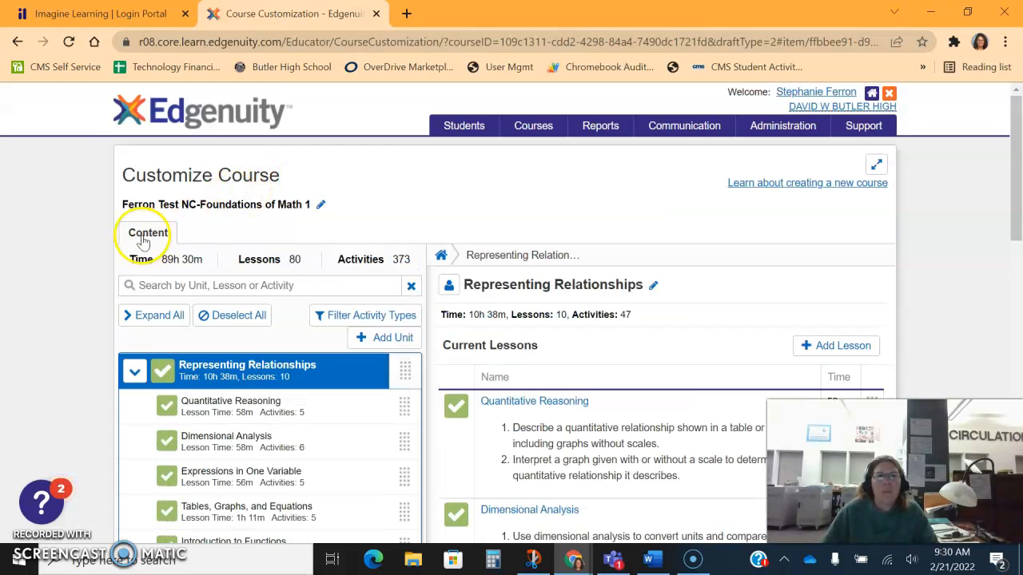
scroll(down, 3)
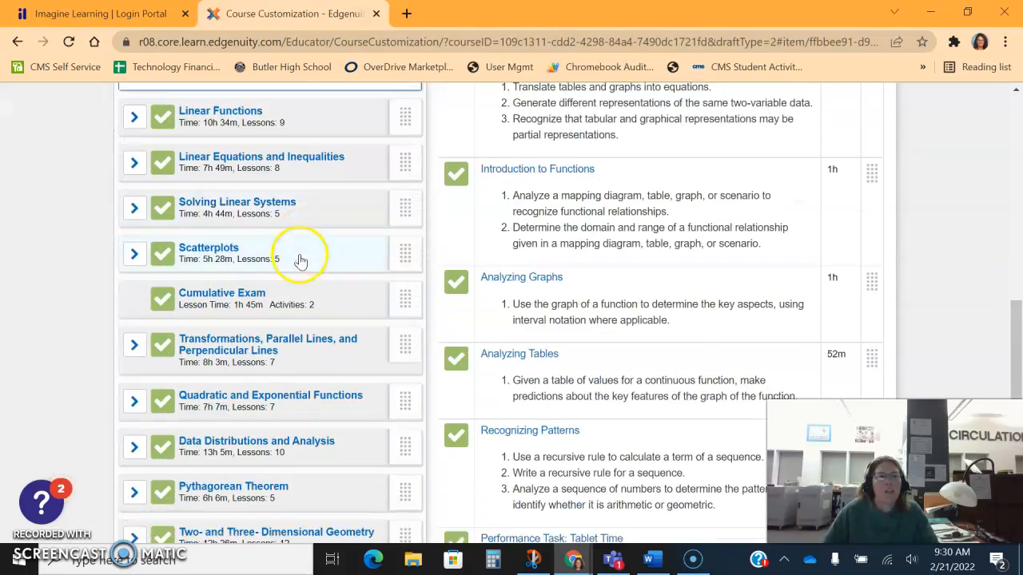
scroll(up, 3)
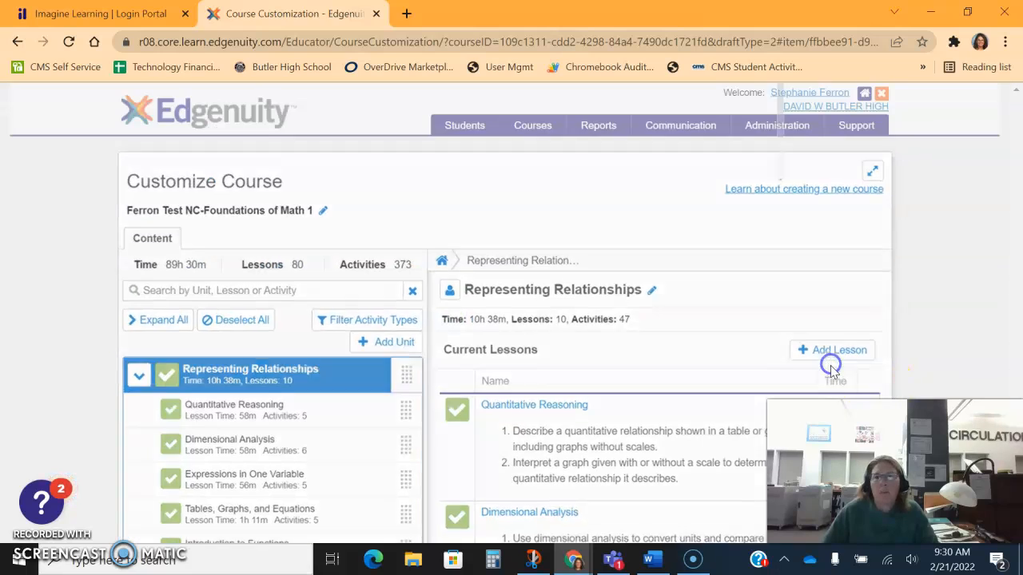
click(751, 211)
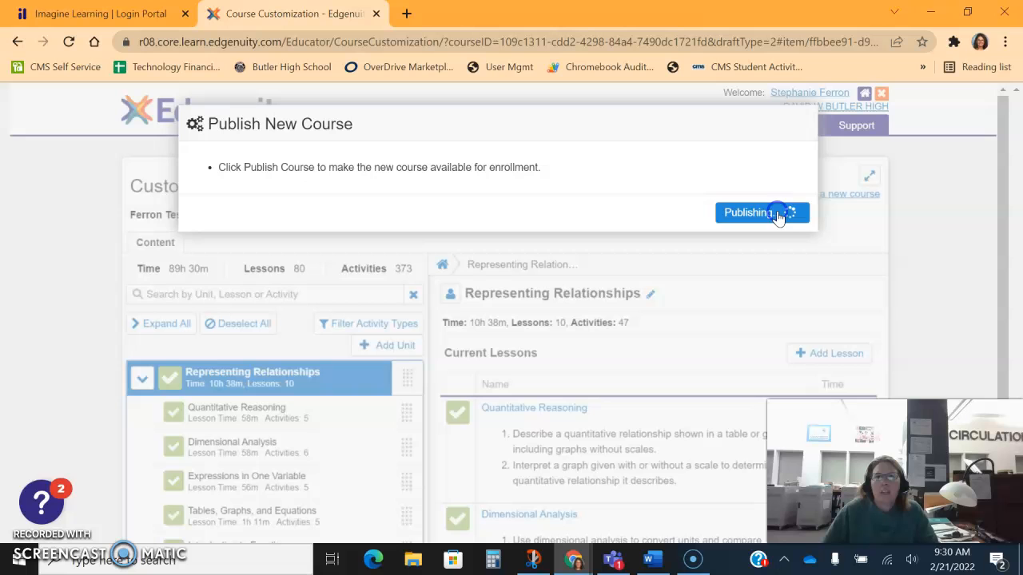
- Publish the course, then in Course Options change the quiz, test and exam thresholds to 60
click(755, 211)
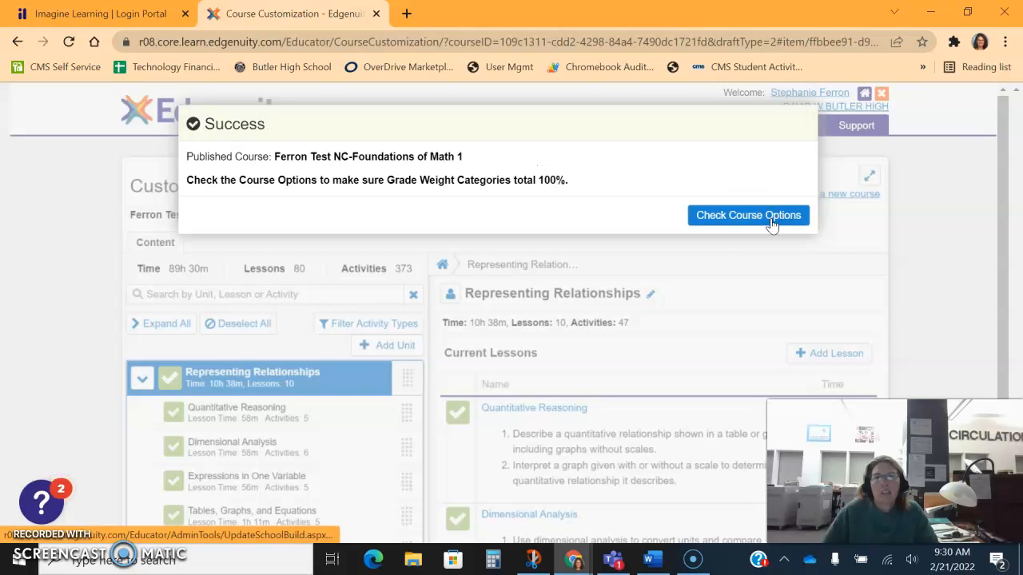
click(748, 214)
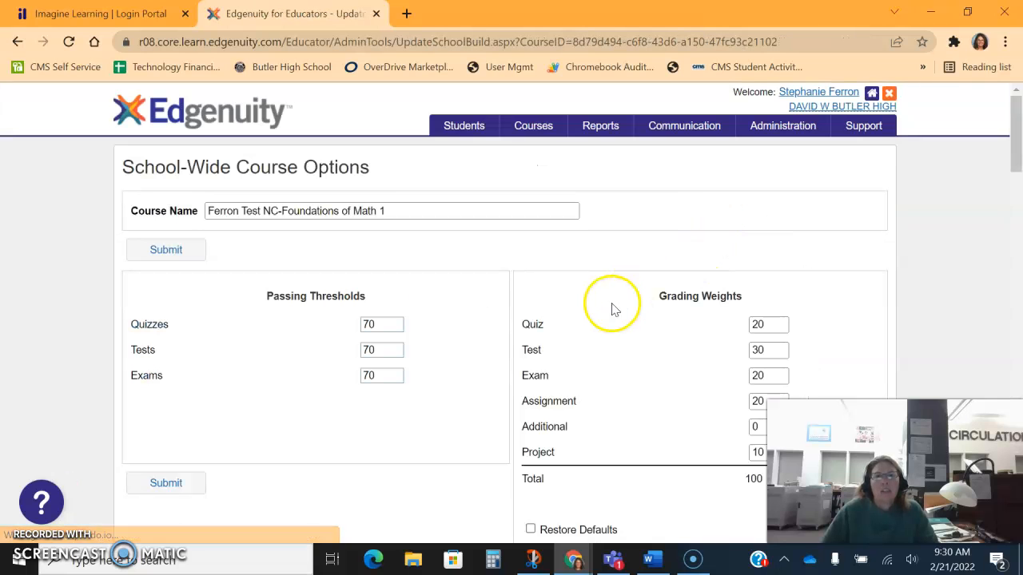
mouse_move(615, 311)
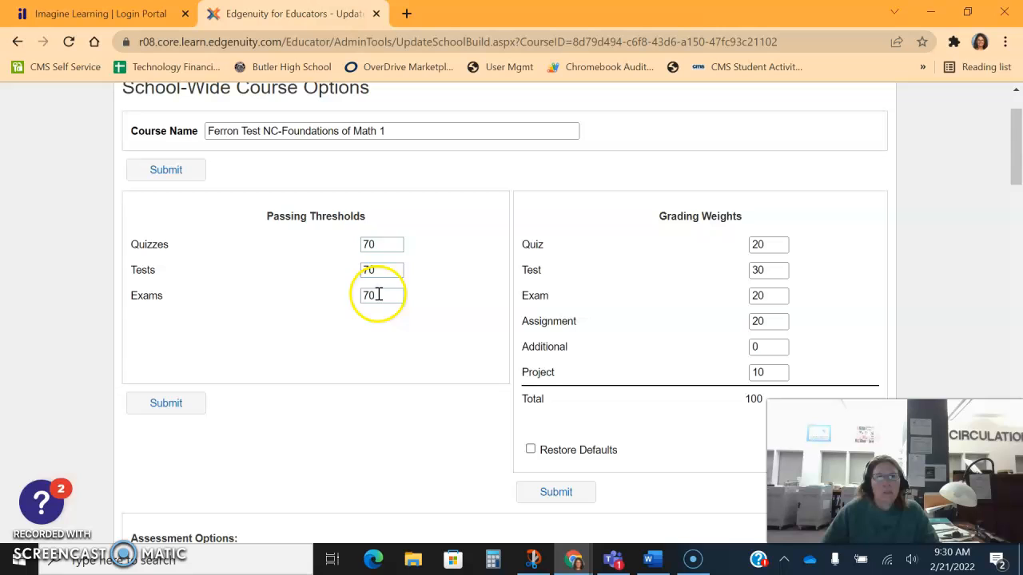
triple_click(383, 243)
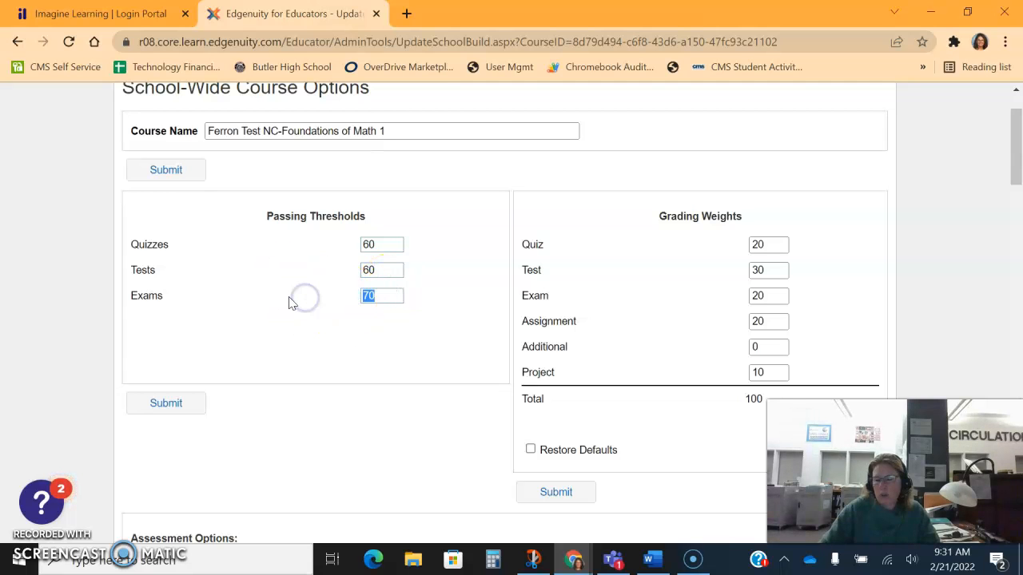
text(60)
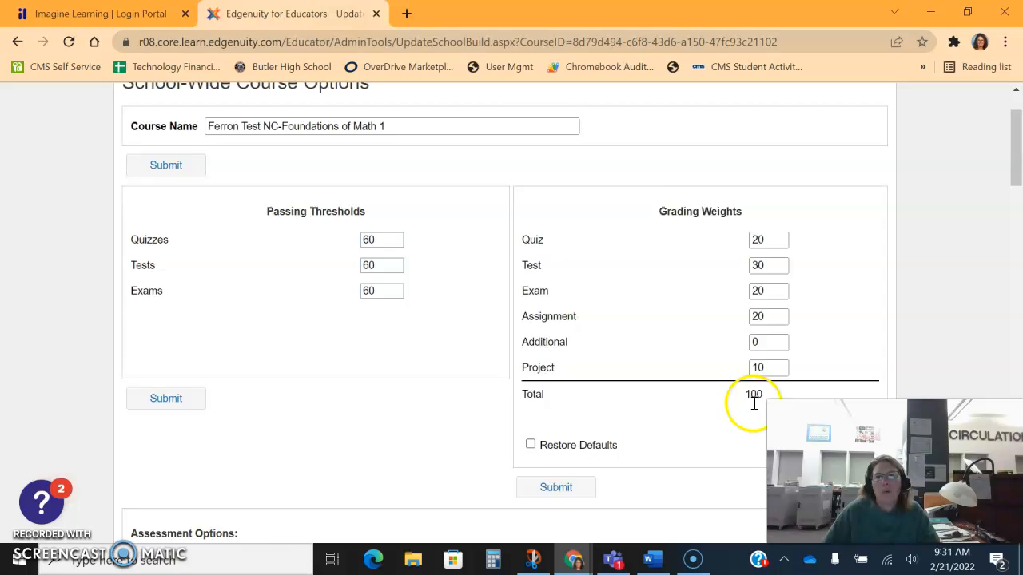
- In Grading Weights, set Project to 0 and Test to 40, keeping the total at 100
scroll(down, 3)
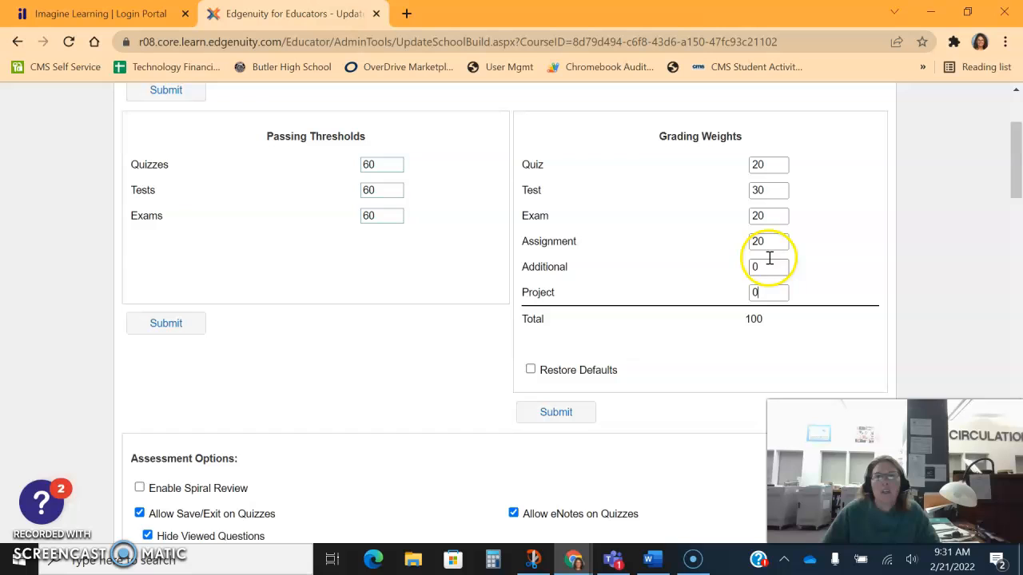
mouse_move(770, 265)
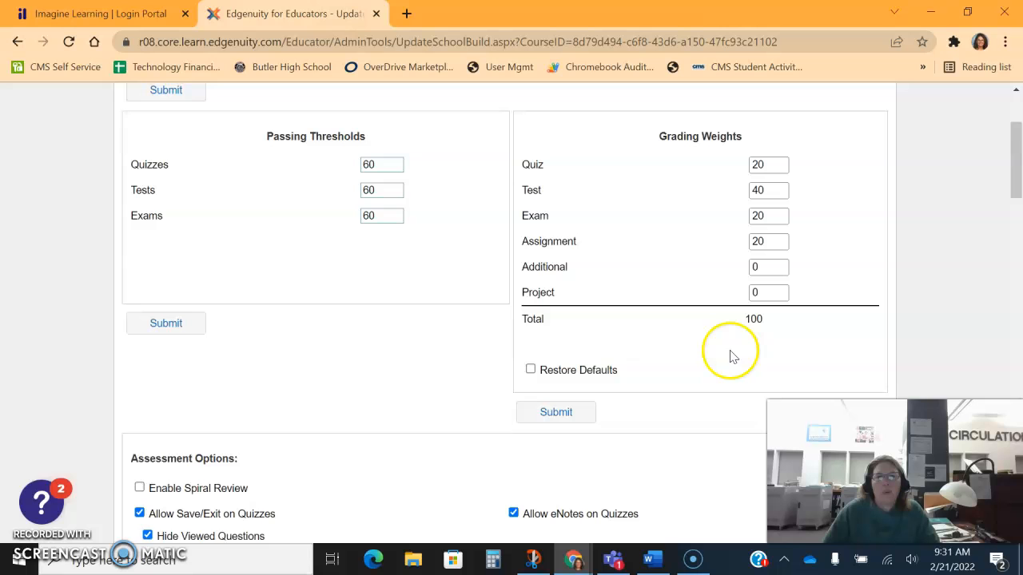
scroll(down, 3)
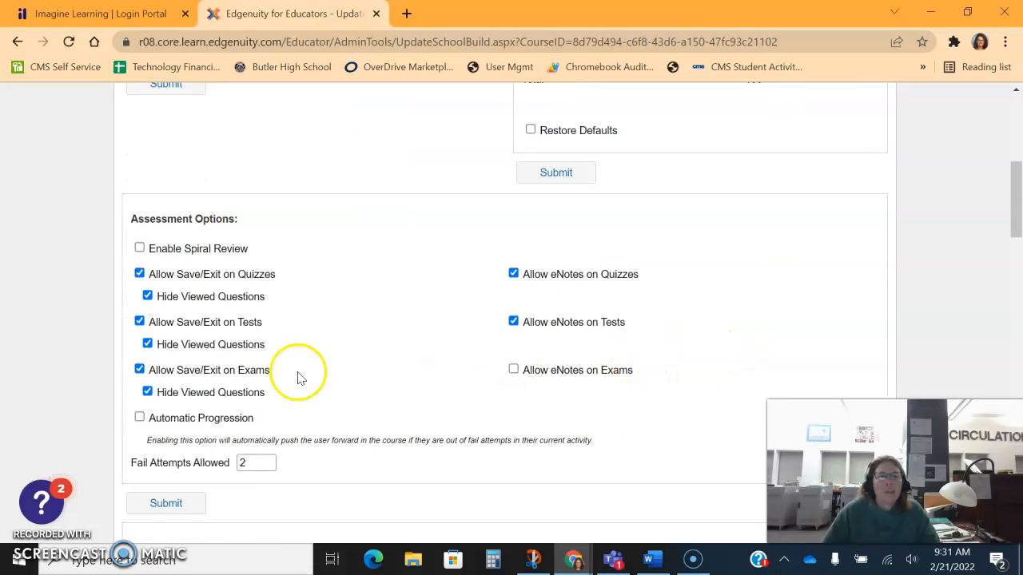
mouse_move(291, 280)
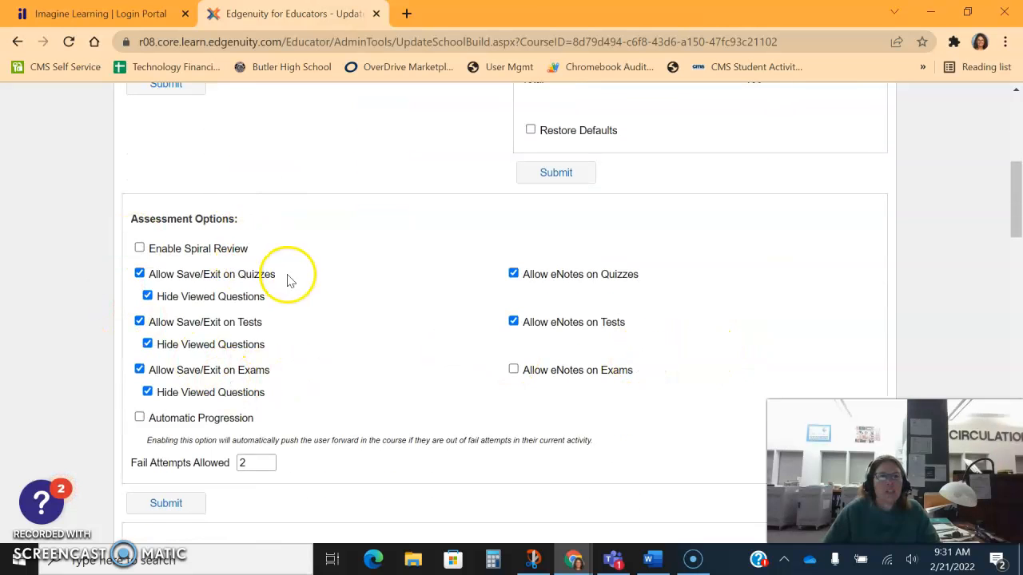
mouse_move(355, 301)
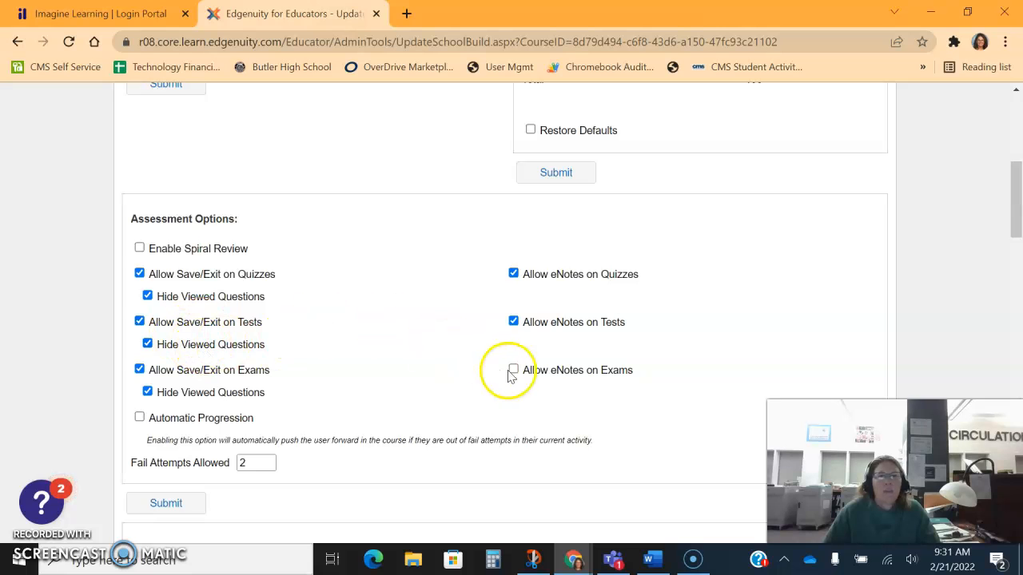
click(513, 371)
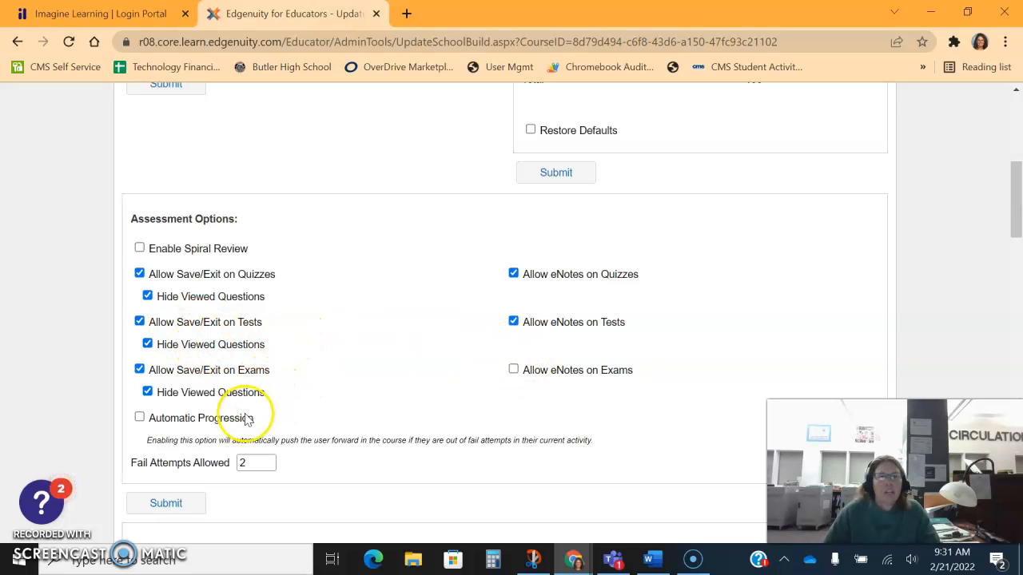
scroll(down, 3)
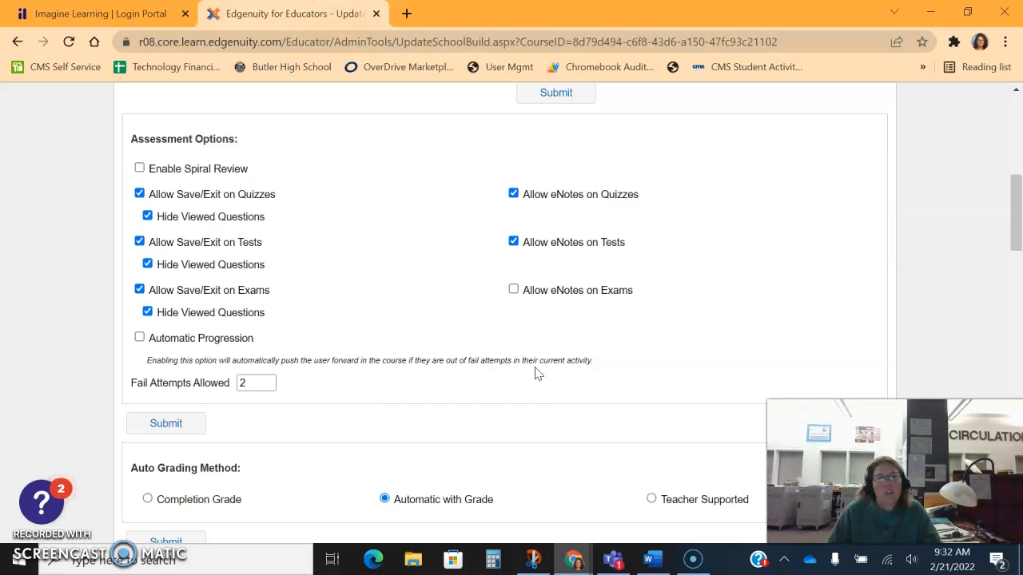
scroll(down, 3)
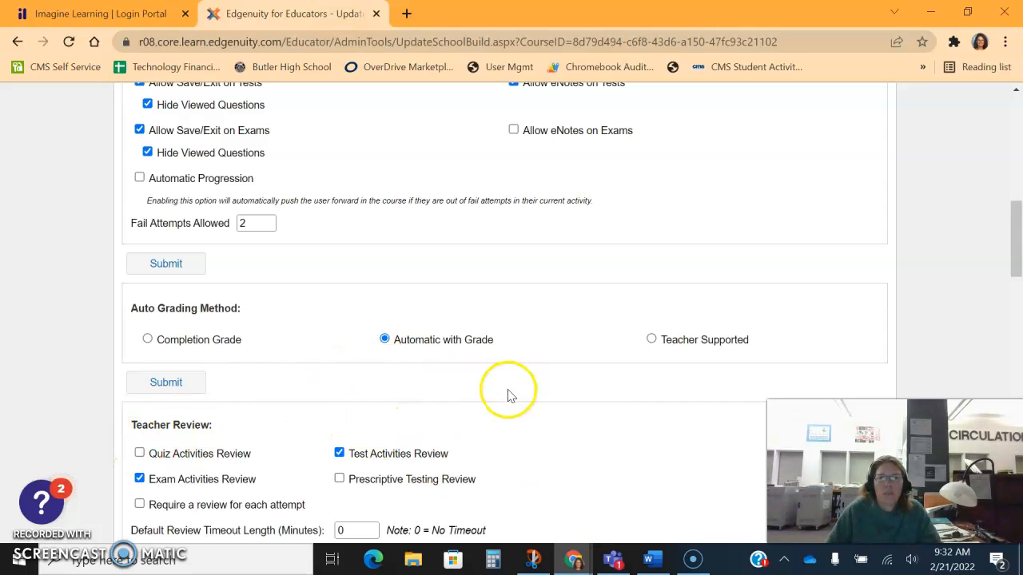
mouse_move(423, 394)
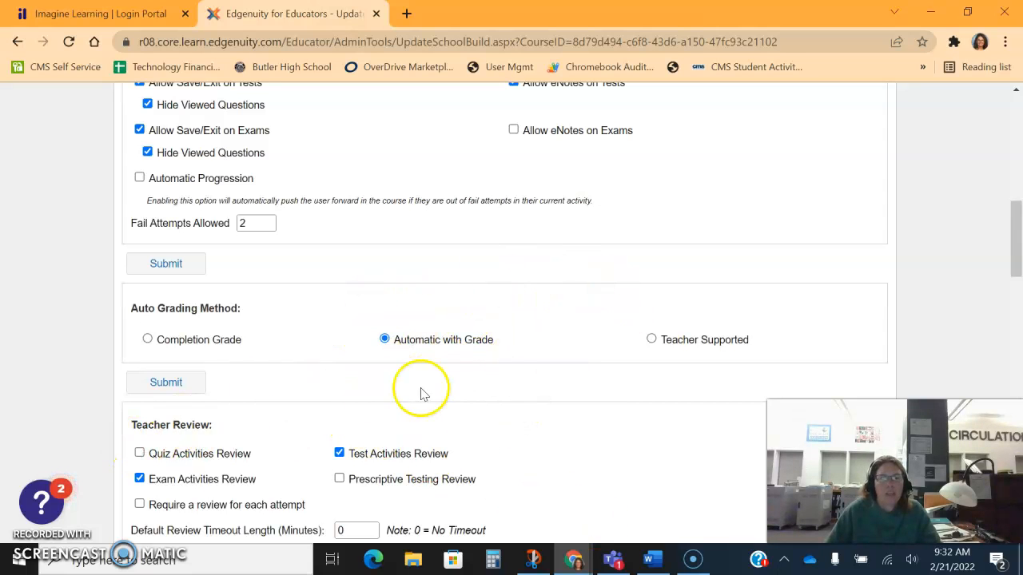
mouse_move(556, 355)
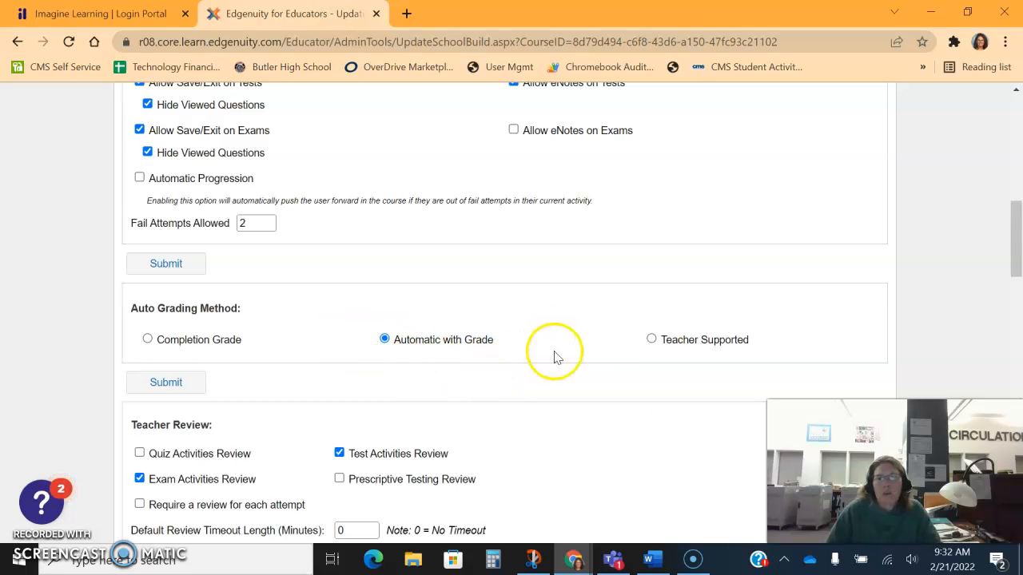
mouse_move(205, 339)
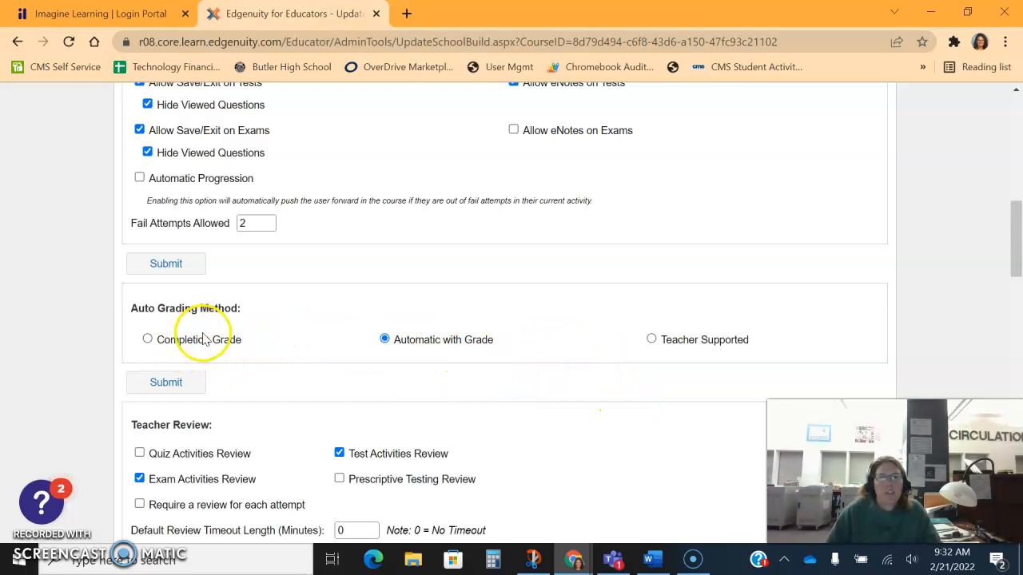
scroll(down, 3)
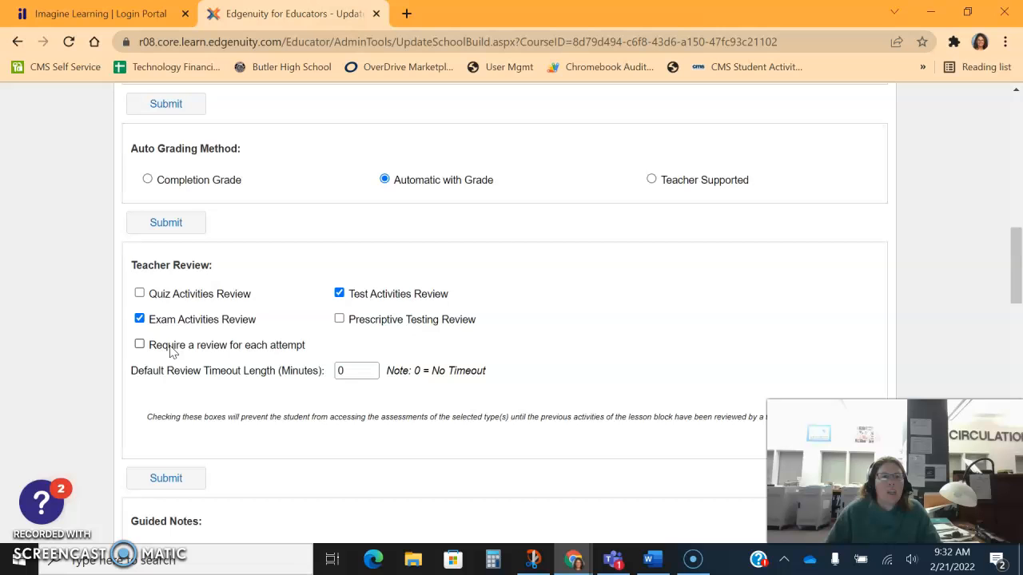
mouse_move(202, 327)
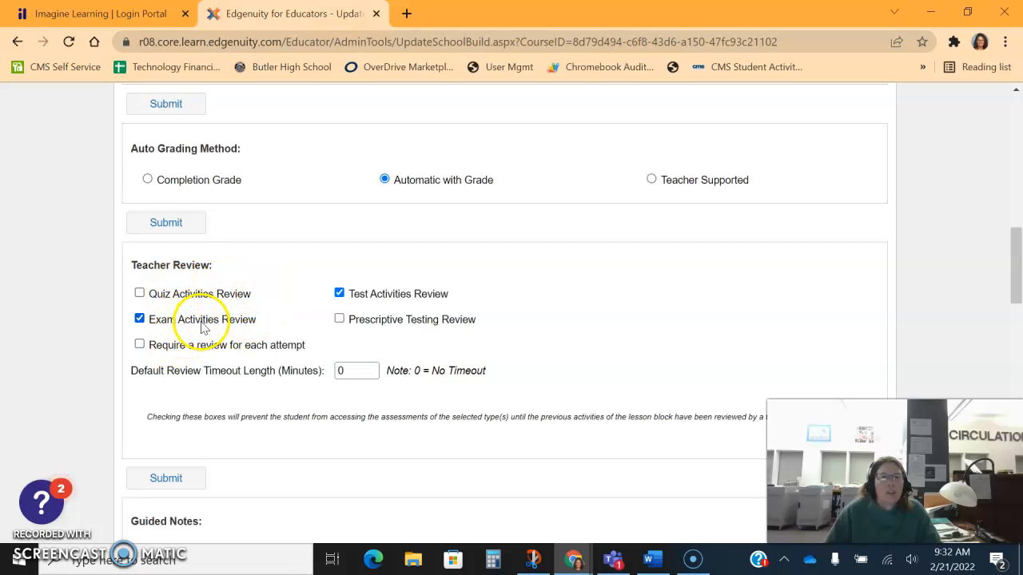
mouse_move(246, 331)
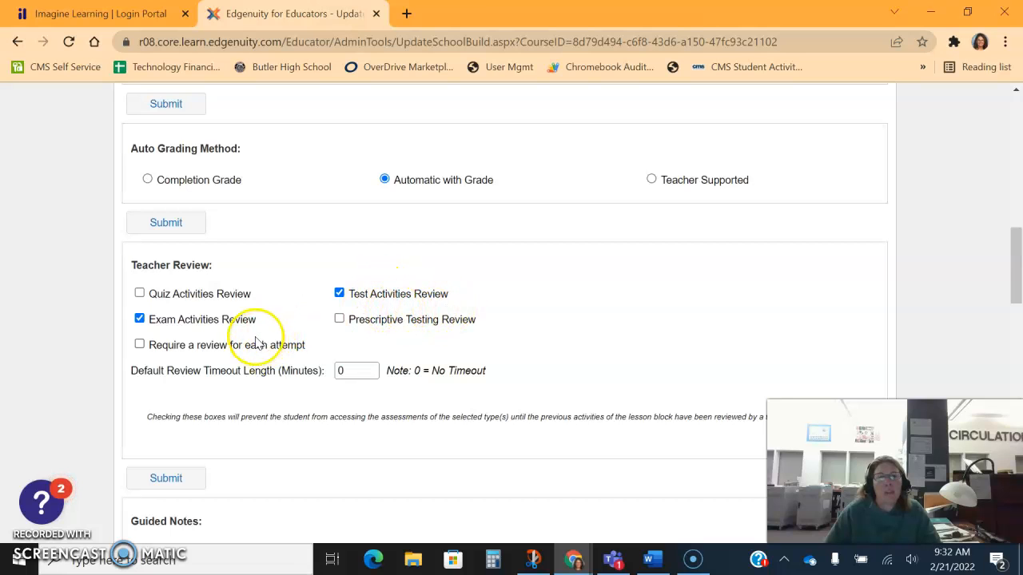
mouse_move(248, 334)
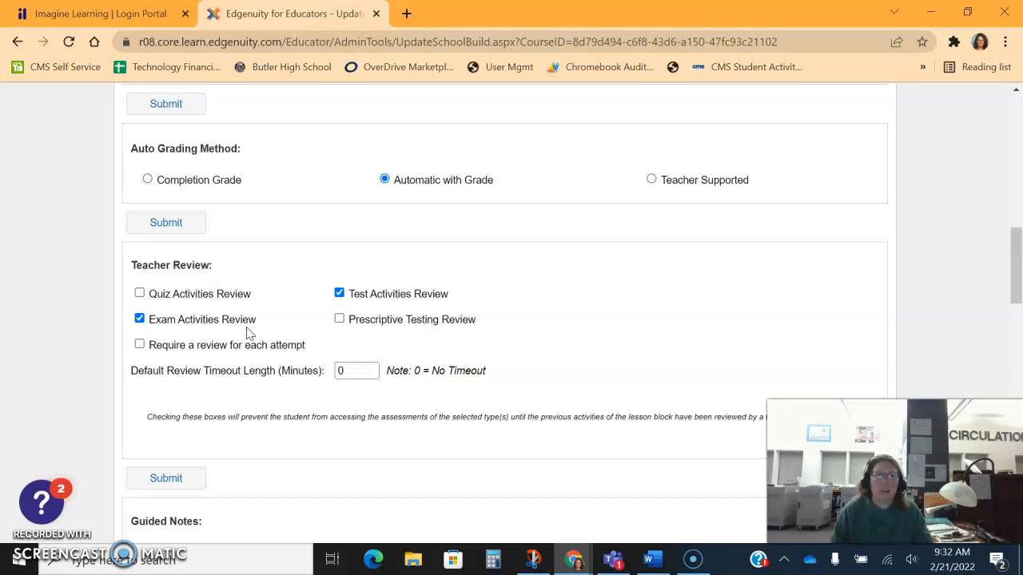
mouse_move(327, 339)
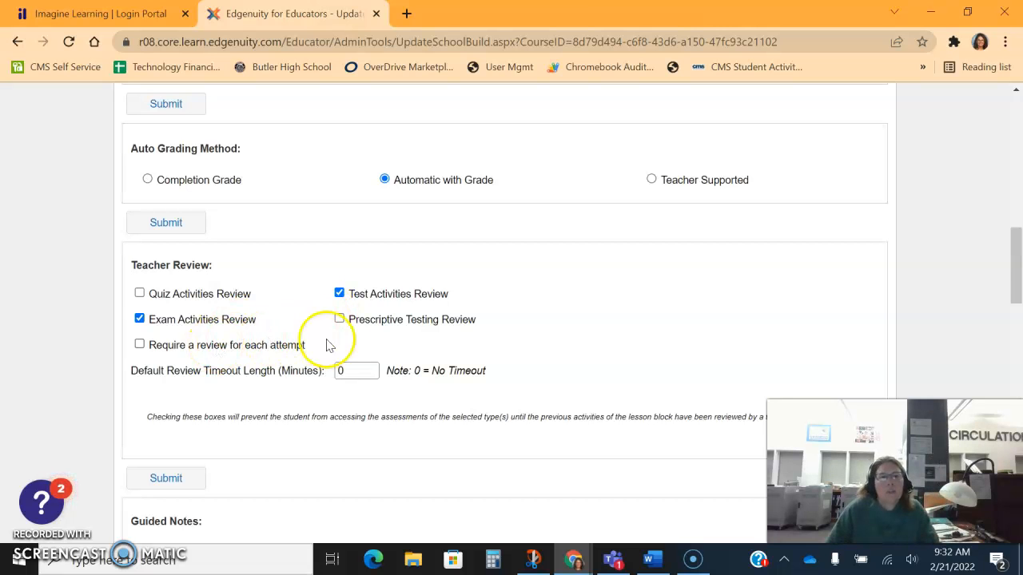
scroll(down, 3)
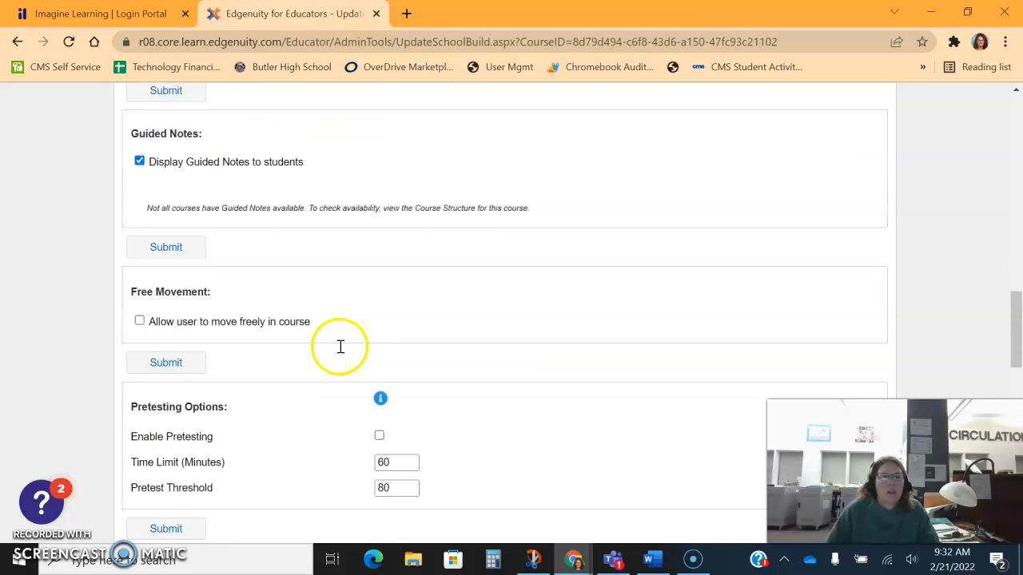
- Enable Pretesting, keeping the 60-minute time limit and 80 pretest threshold
scroll(up, 3)
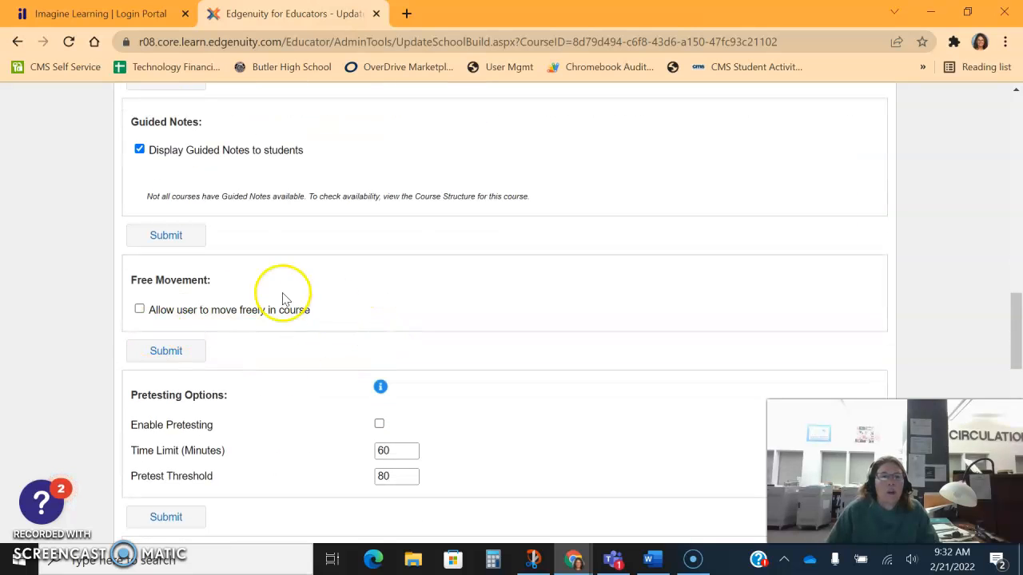
mouse_move(108, 271)
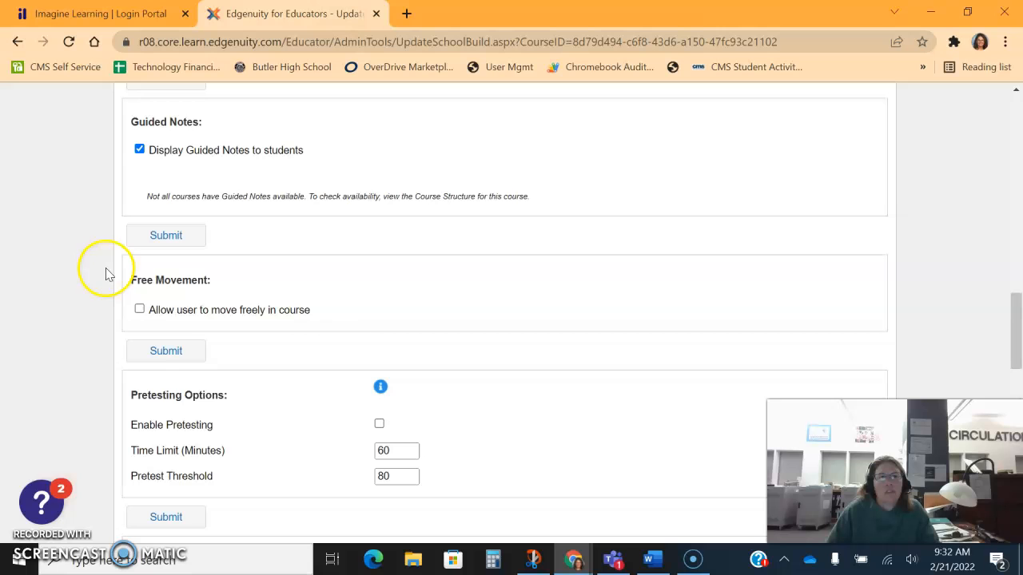
mouse_move(336, 327)
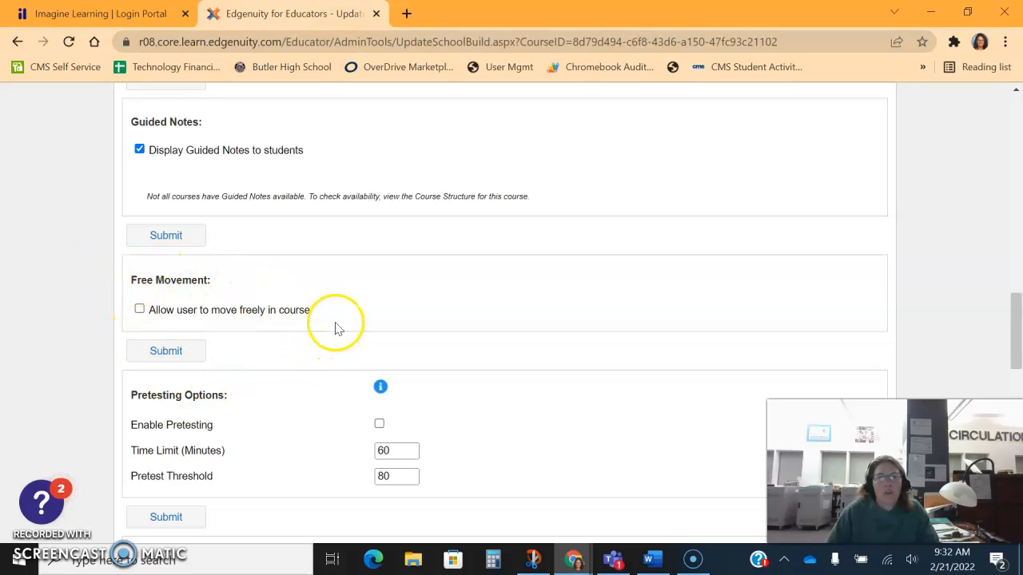
mouse_move(335, 327)
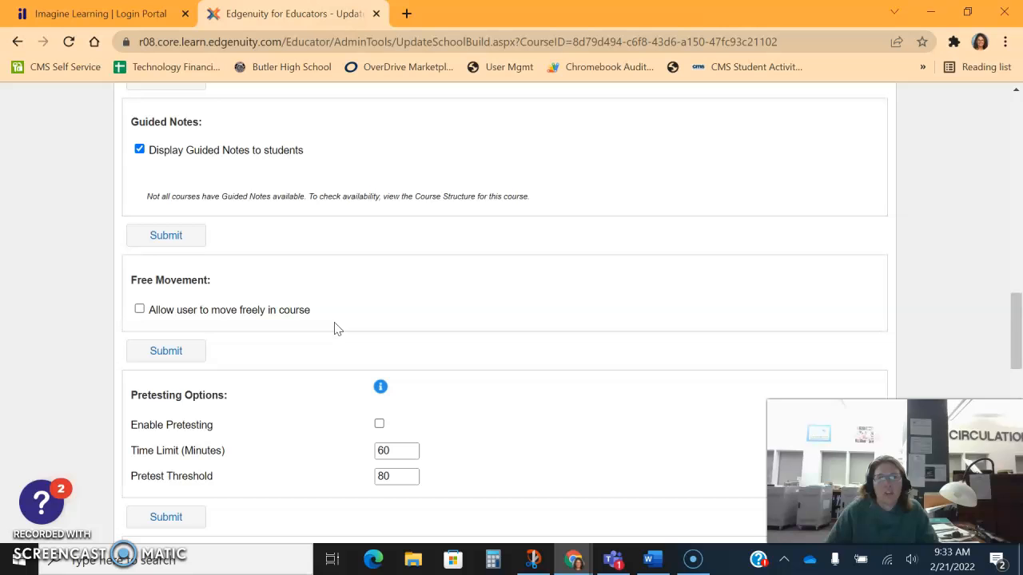
scroll(down, 3)
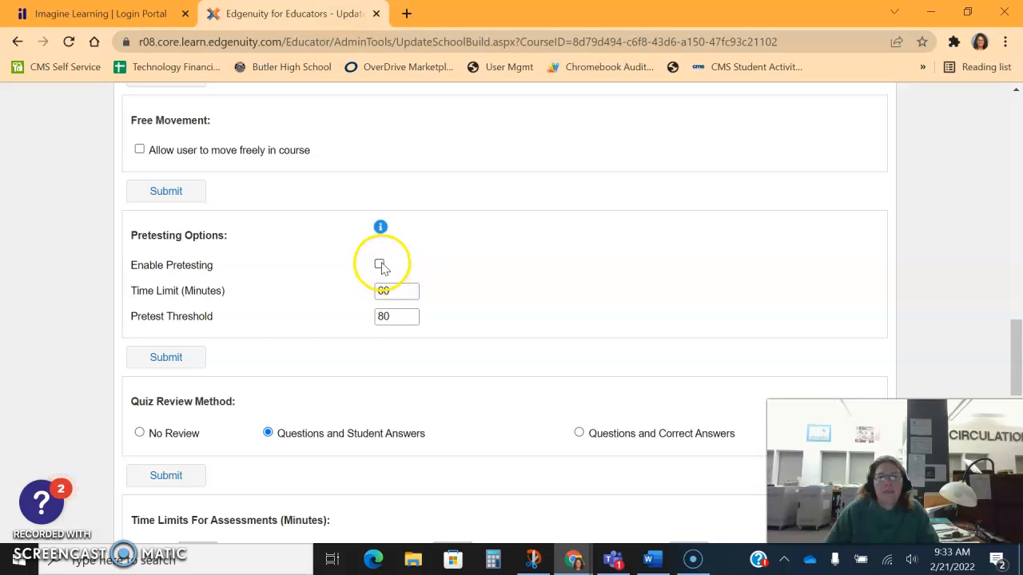
click(379, 264)
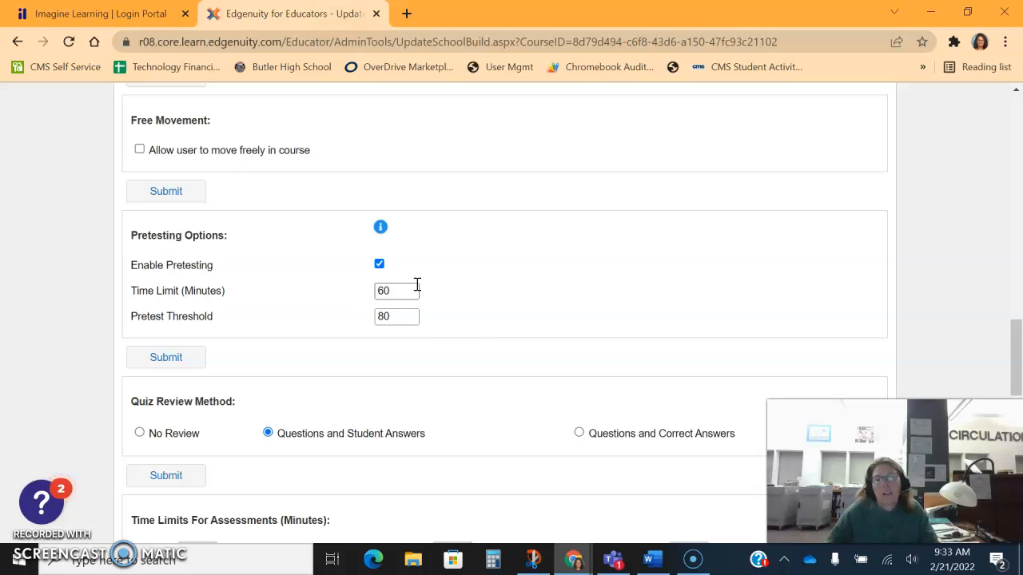
mouse_move(349, 278)
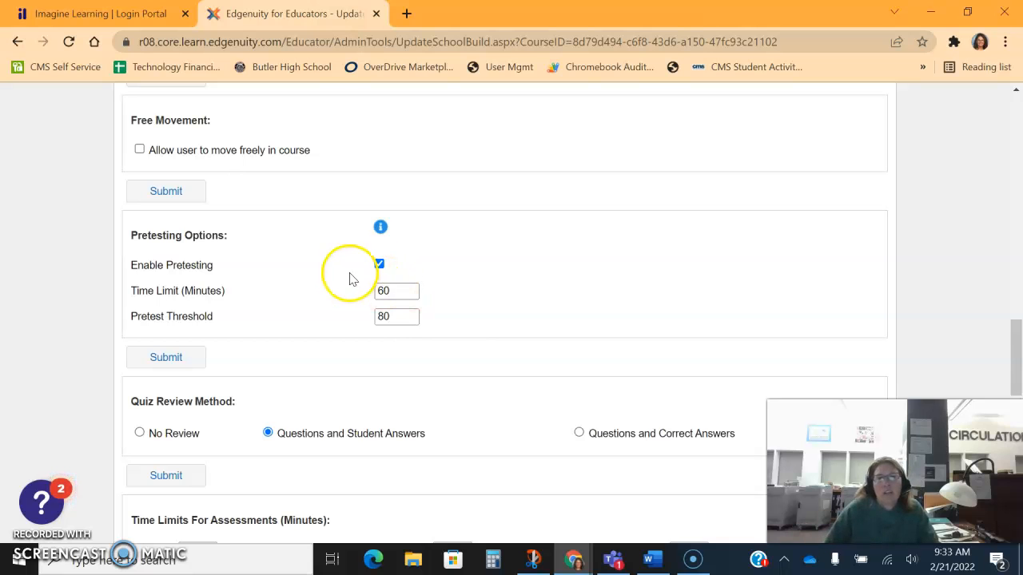
mouse_move(323, 291)
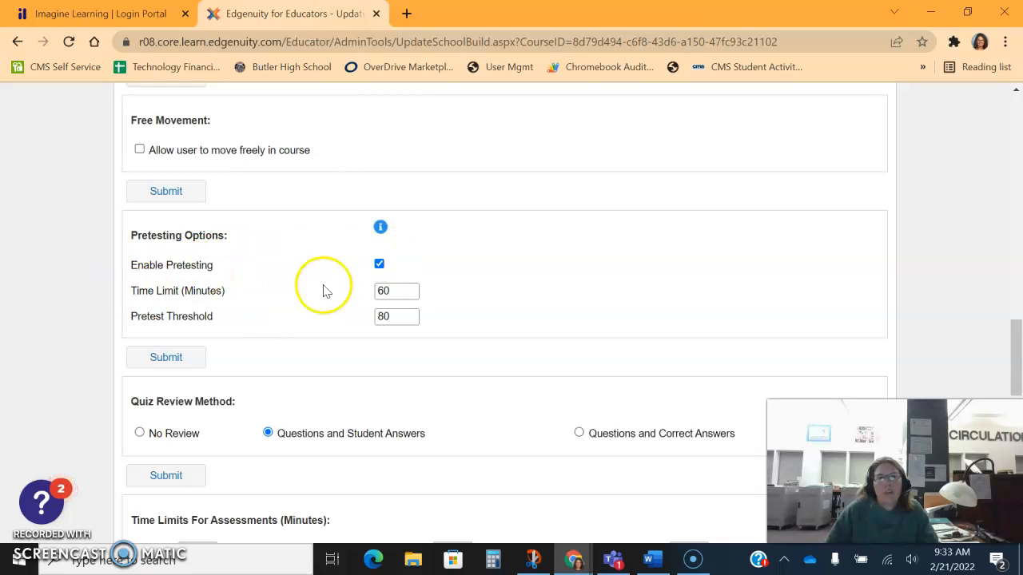
mouse_move(438, 294)
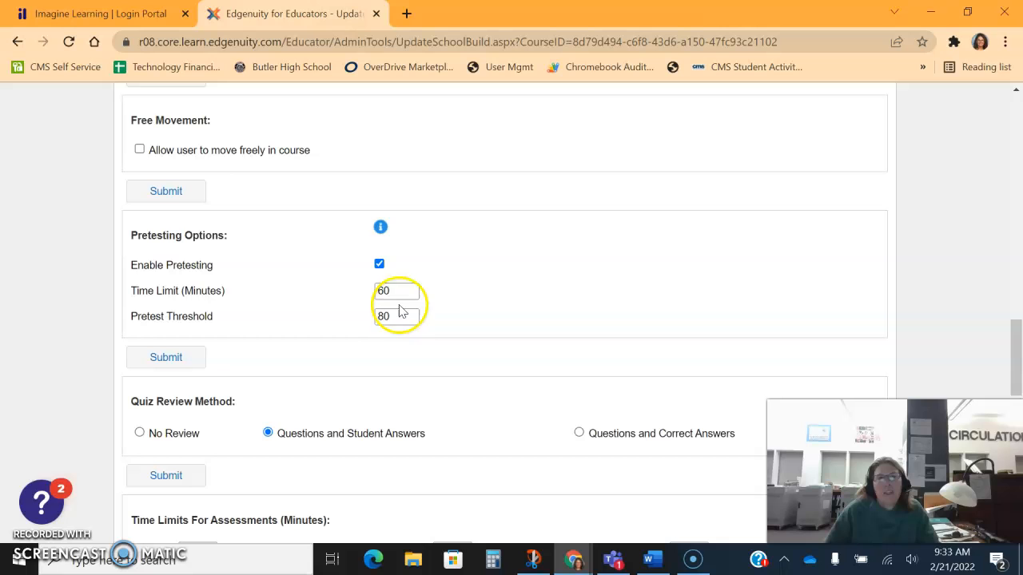
mouse_move(424, 336)
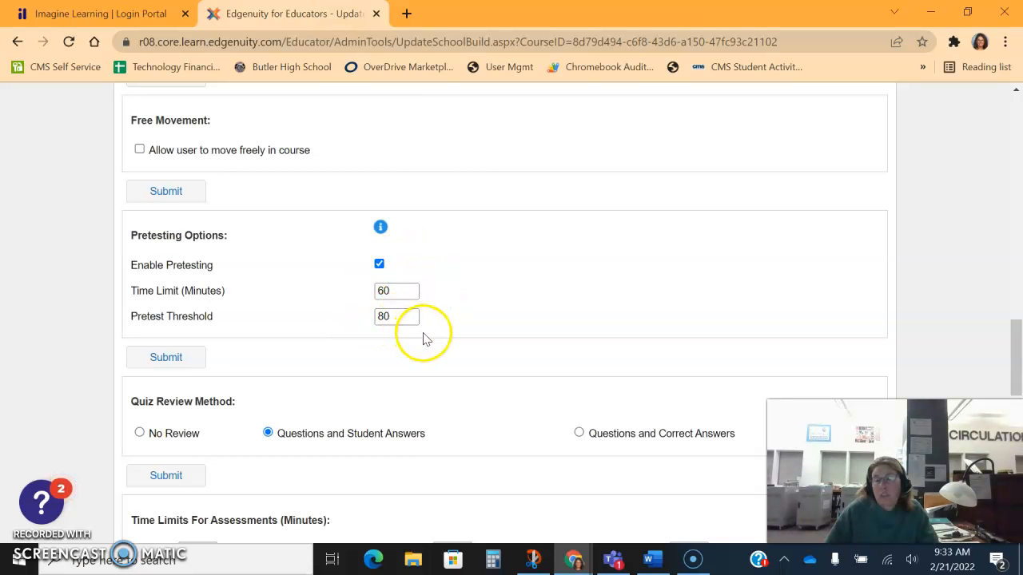
scroll(down, 3)
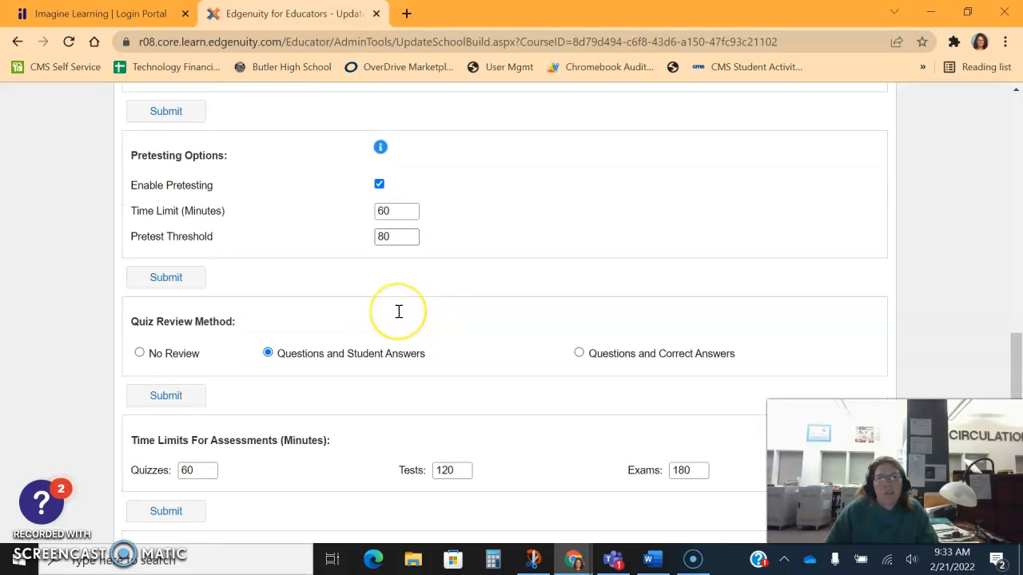
scroll(down, 3)
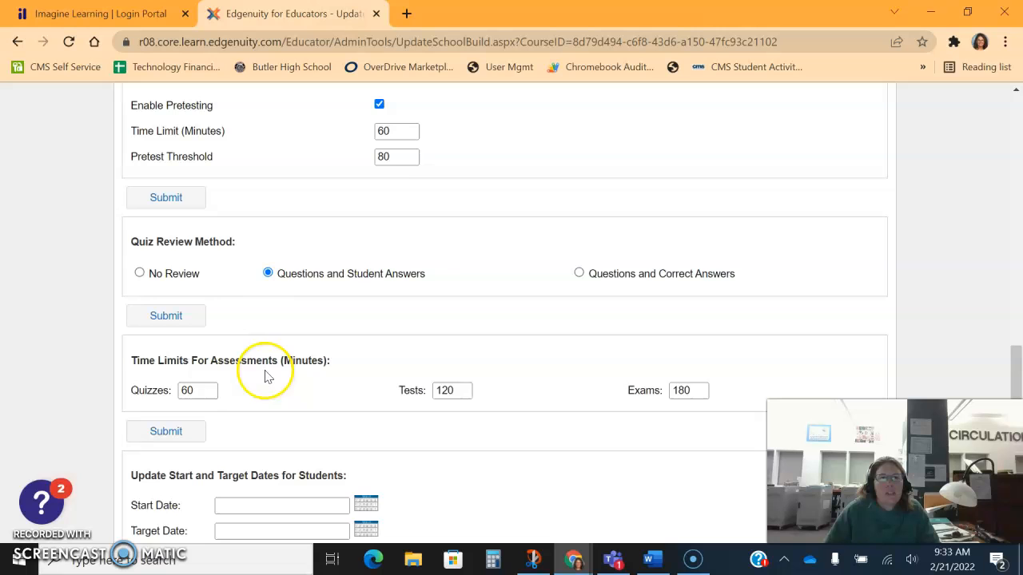
scroll(down, 3)
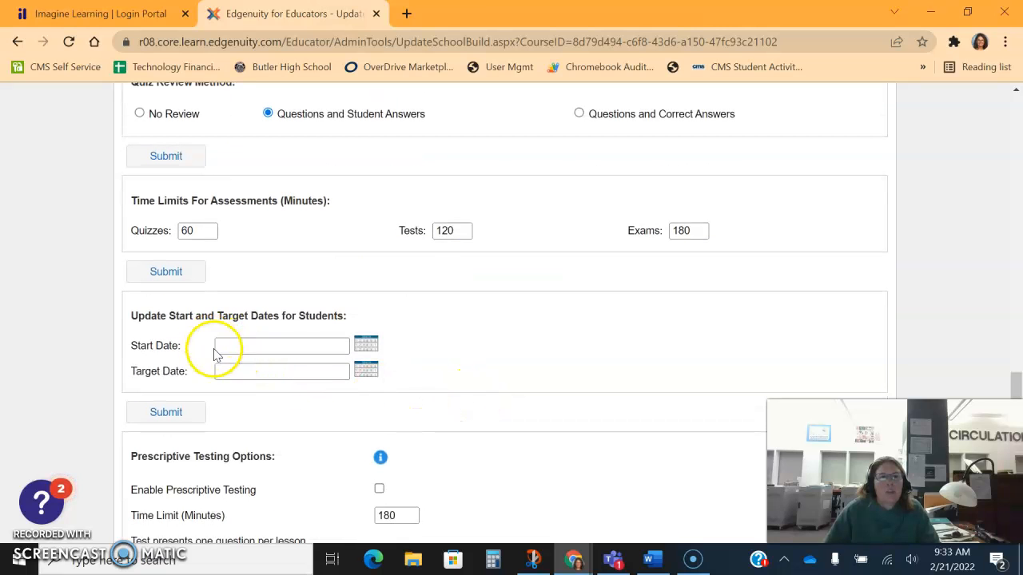
mouse_move(366, 364)
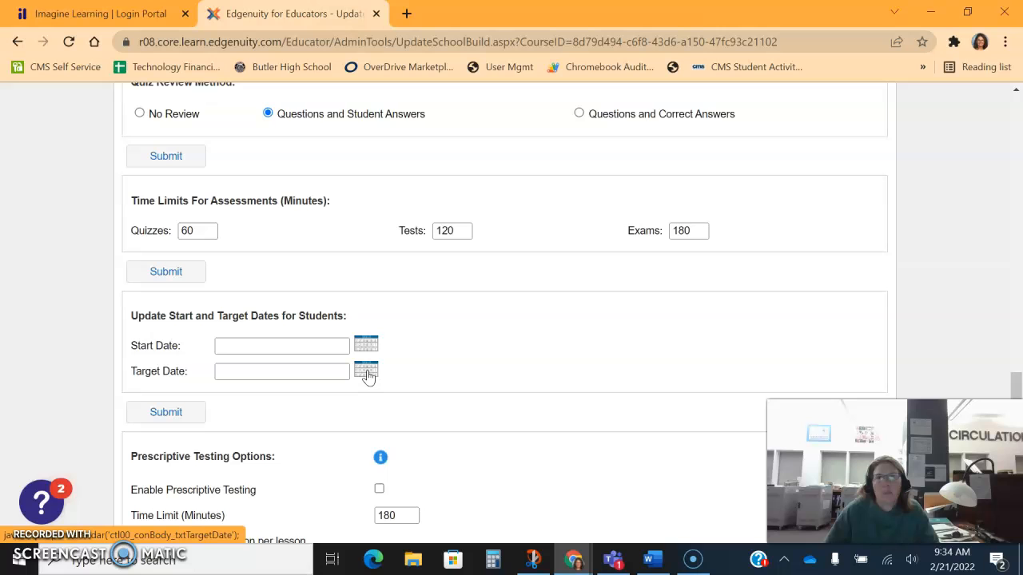
scroll(down, 3)
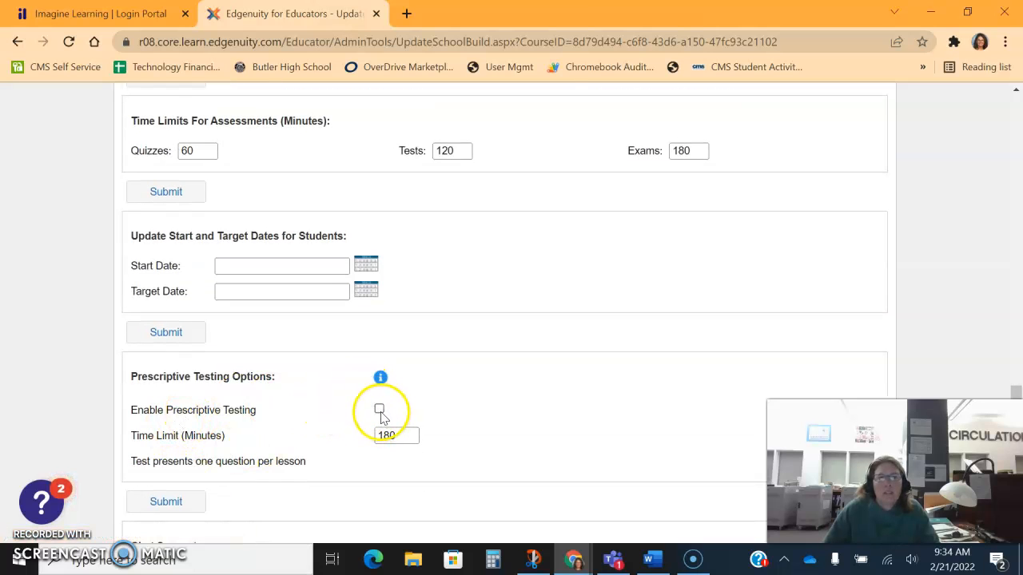
- Enable Prescriptive Testing with its 180-minute limit and choose Submit All Changes
click(378, 409)
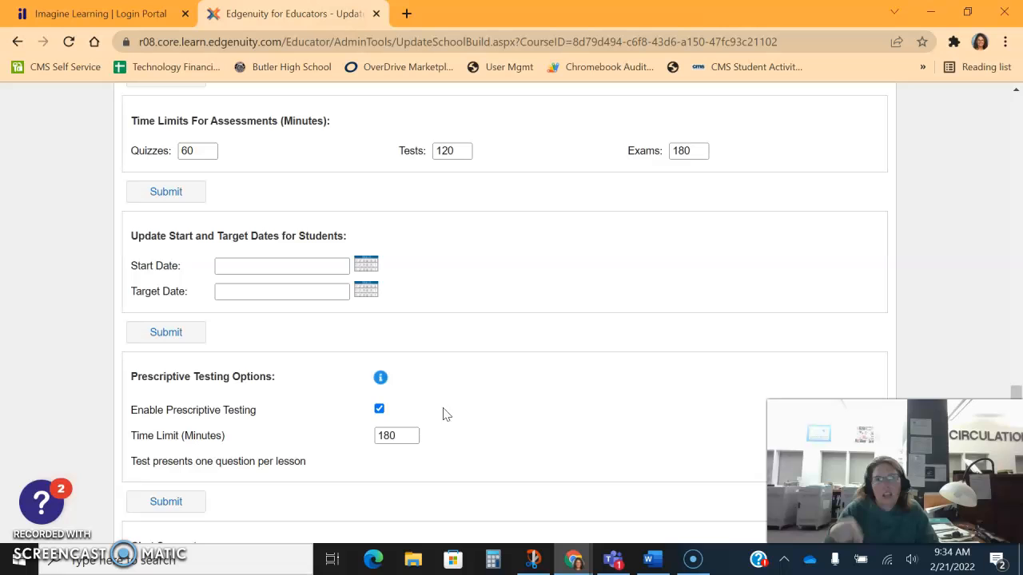
scroll(down, 3)
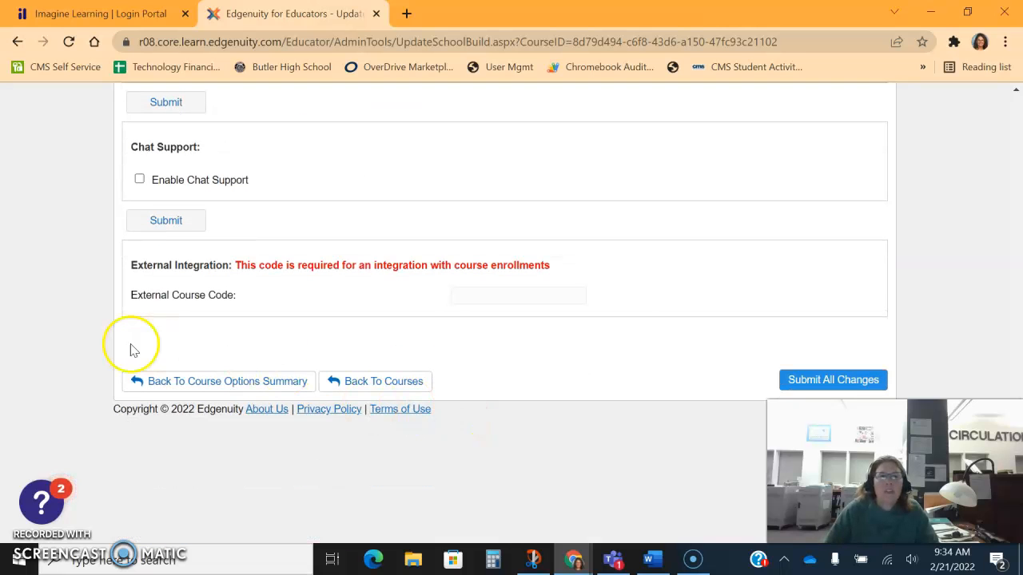
click(833, 380)
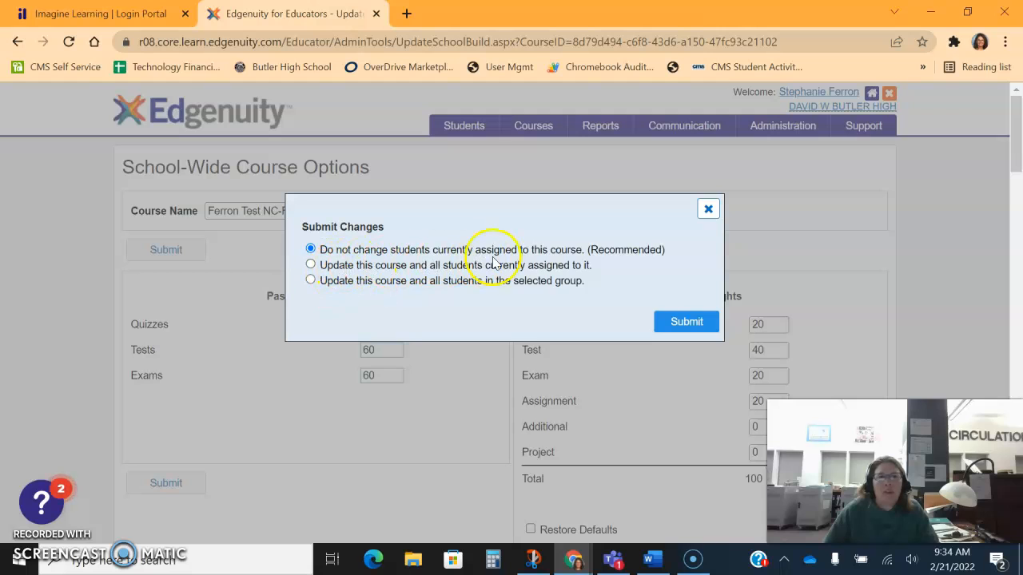
mouse_move(627, 268)
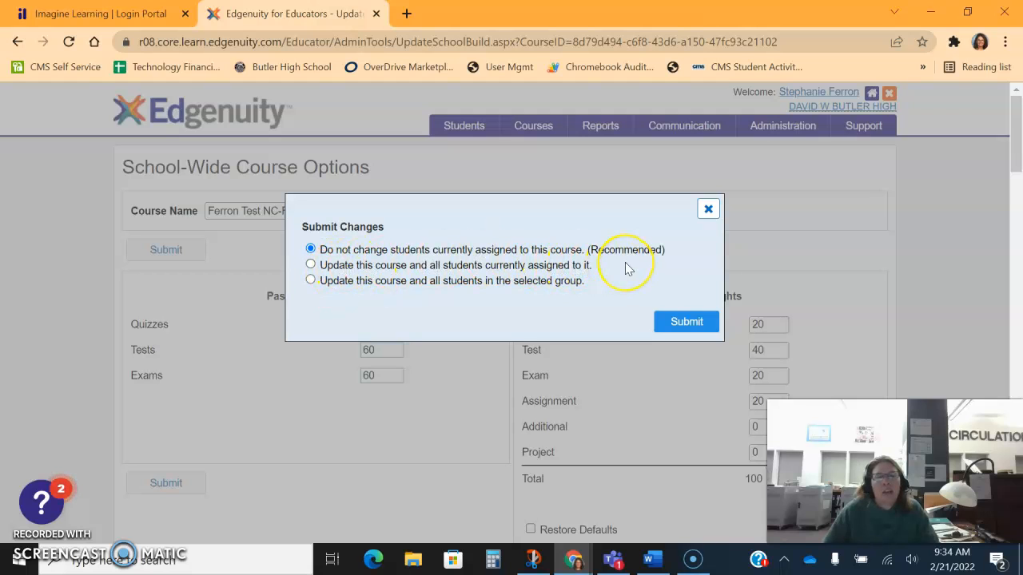
mouse_move(627, 268)
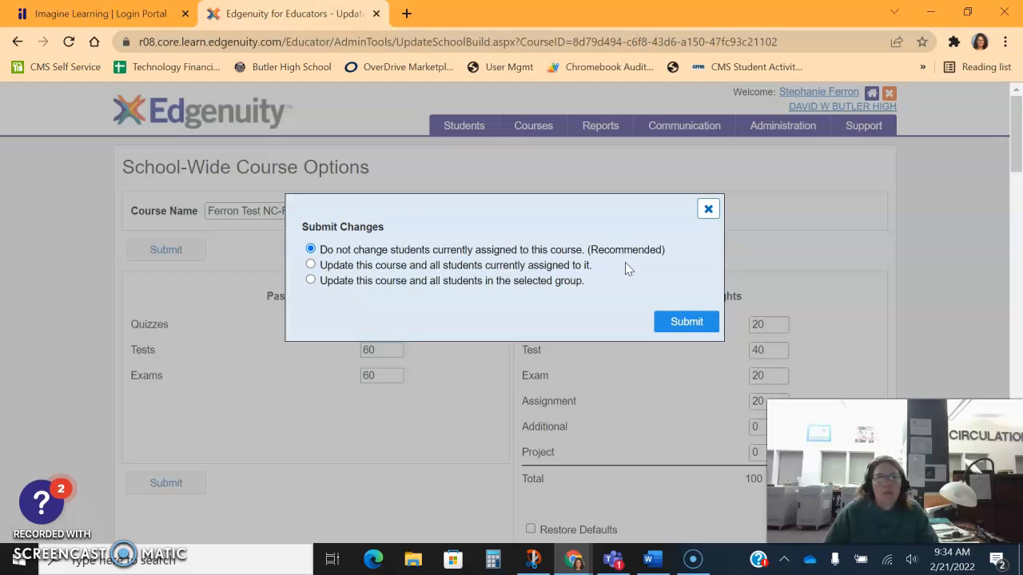
mouse_move(451, 258)
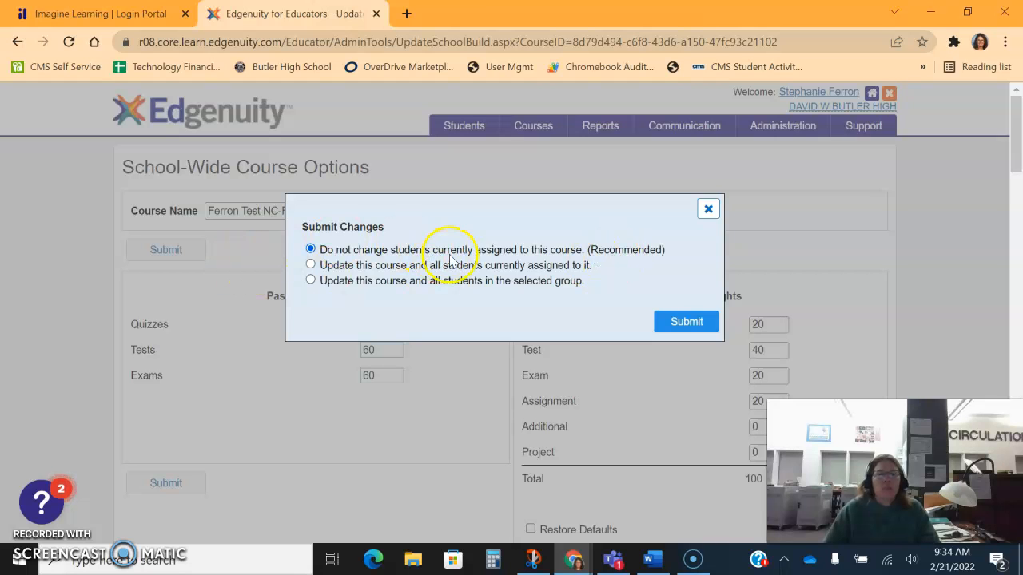
mouse_move(335, 253)
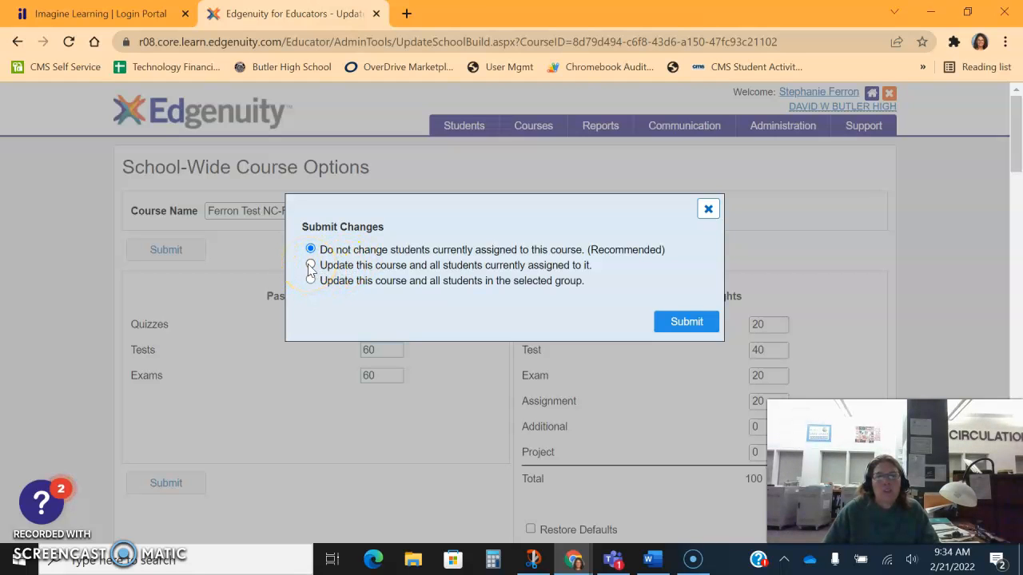
- Choose 'Update this course and all students currently assigned to it' and submit the changes
click(310, 265)
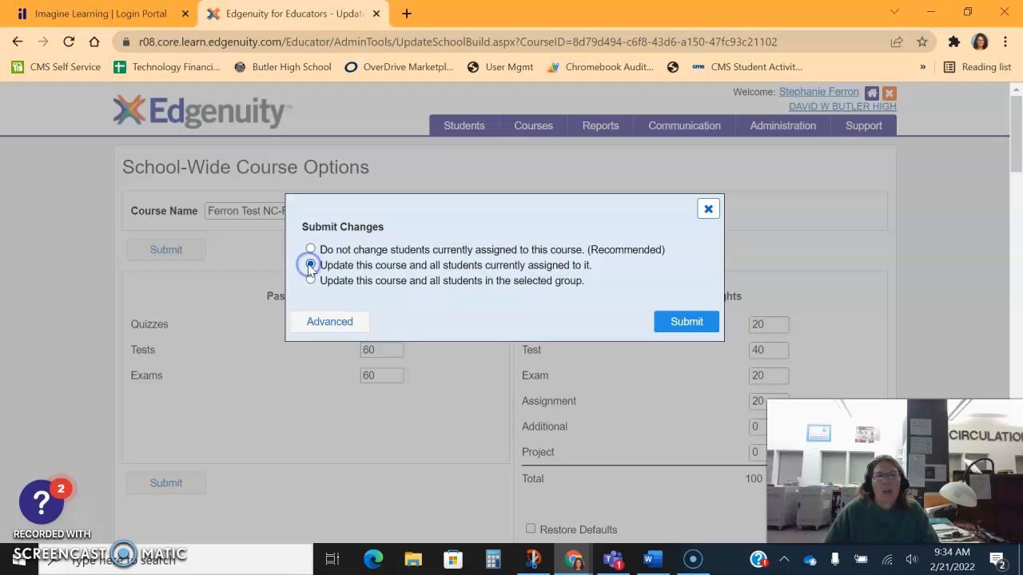
click(310, 265)
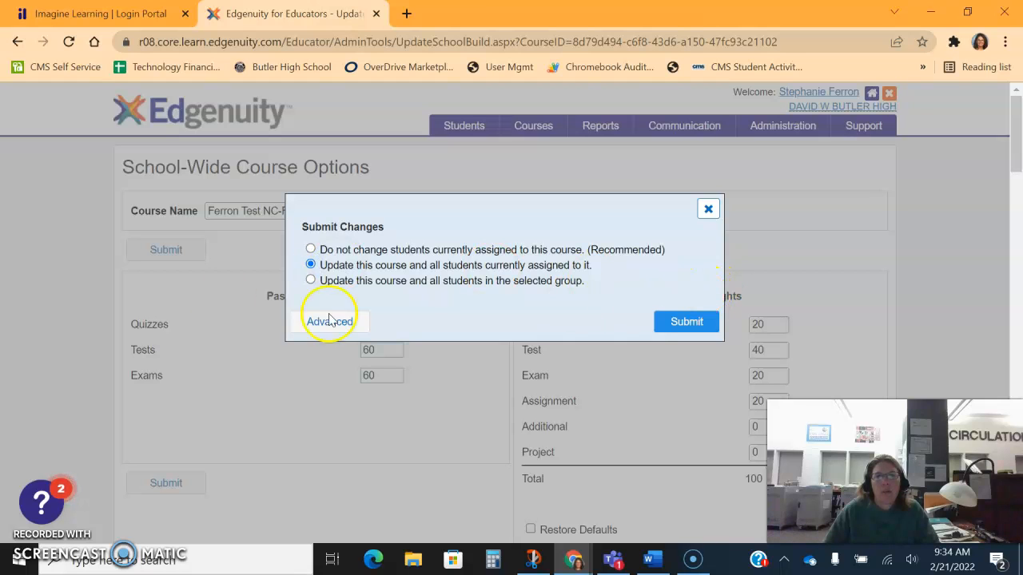
mouse_move(575, 288)
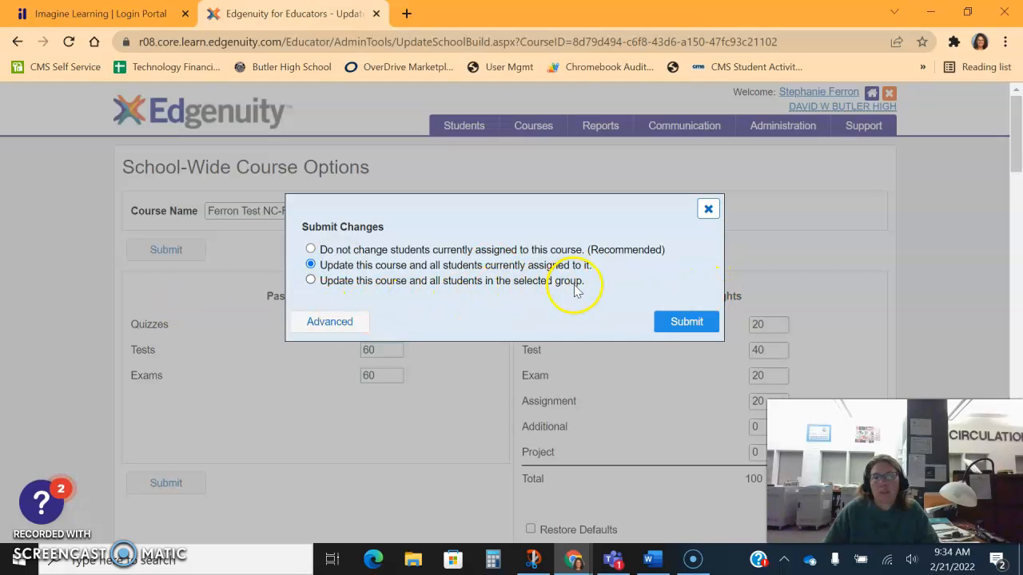
mouse_move(686, 321)
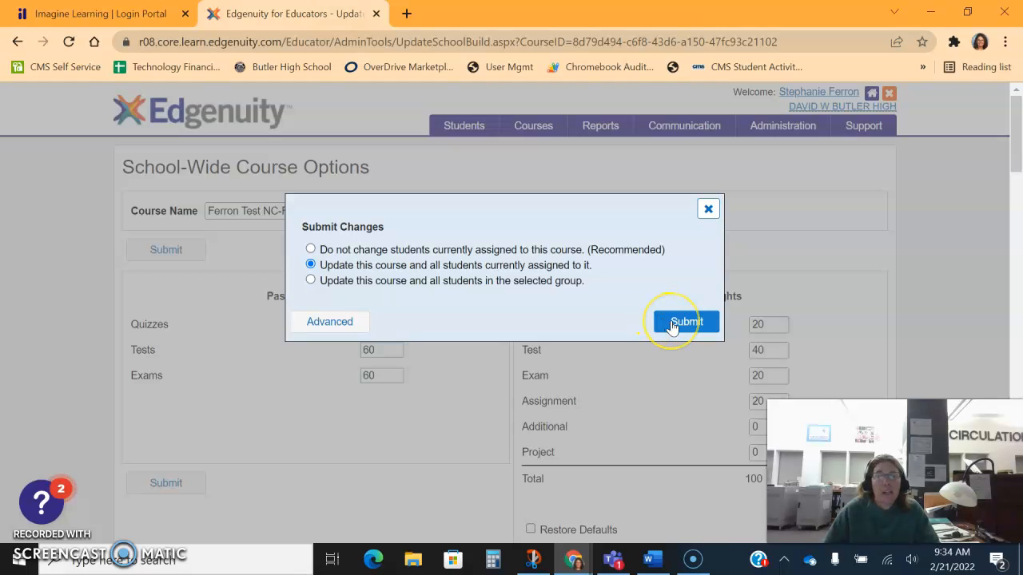
click(686, 321)
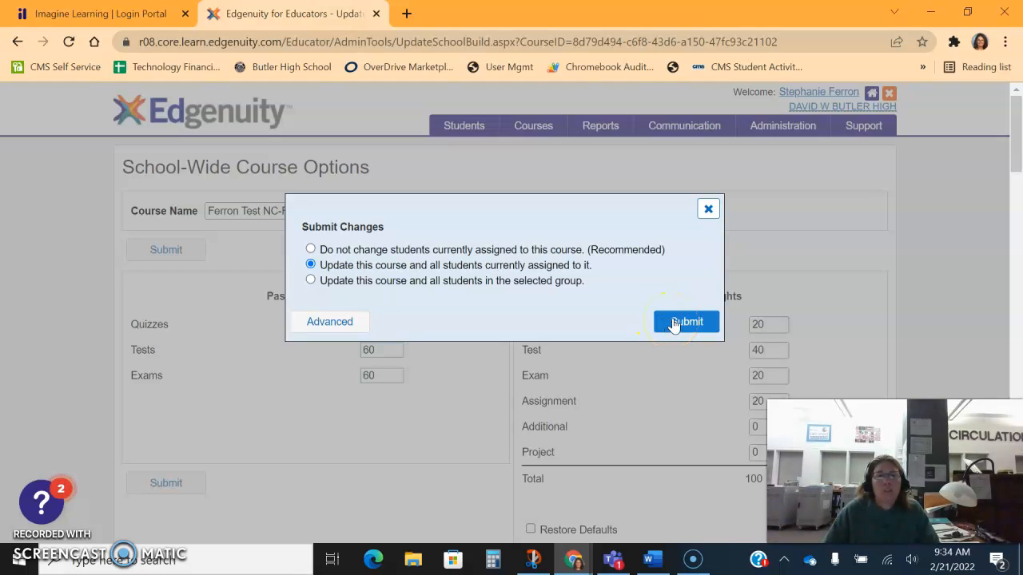
click(686, 321)
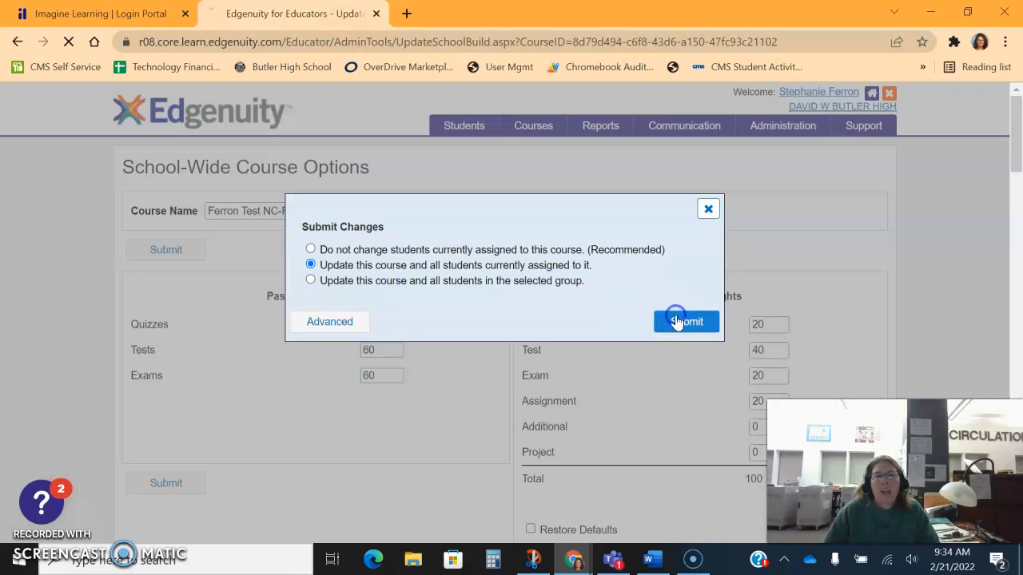
- Dismiss the confirmation and go to Manage Students > Select My Account to view own courses
click(686, 321)
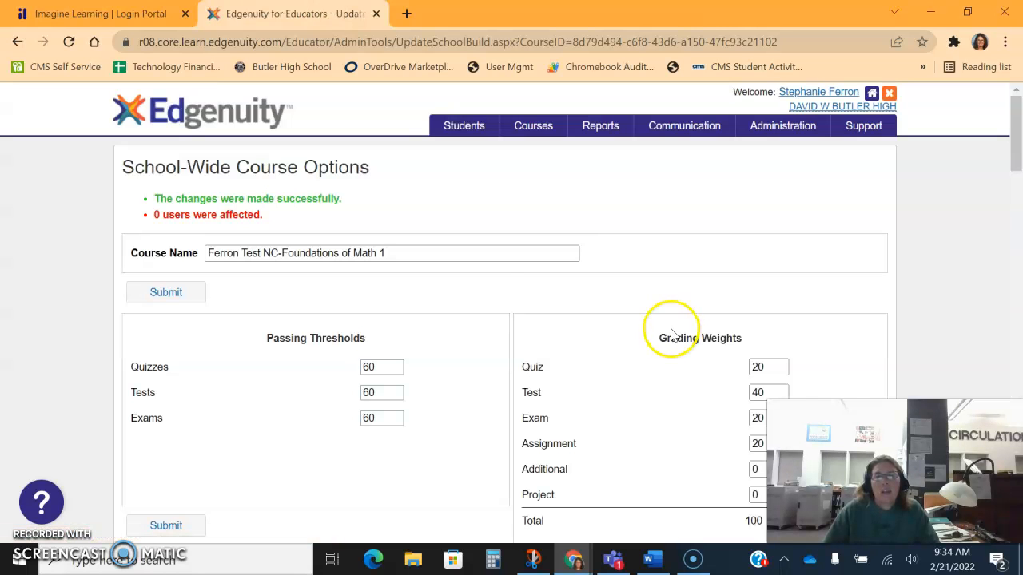
mouse_move(352, 211)
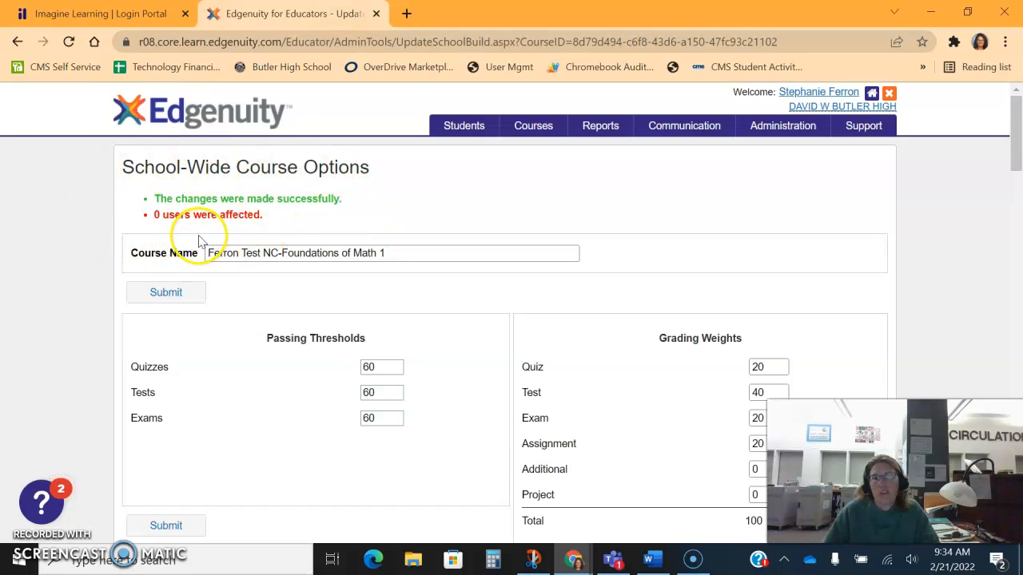
mouse_move(200, 240)
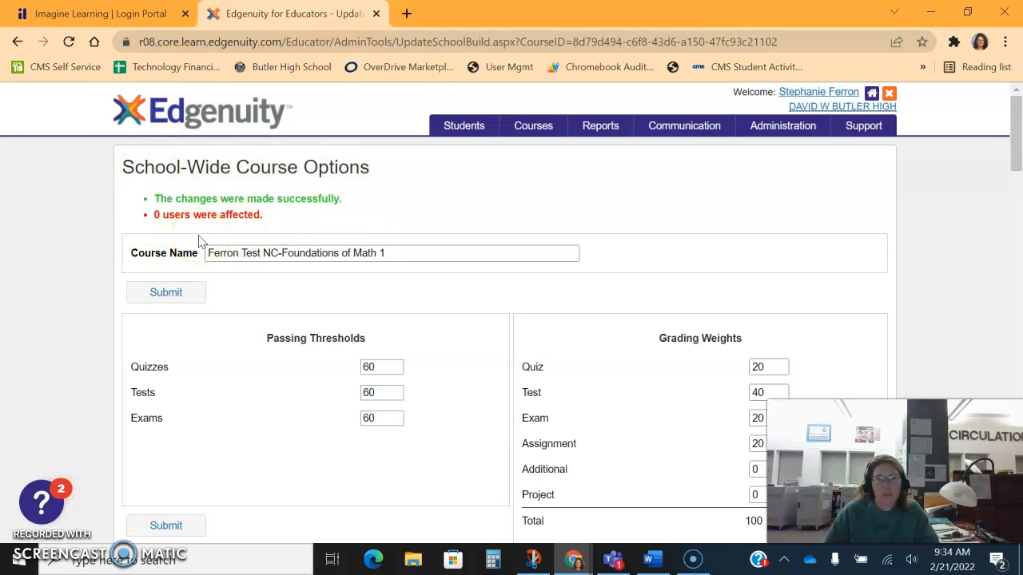
click(464, 125)
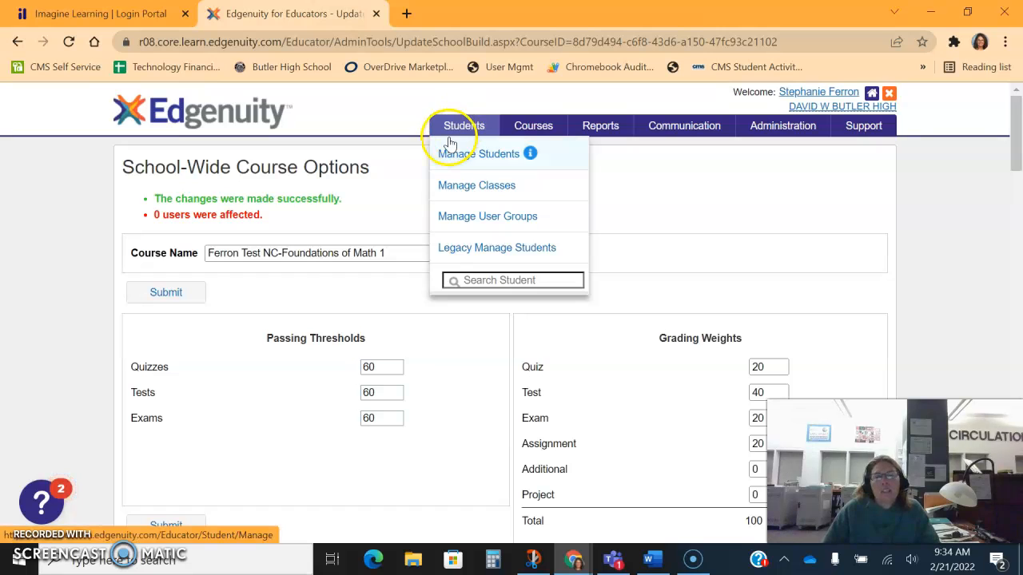
click(478, 153)
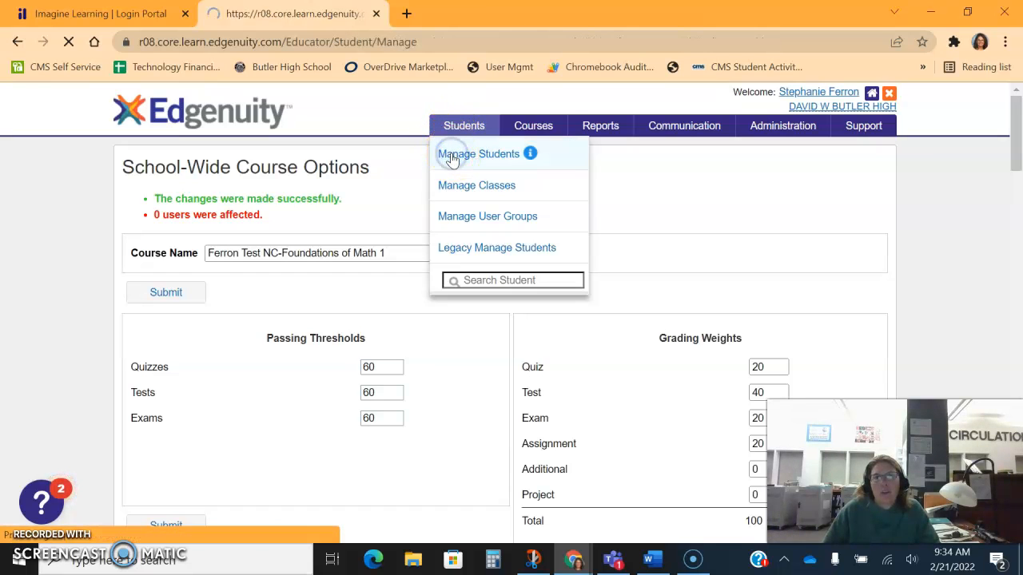
click(478, 154)
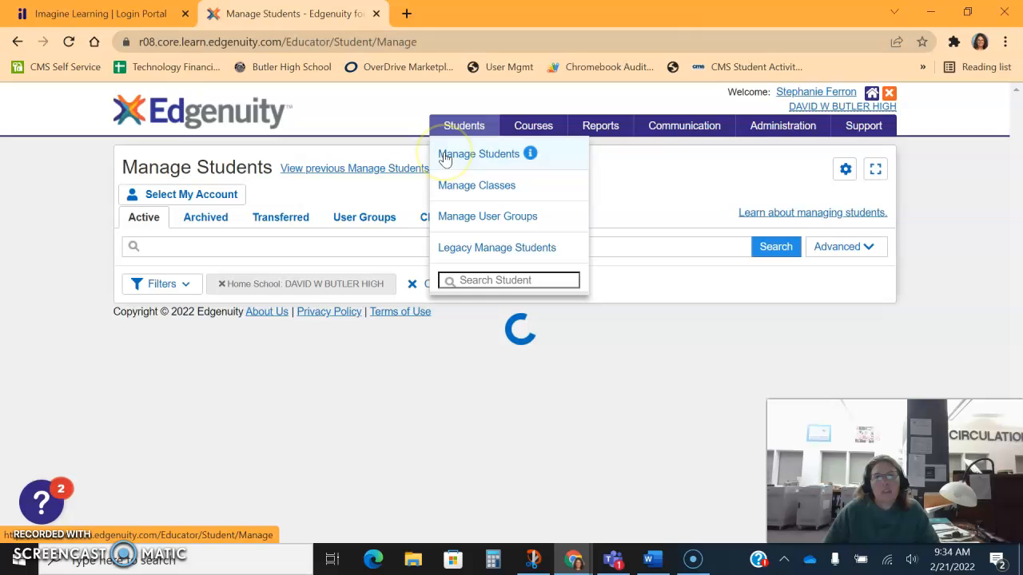
click(479, 153)
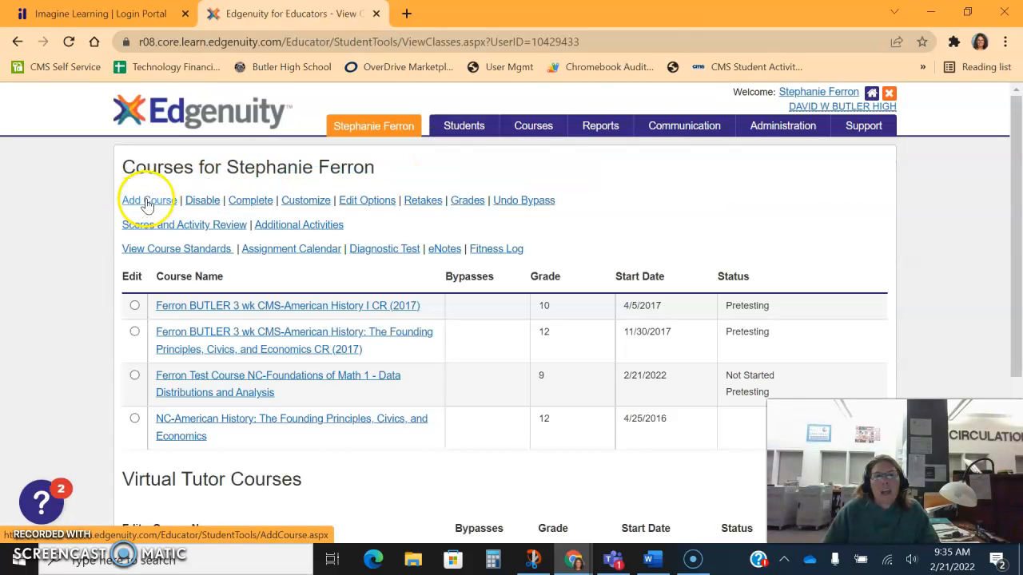
- Start Add Course and search the available courses filtered to 9th grade
click(147, 200)
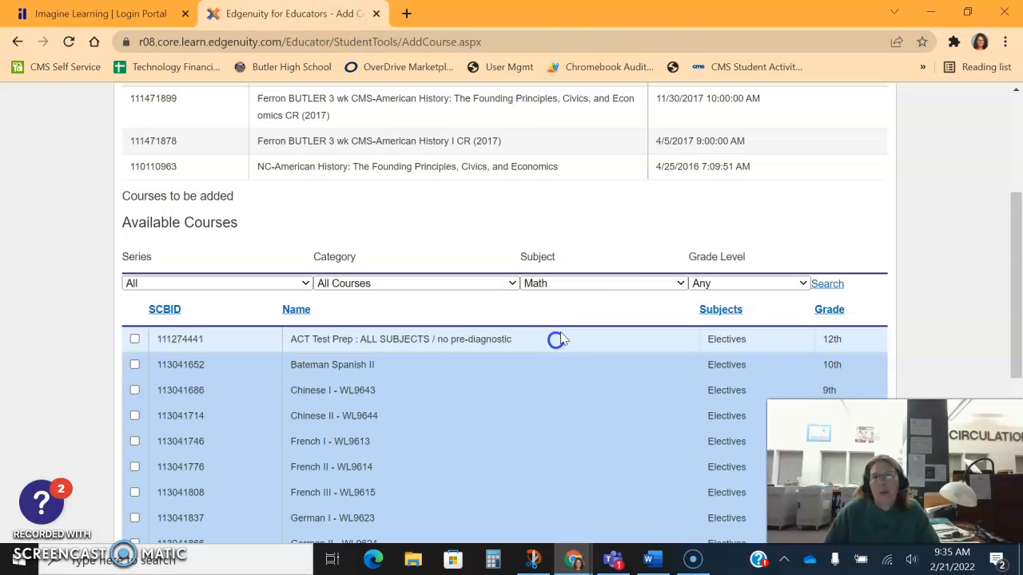
click(748, 283)
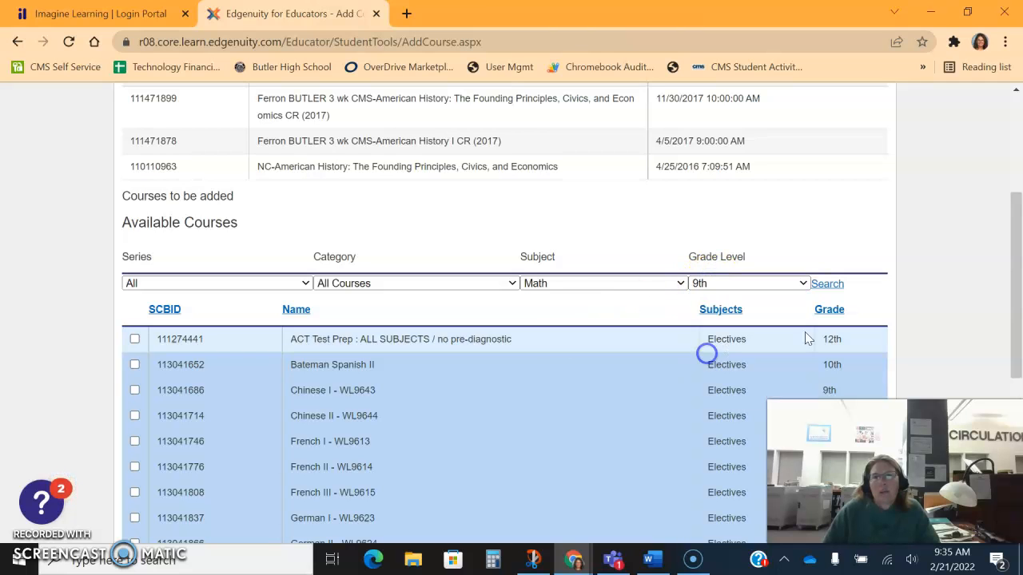
click(828, 285)
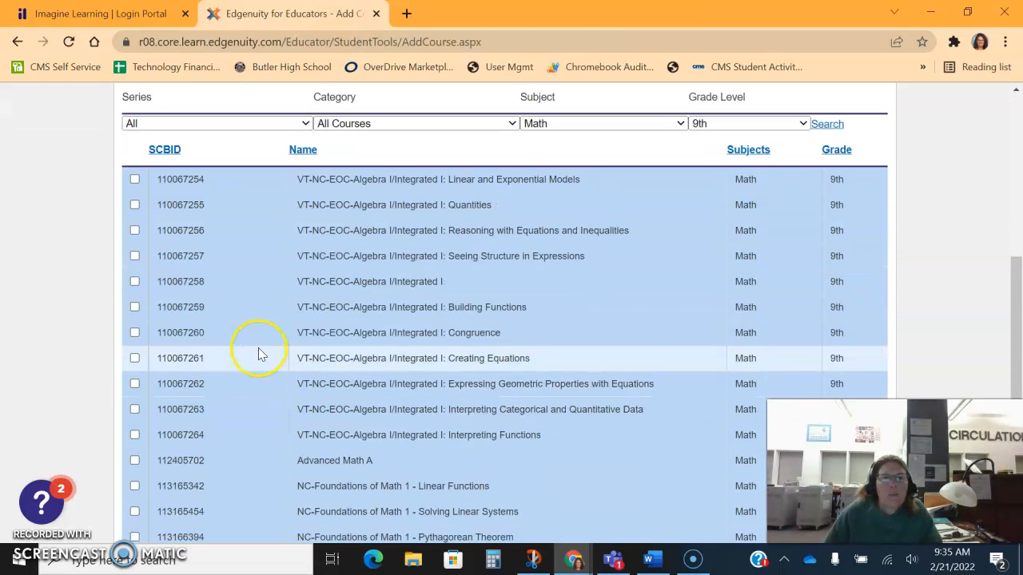
- Select the customized Data Distributions test course, add it and submit
scroll(down, 3)
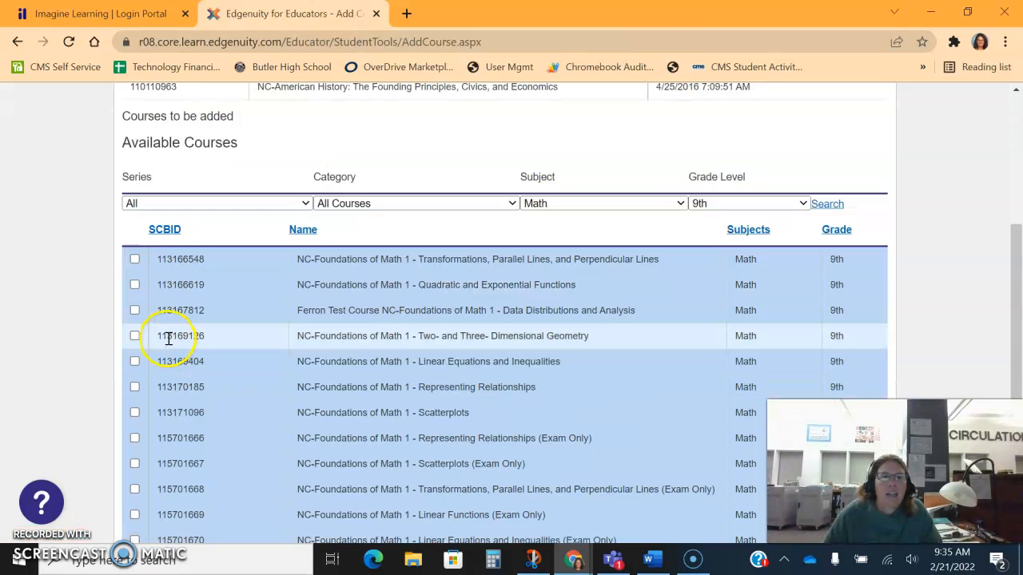
click(135, 310)
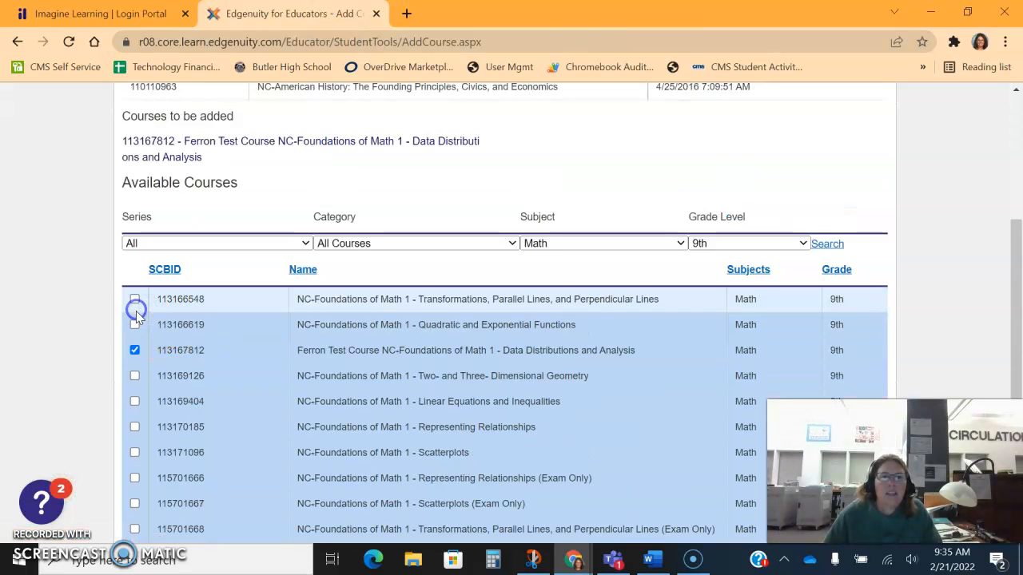
click(826, 364)
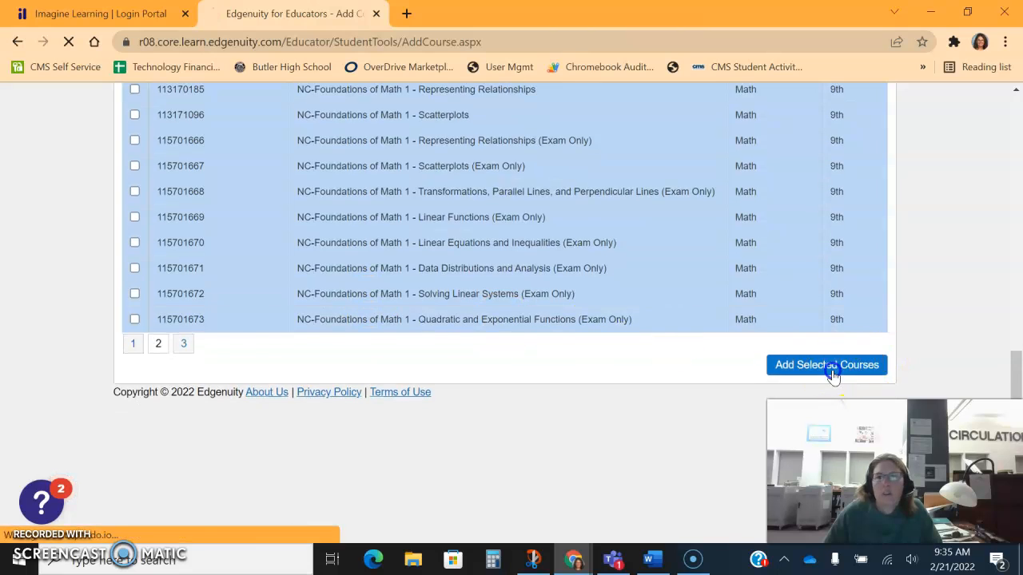
click(826, 365)
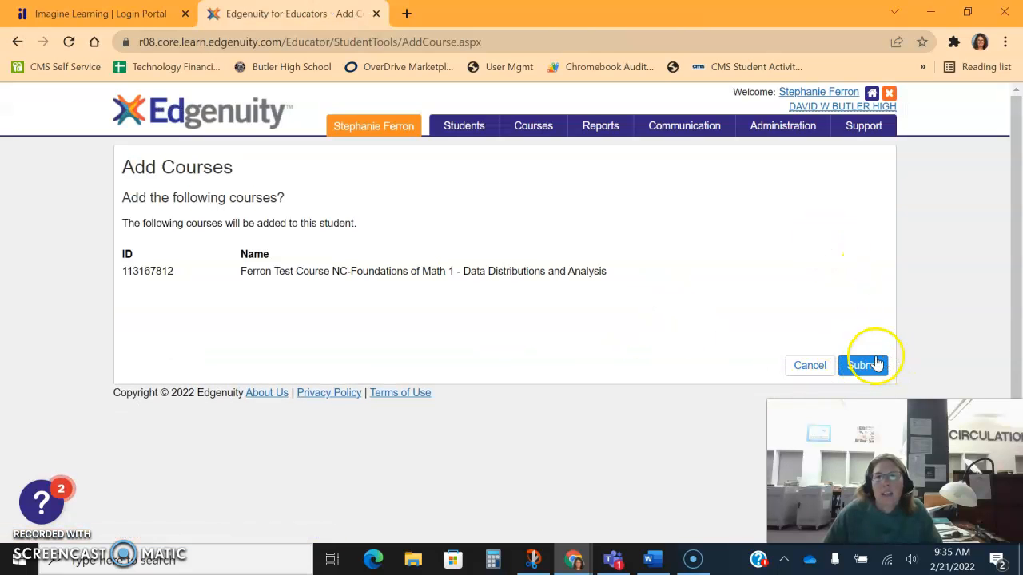
click(863, 365)
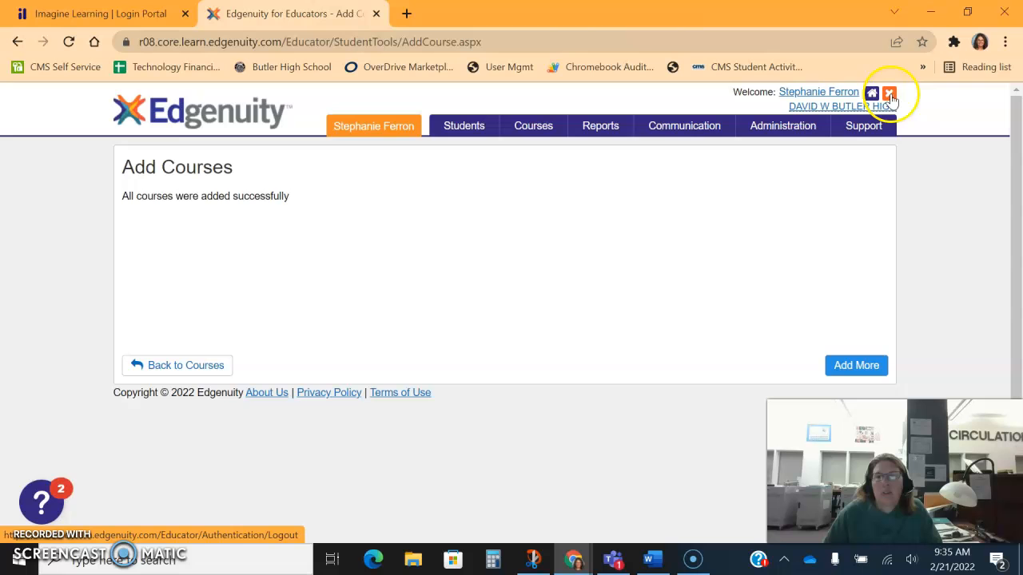
click(888, 93)
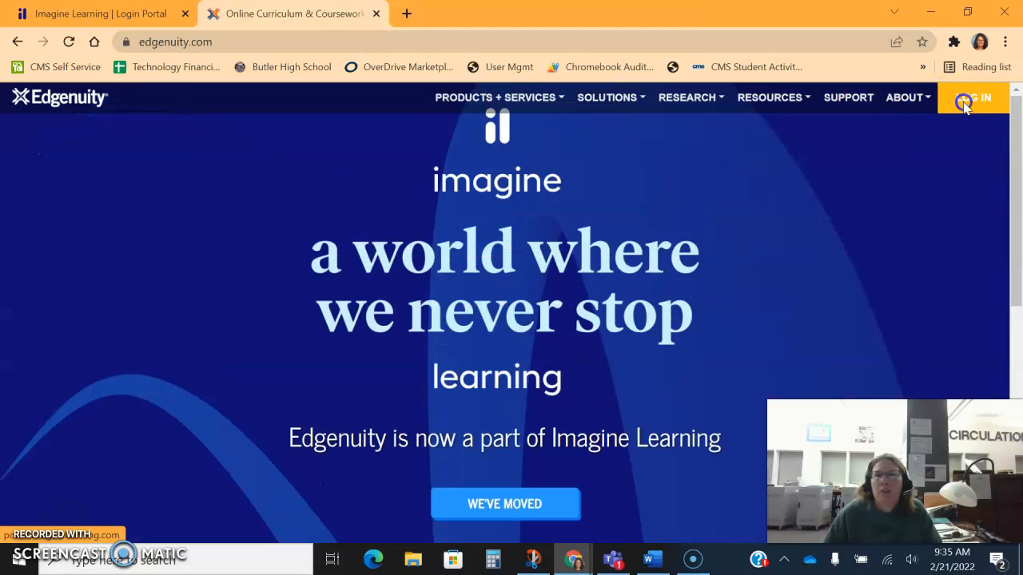
click(973, 97)
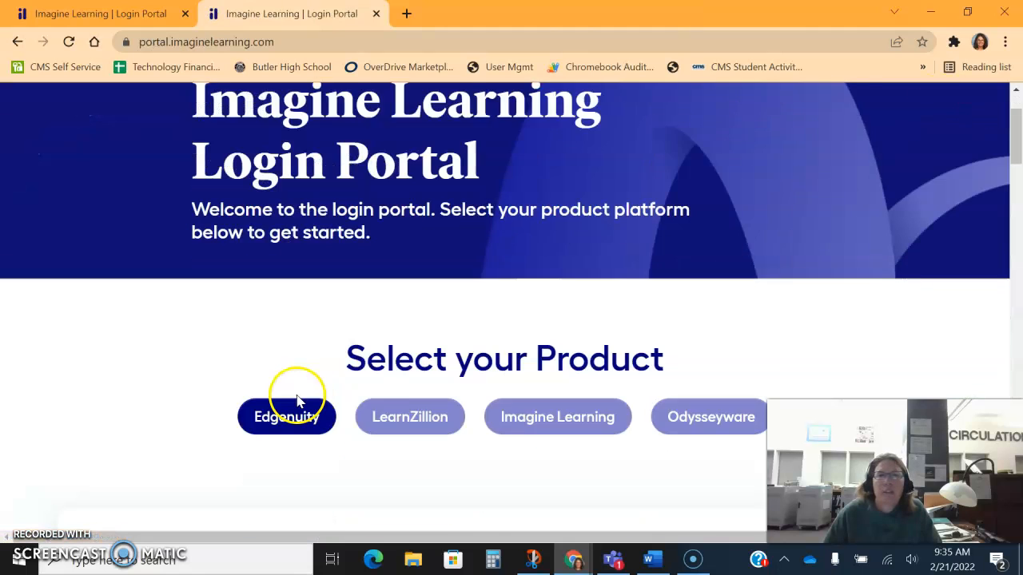
click(286, 415)
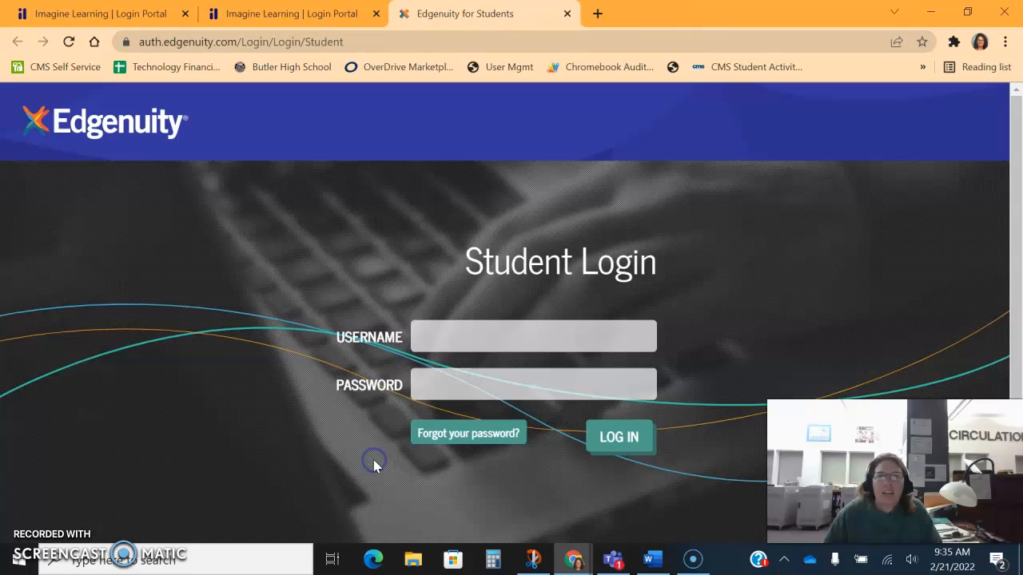
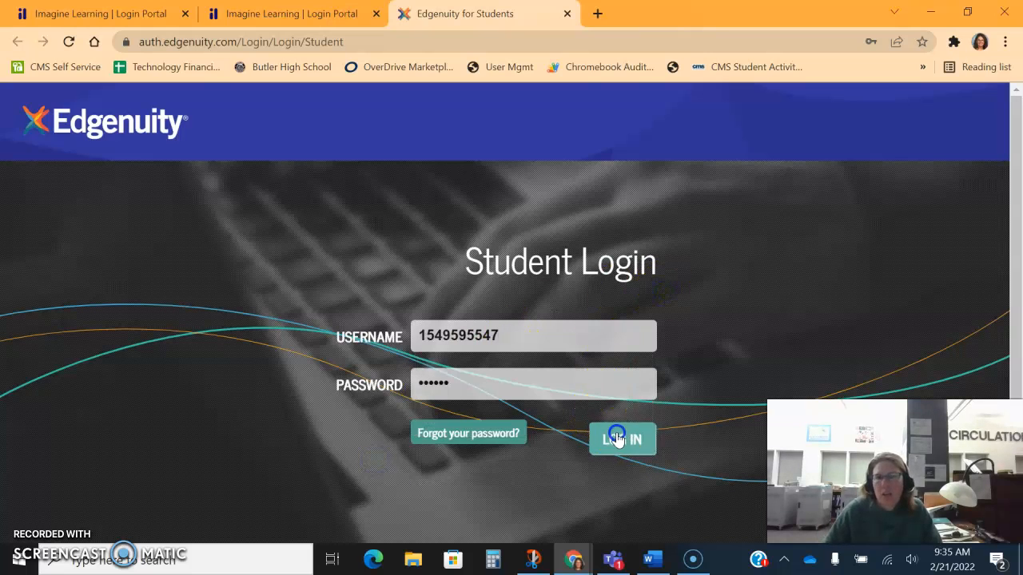
click(623, 438)
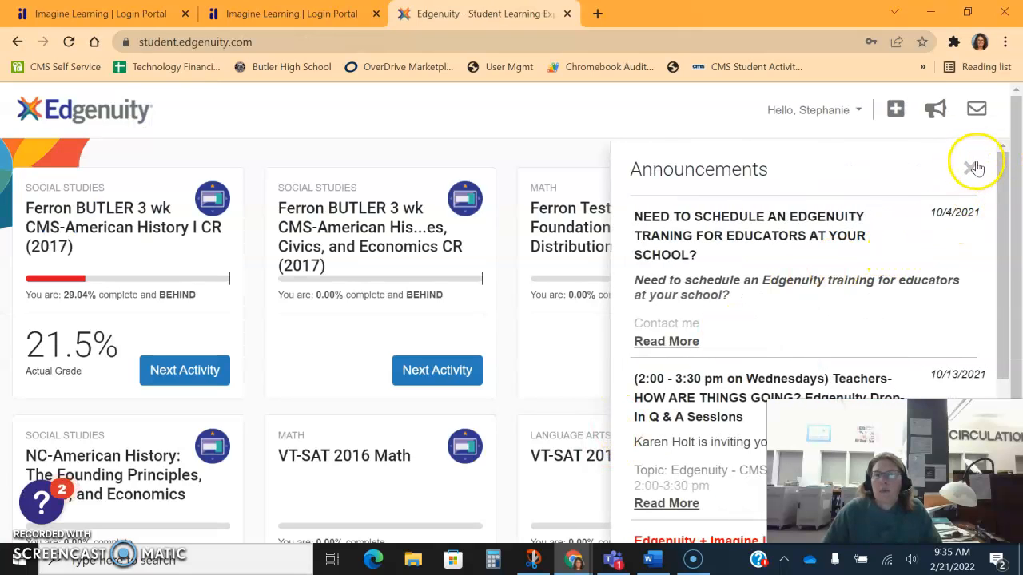
- Close the Announcements panel to reveal the course cards
click(967, 169)
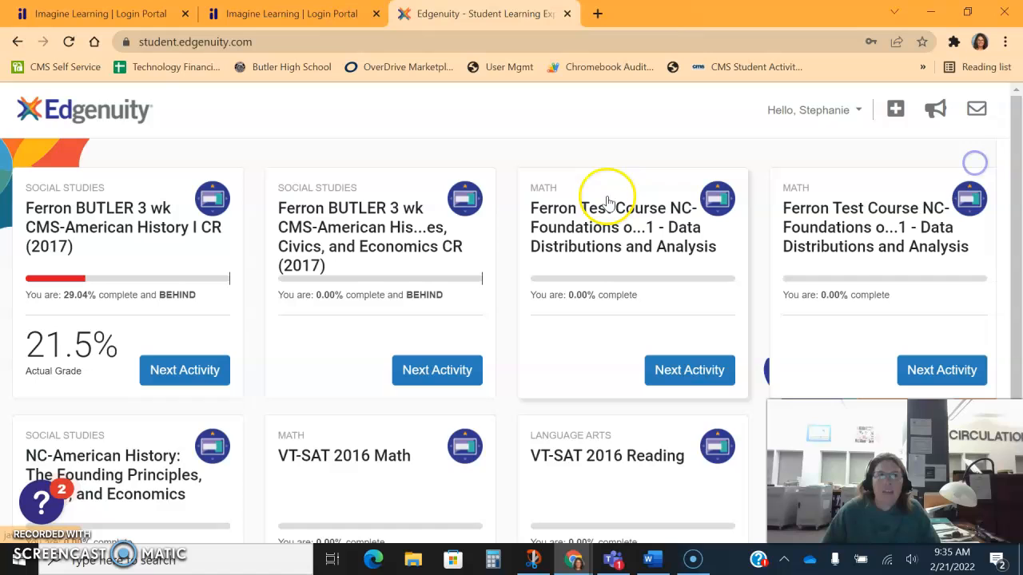
mouse_move(45, 296)
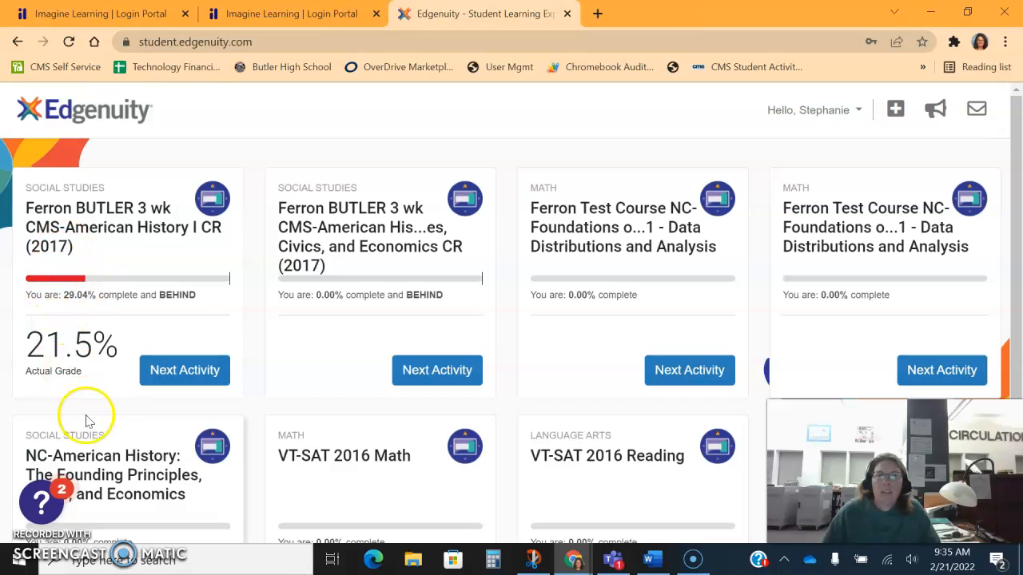
mouse_move(876, 334)
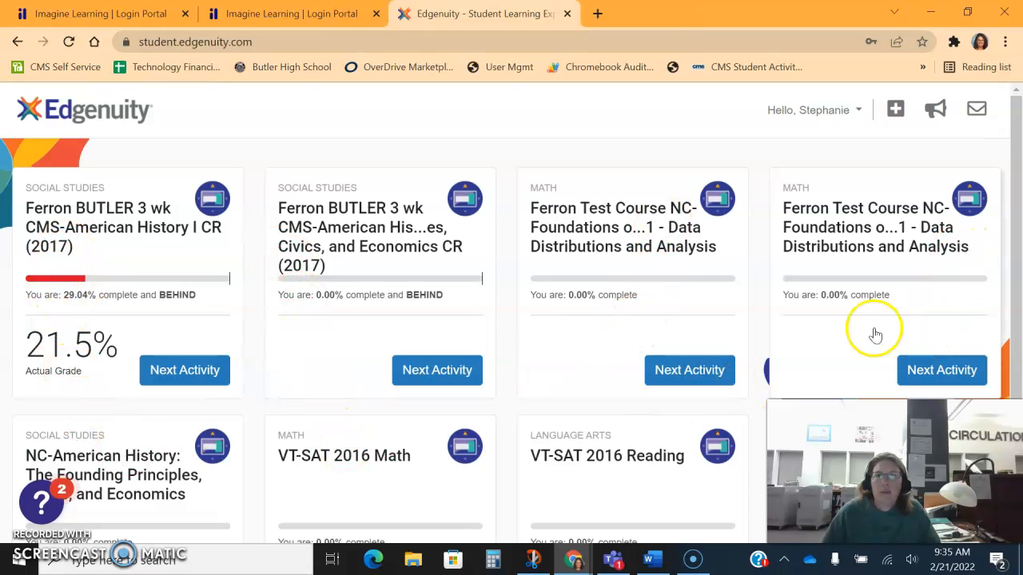
mouse_move(694, 331)
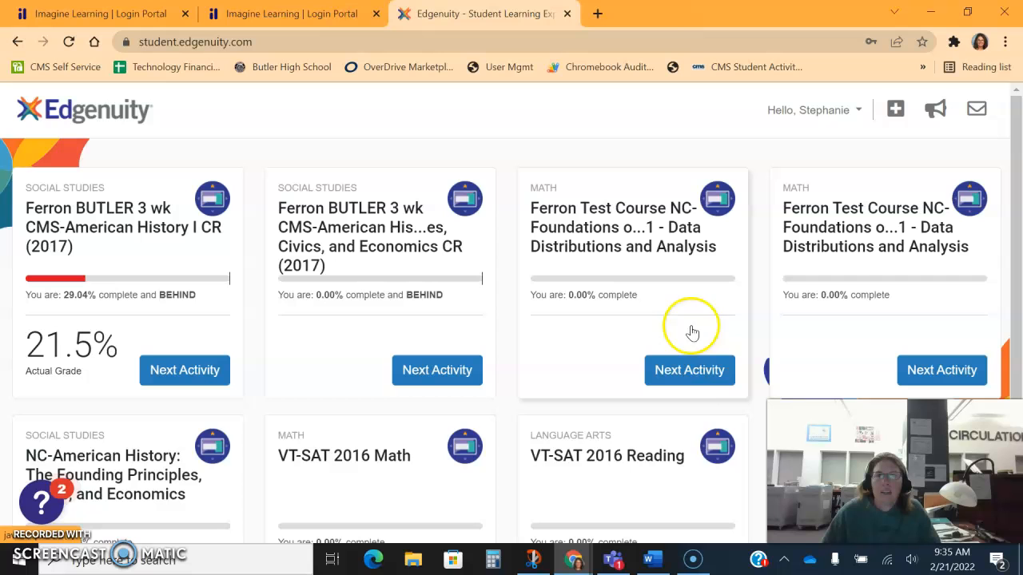
mouse_move(689, 369)
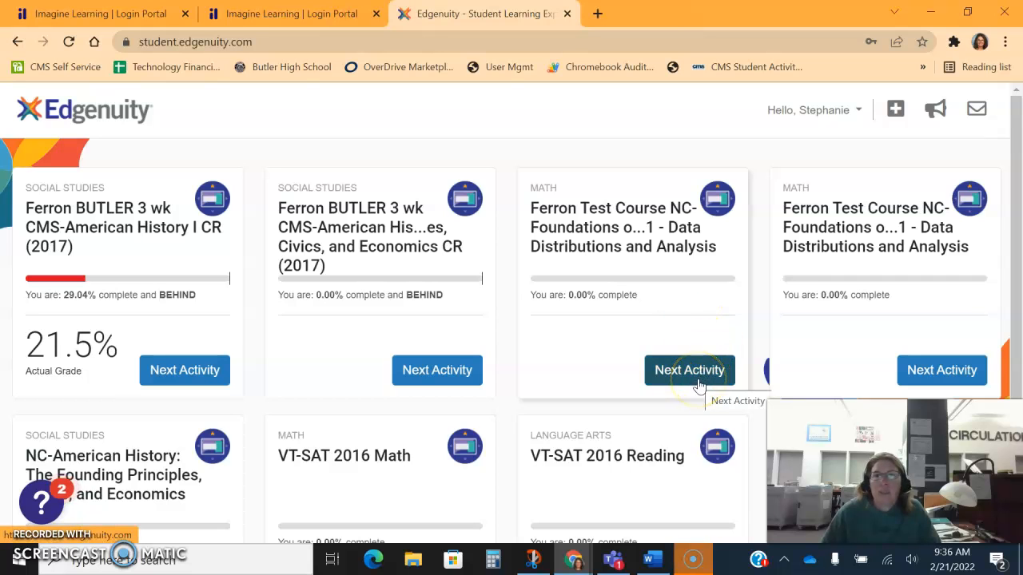
- Launch Next Activity on the Ferron Test Course NC-Foundations of Math 1 card
click(689, 369)
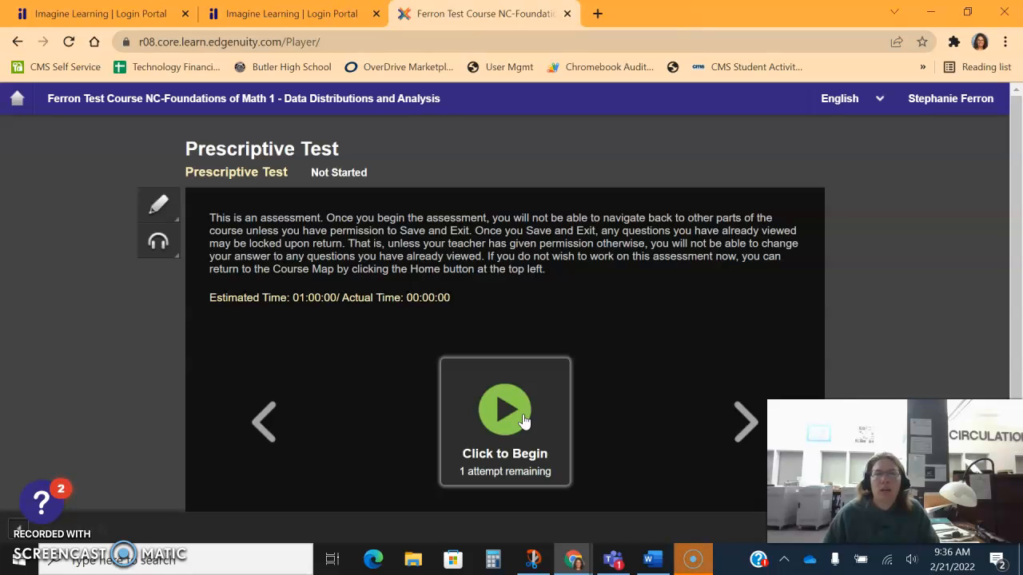
mouse_move(461, 394)
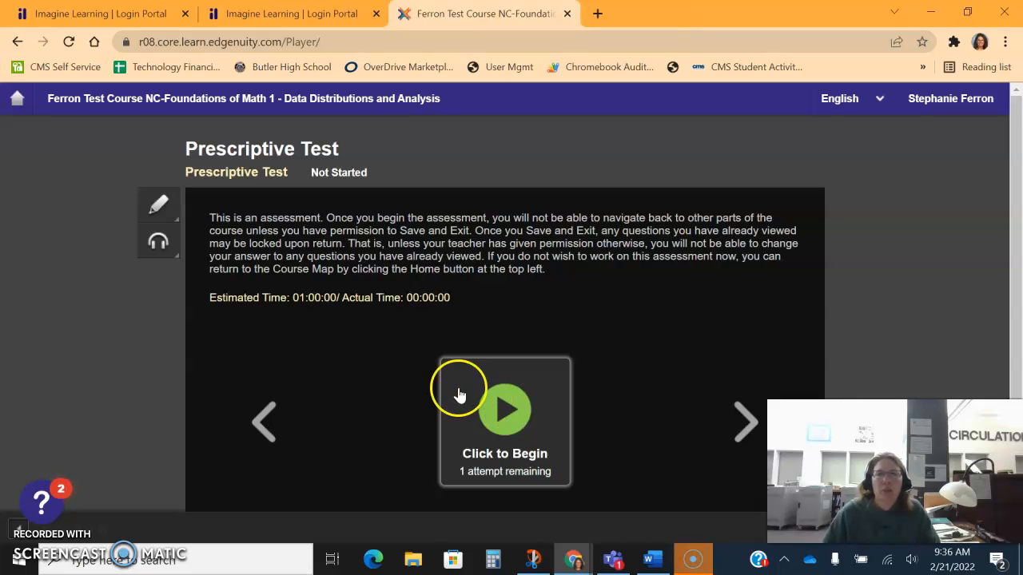
mouse_move(460, 391)
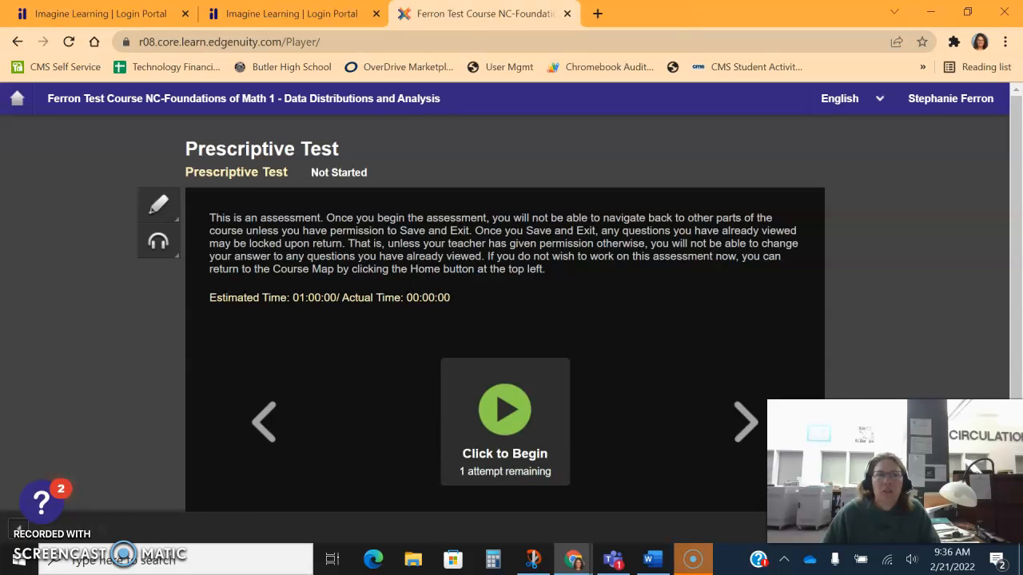